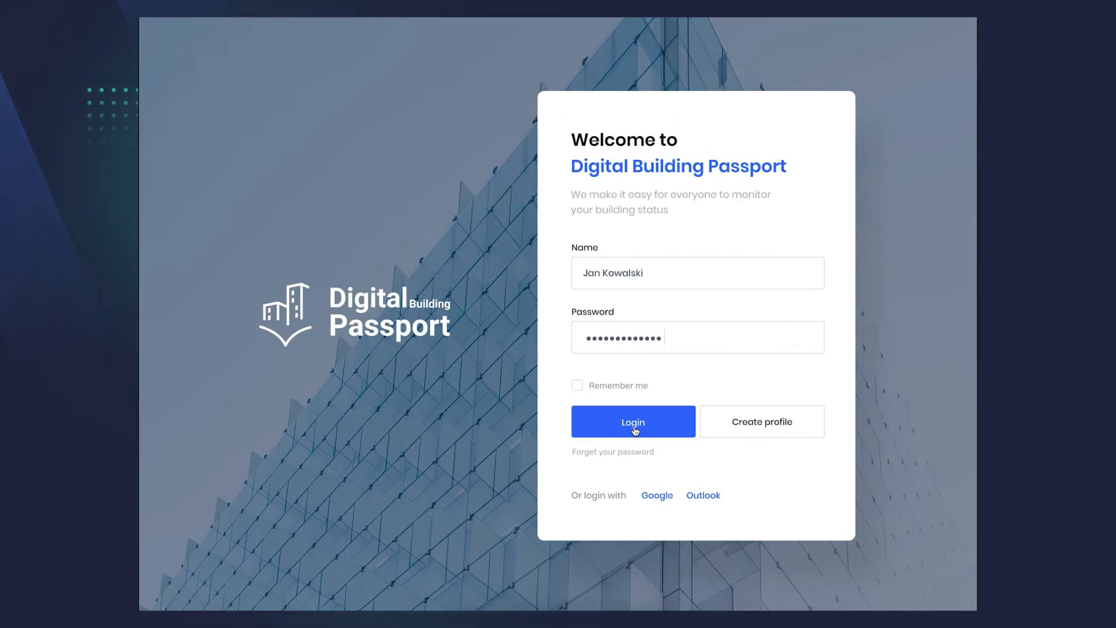
pyautogui.moveTo(728, 432)
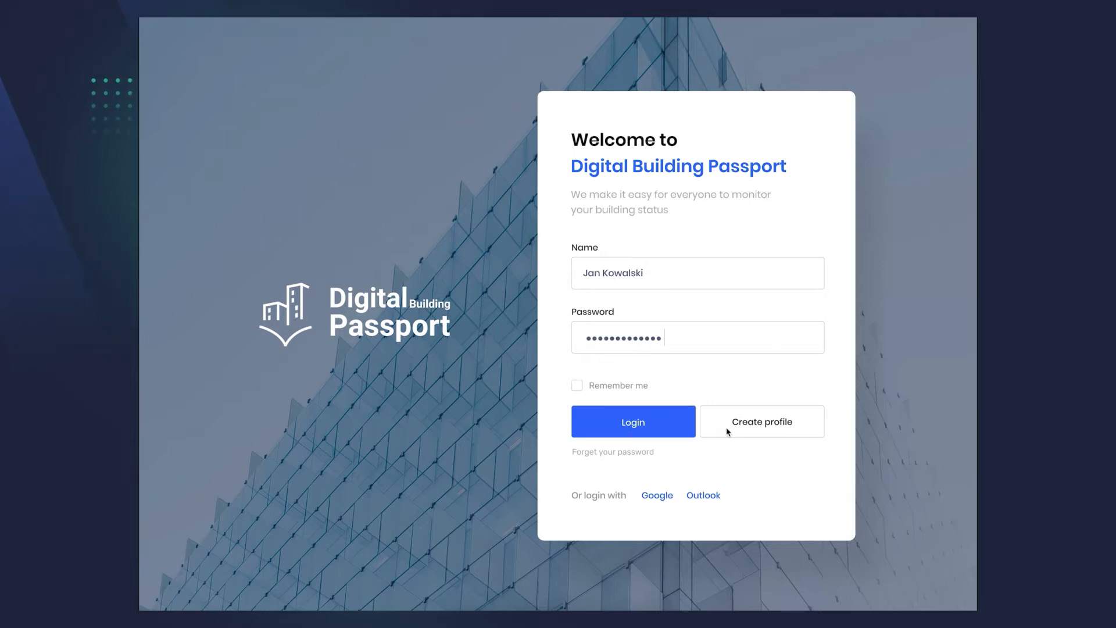
pyautogui.moveTo(642, 421)
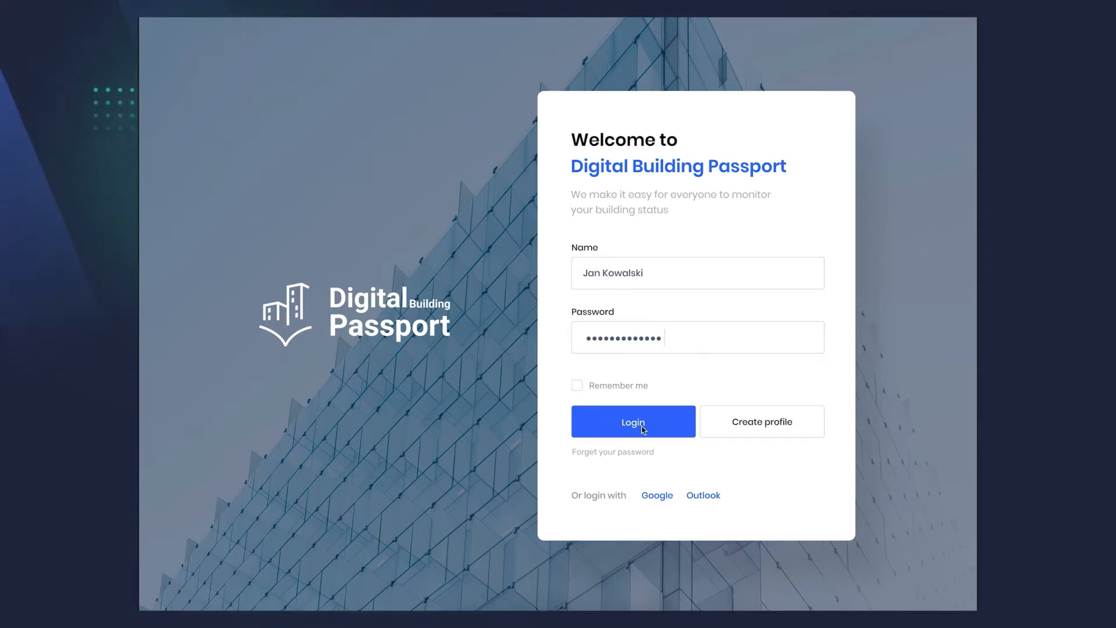
# - Sign in, search the buildings for 'Oslo', then clear the search to restore all 13 buildings
pyautogui.click(632, 421)
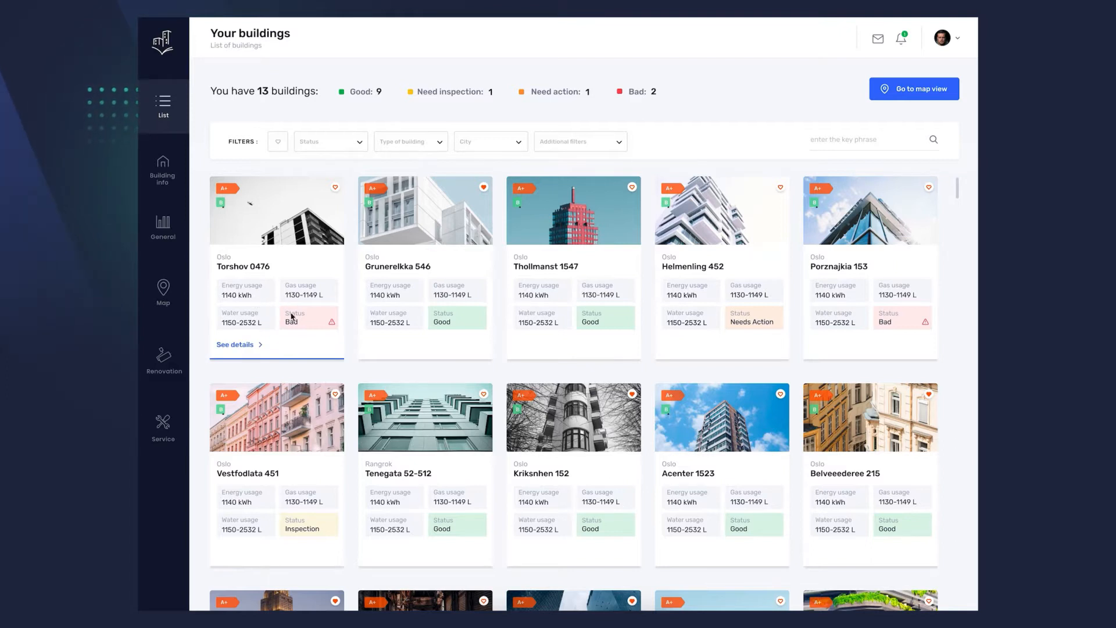
pyautogui.moveTo(299, 321)
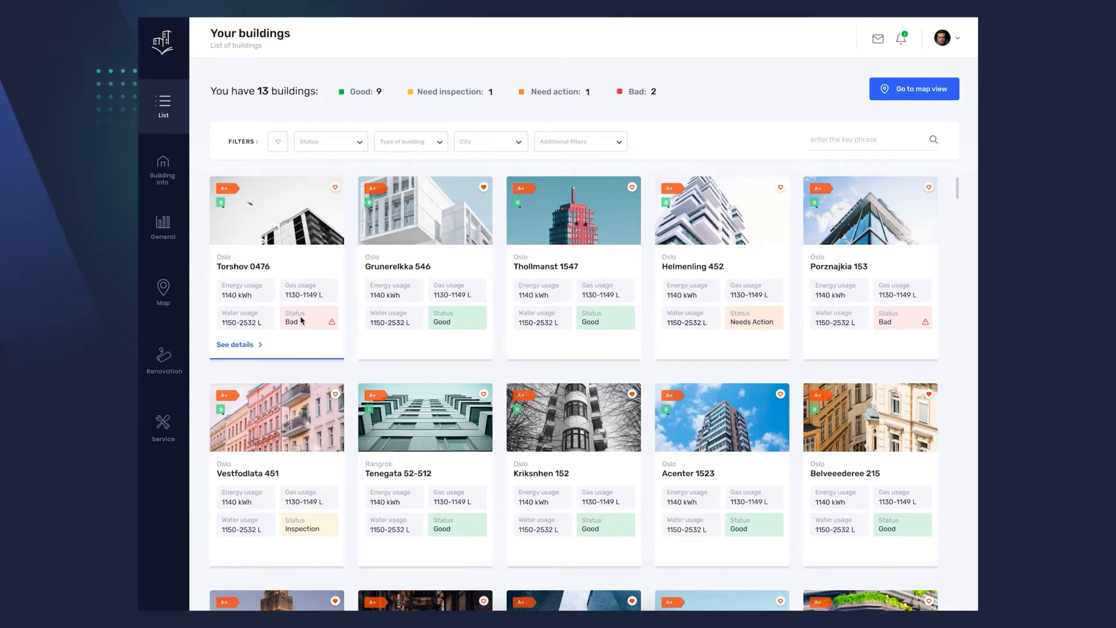
pyautogui.moveTo(249, 349)
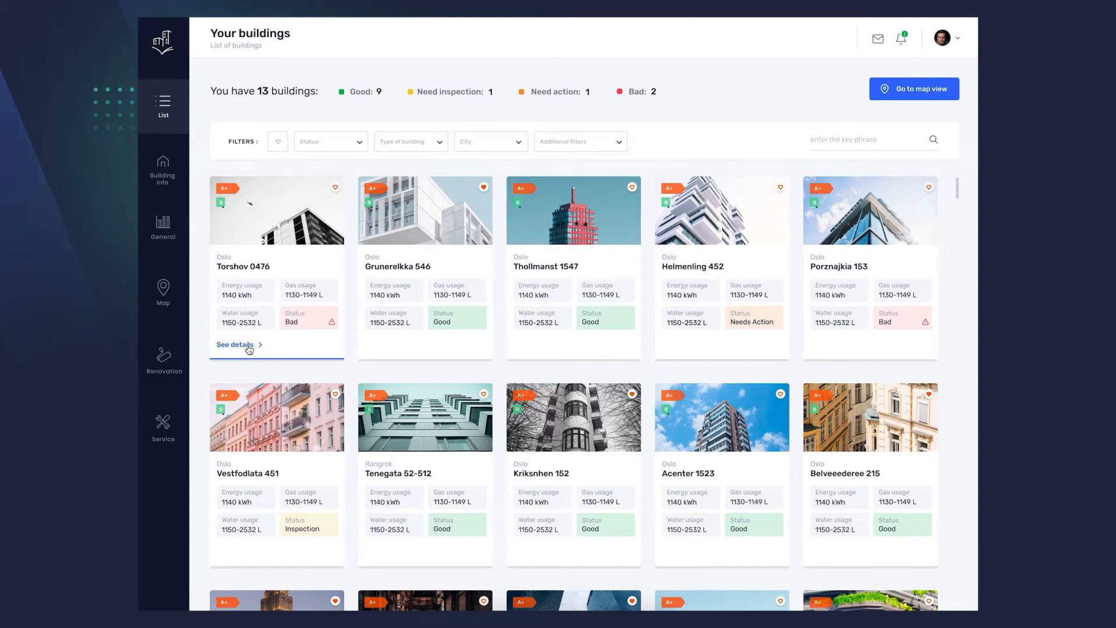
pyautogui.moveTo(225, 288)
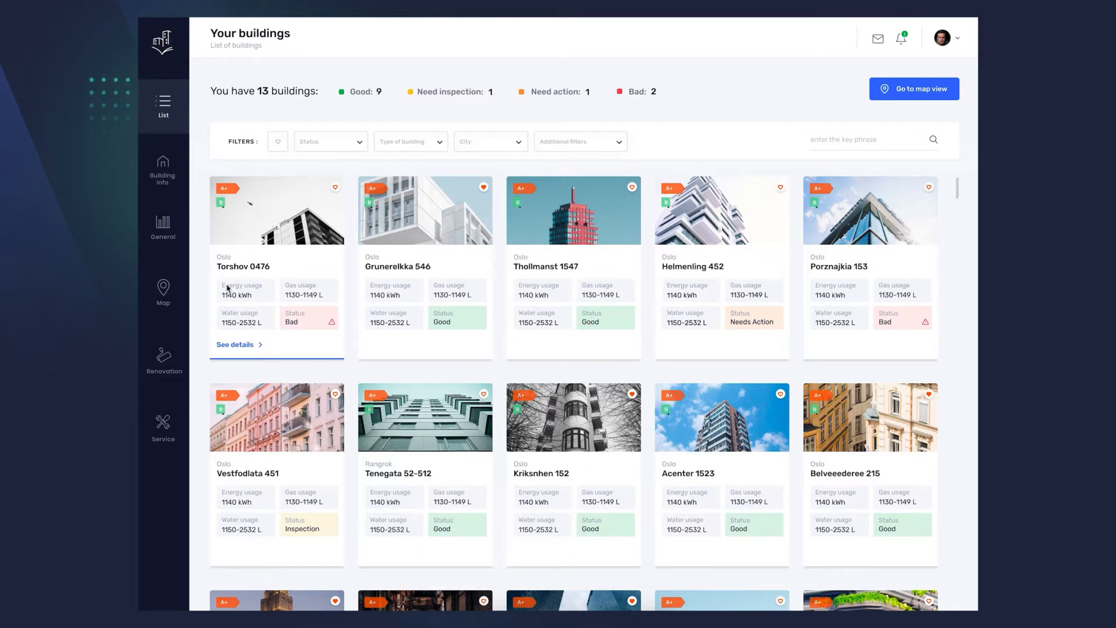
pyautogui.moveTo(253, 157)
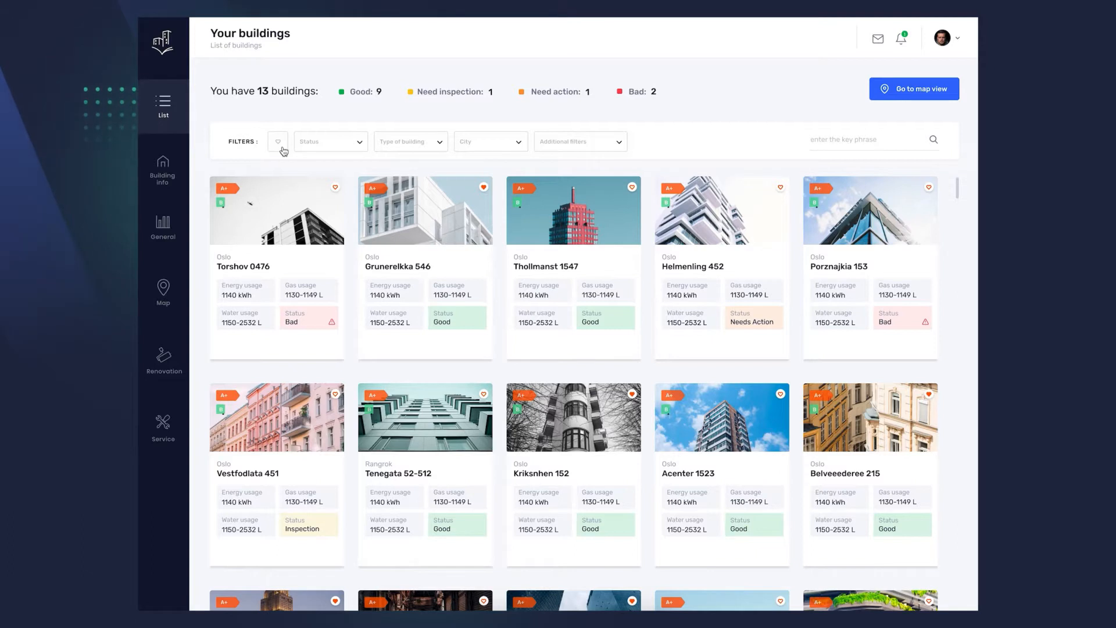
pyautogui.moveTo(321, 148)
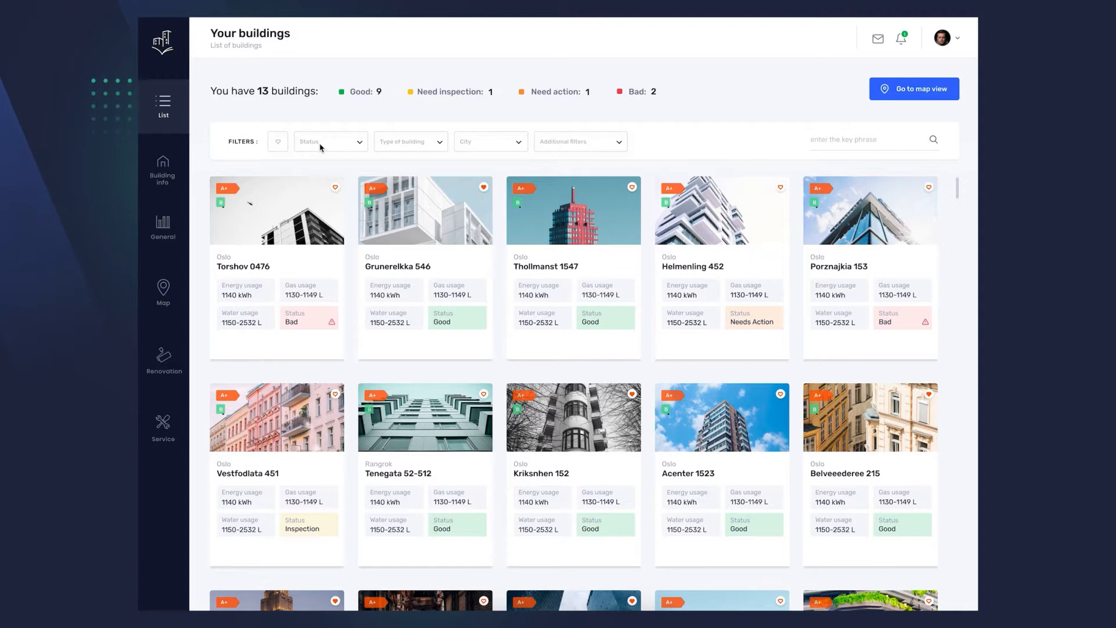
pyautogui.moveTo(409, 151)
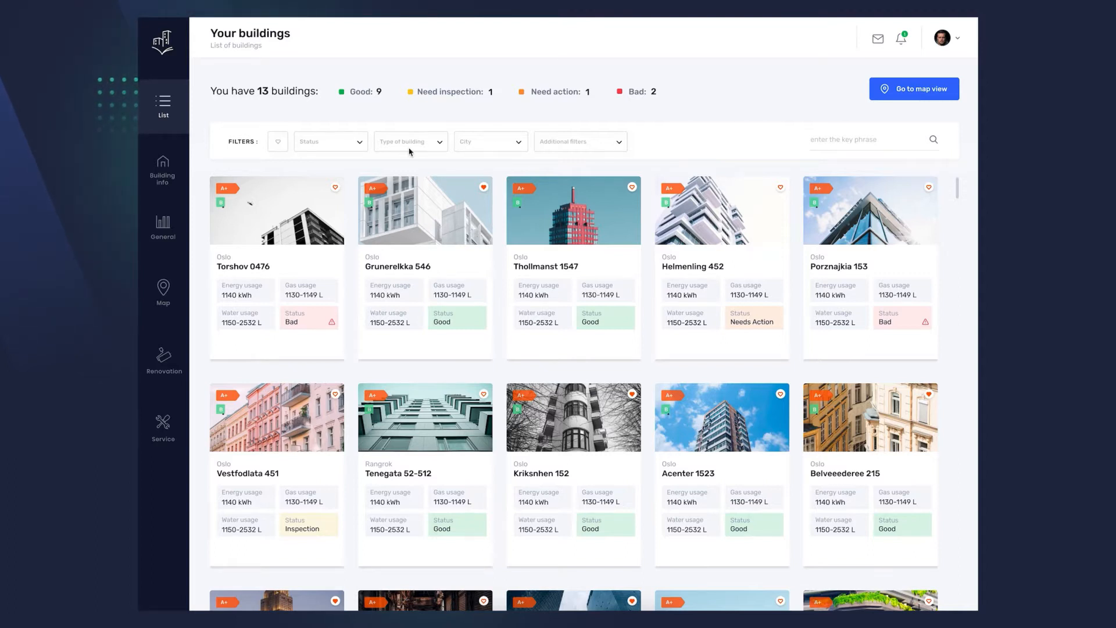
pyautogui.moveTo(481, 152)
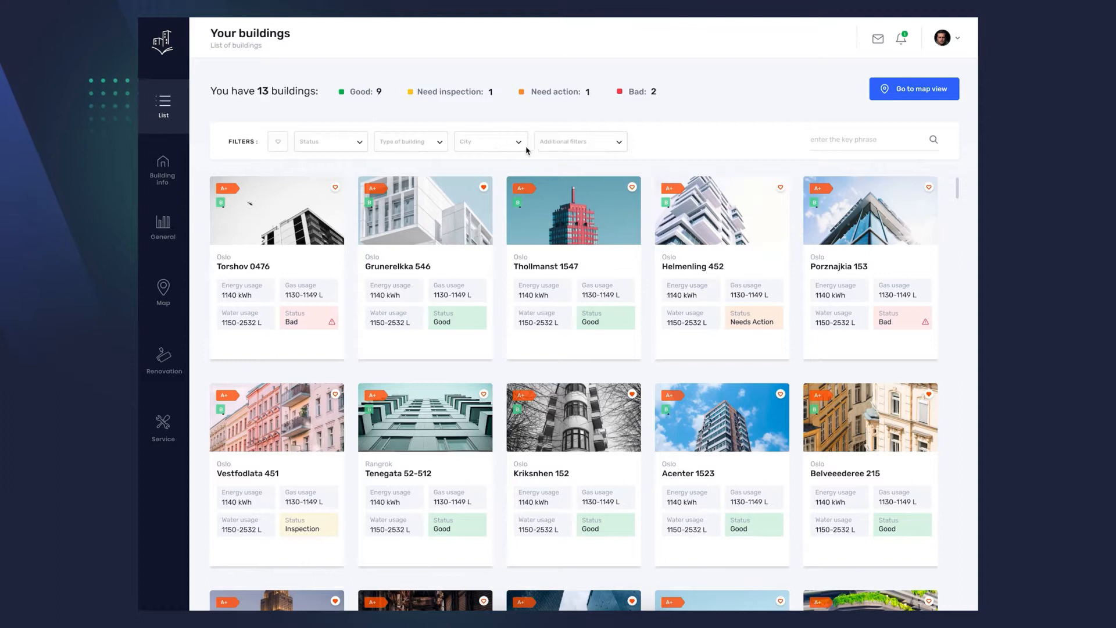
pyautogui.moveTo(575, 151)
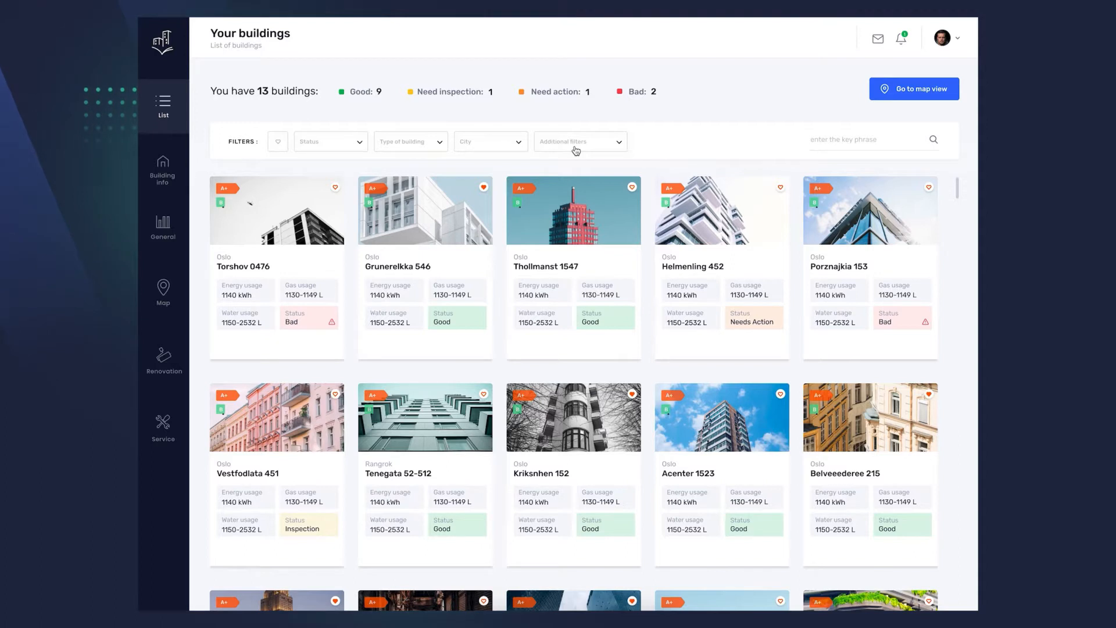
pyautogui.moveTo(849, 143)
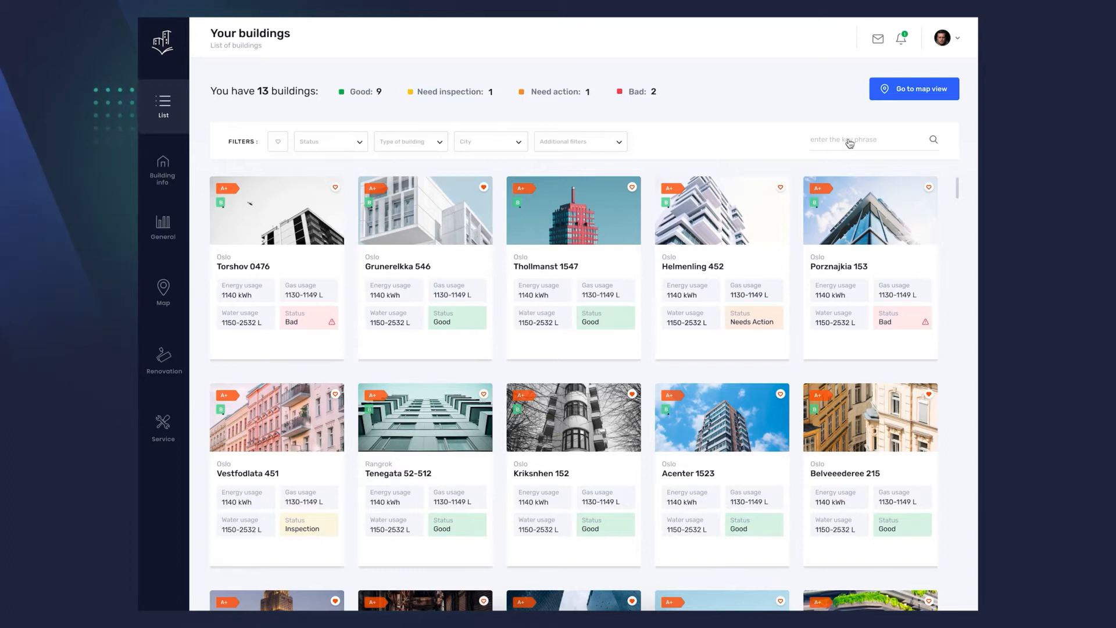
pyautogui.write('Oslo')
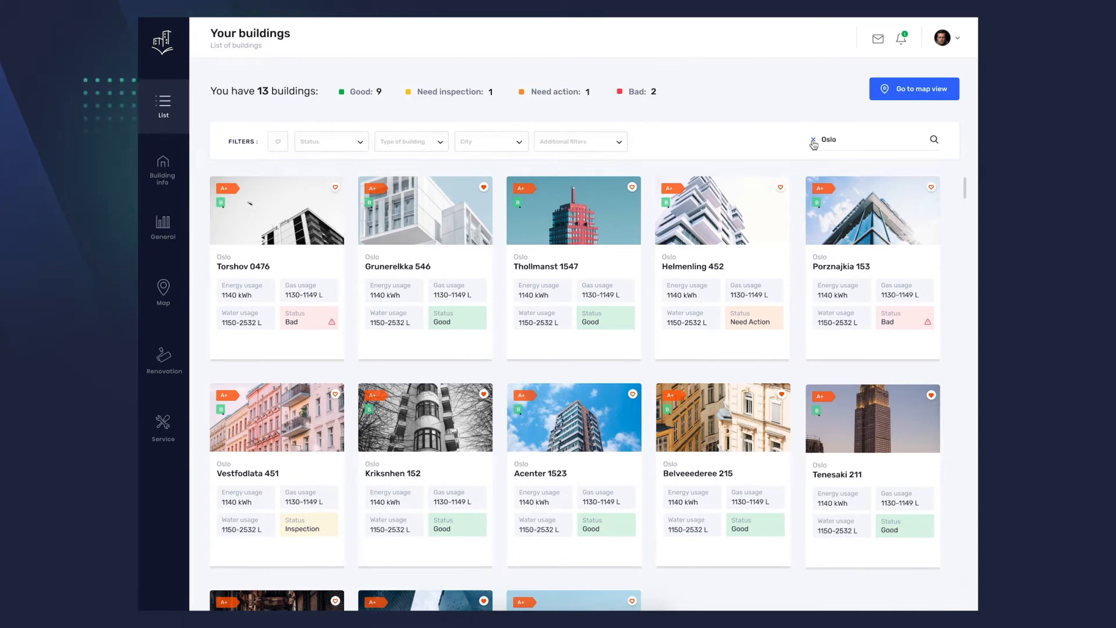
pyautogui.click(812, 140)
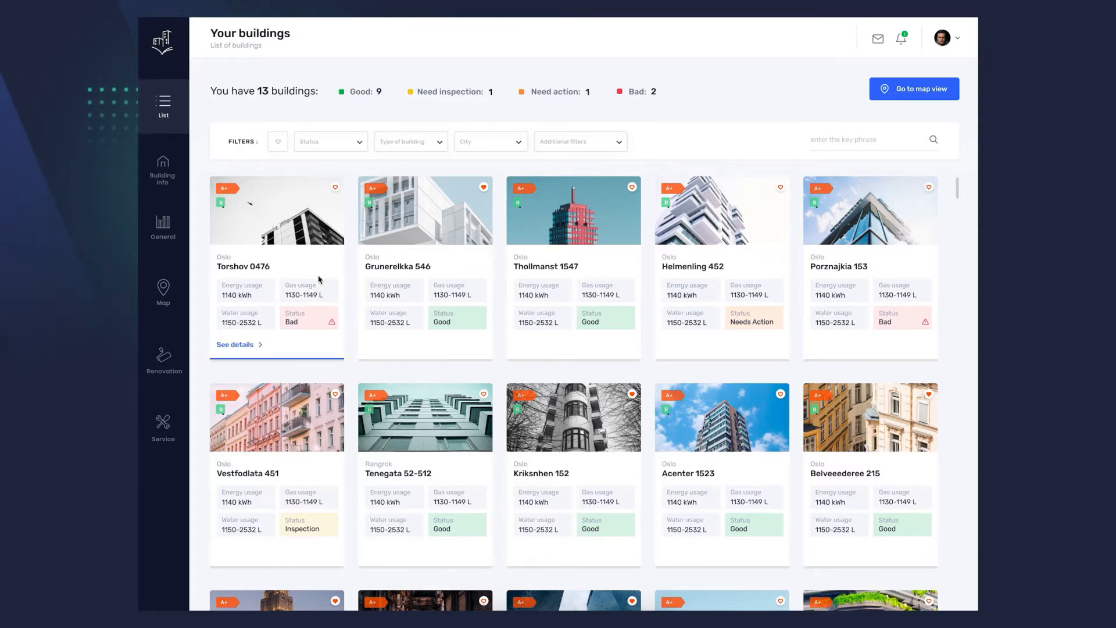
# - Open the Torshov 0476 details and flip the sensor status from Heating to Lighting
pyautogui.click(234, 344)
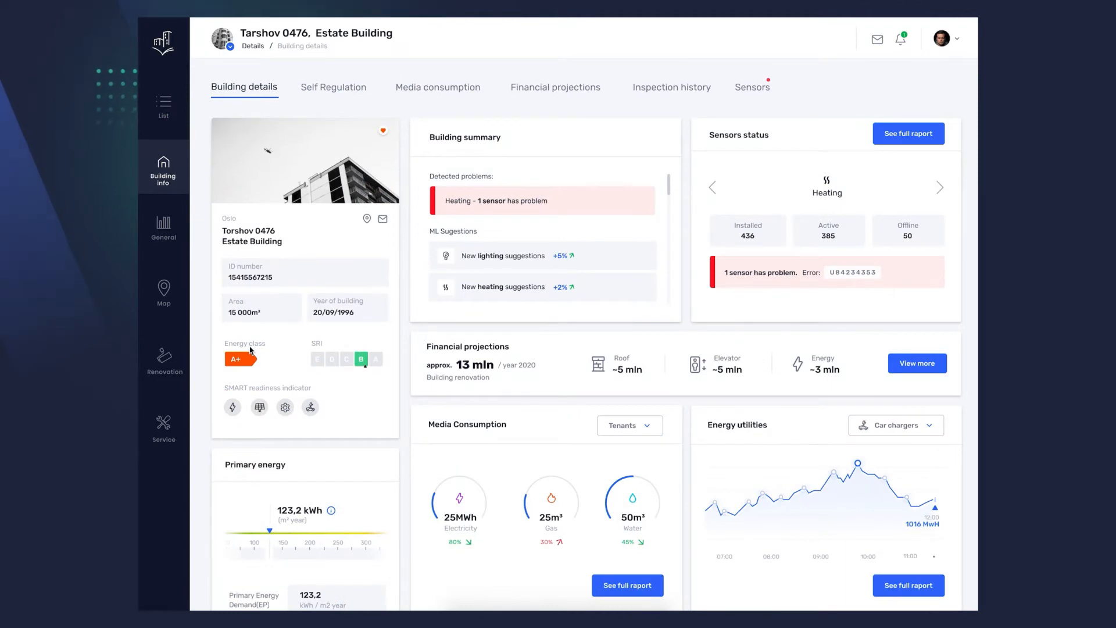
pyautogui.moveTo(314, 239)
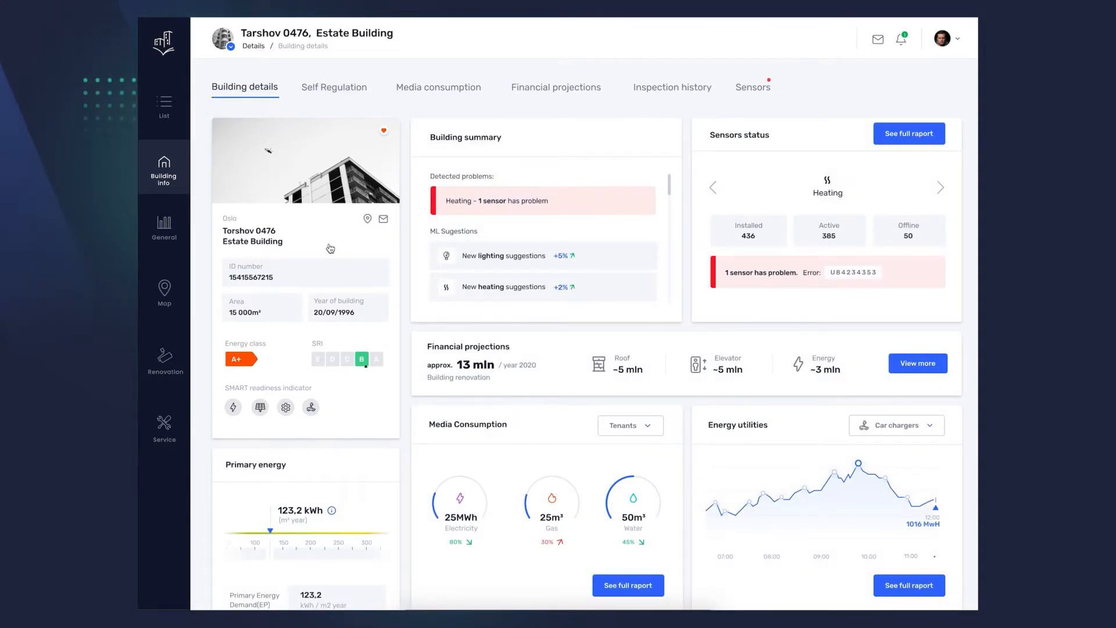
pyautogui.moveTo(291, 334)
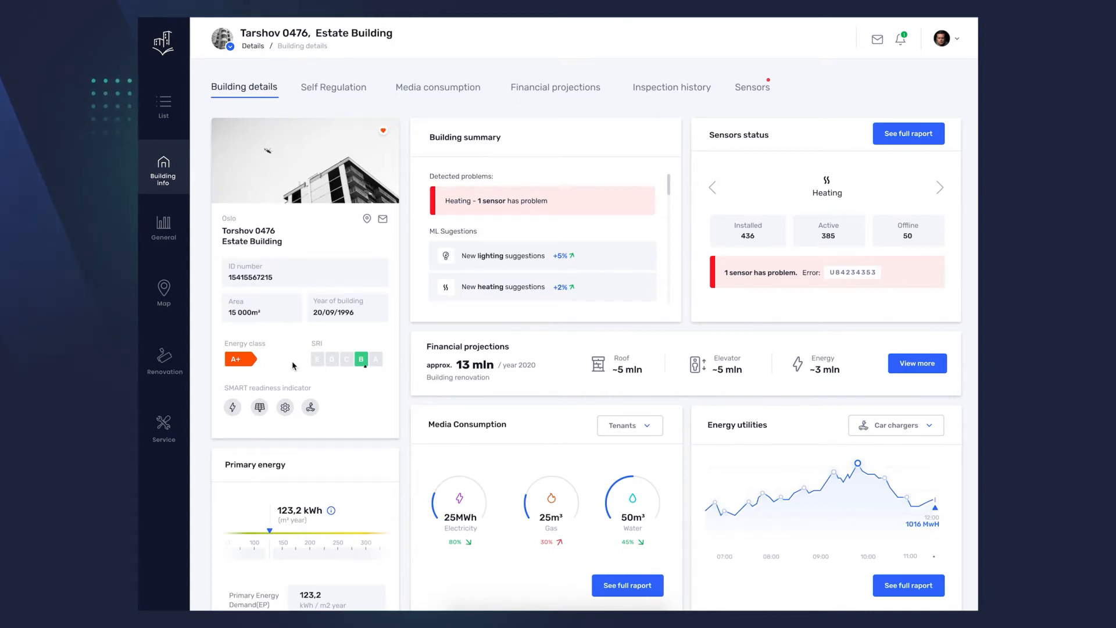
pyautogui.moveTo(283, 383)
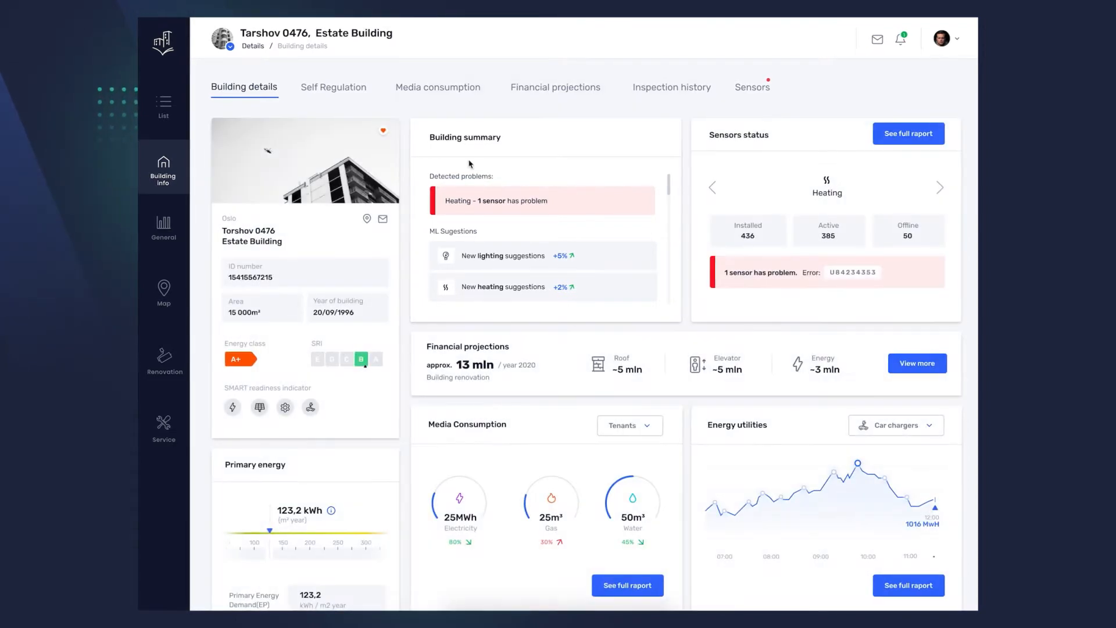
pyautogui.moveTo(516, 173)
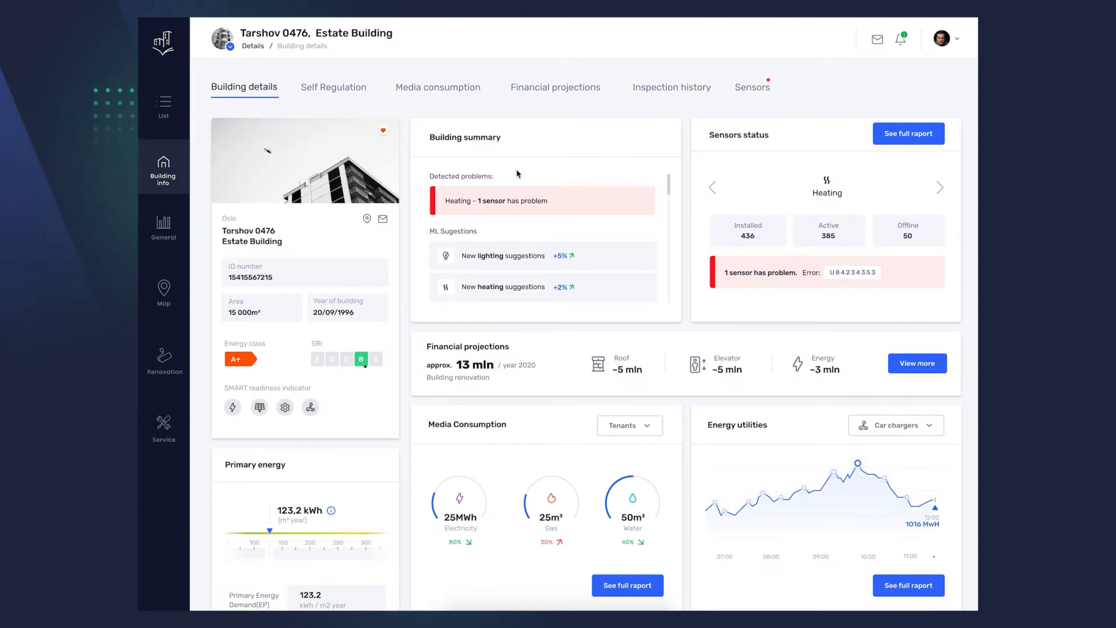
pyautogui.moveTo(582, 246)
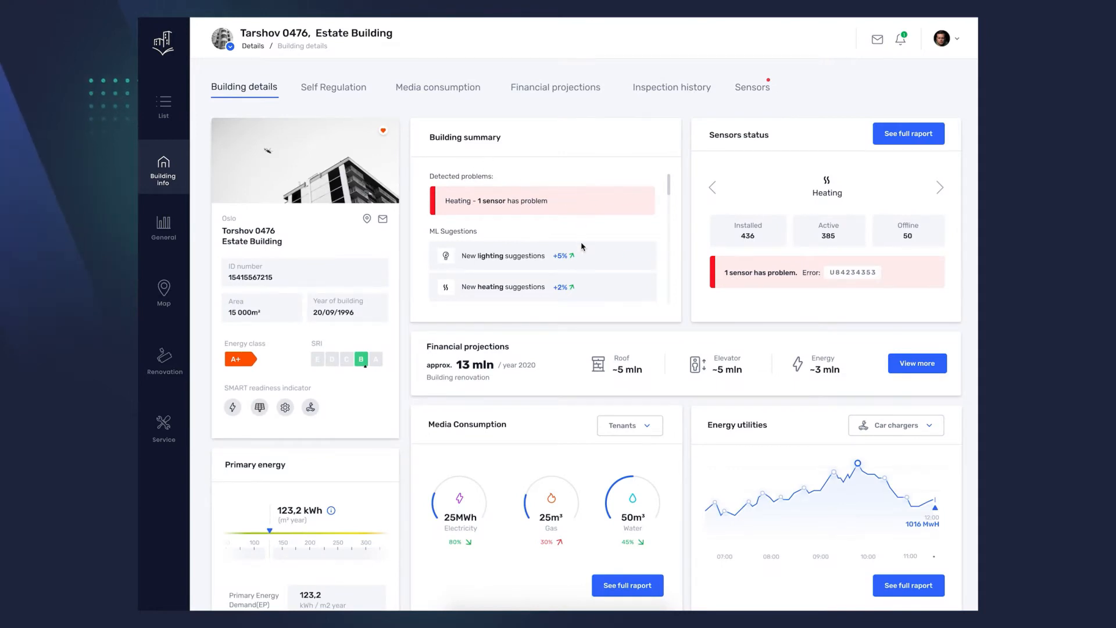
pyautogui.moveTo(591, 290)
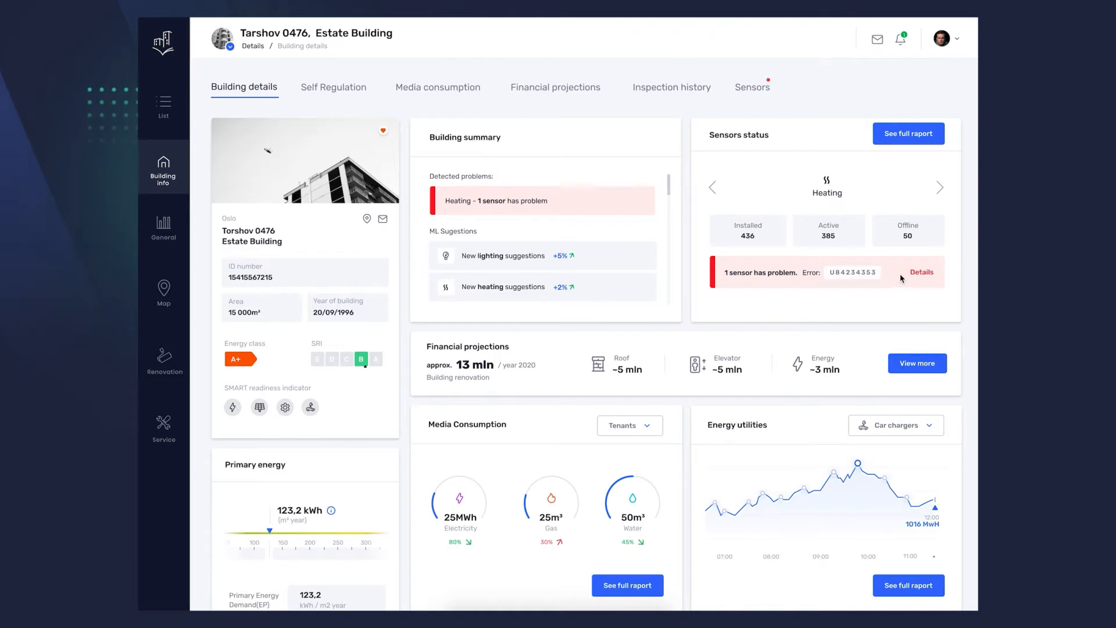
pyautogui.click(939, 188)
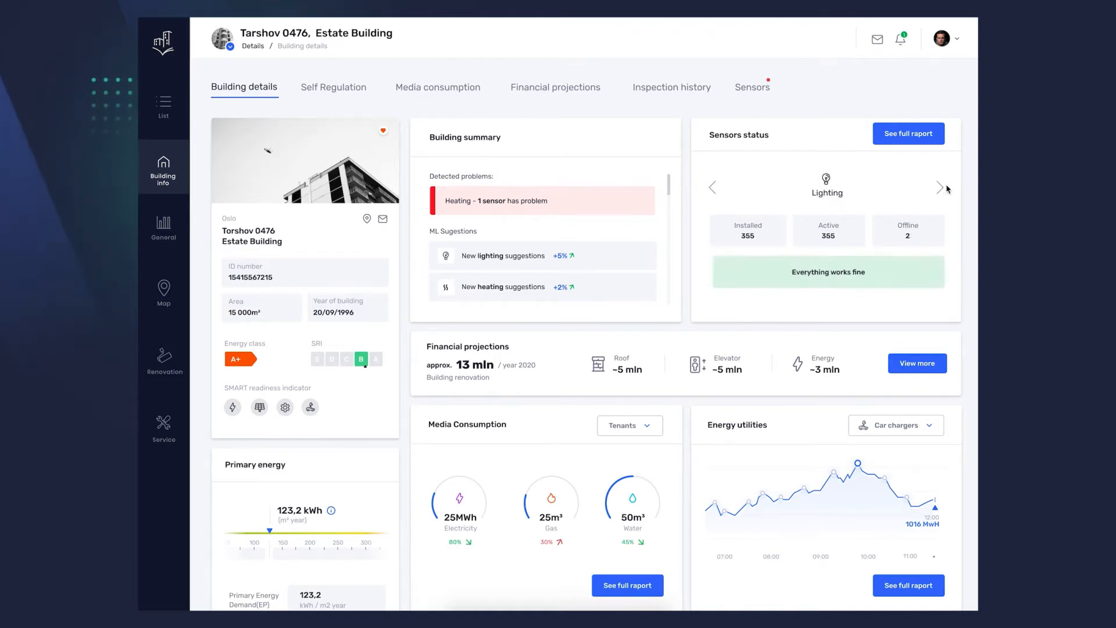
pyautogui.moveTo(722, 193)
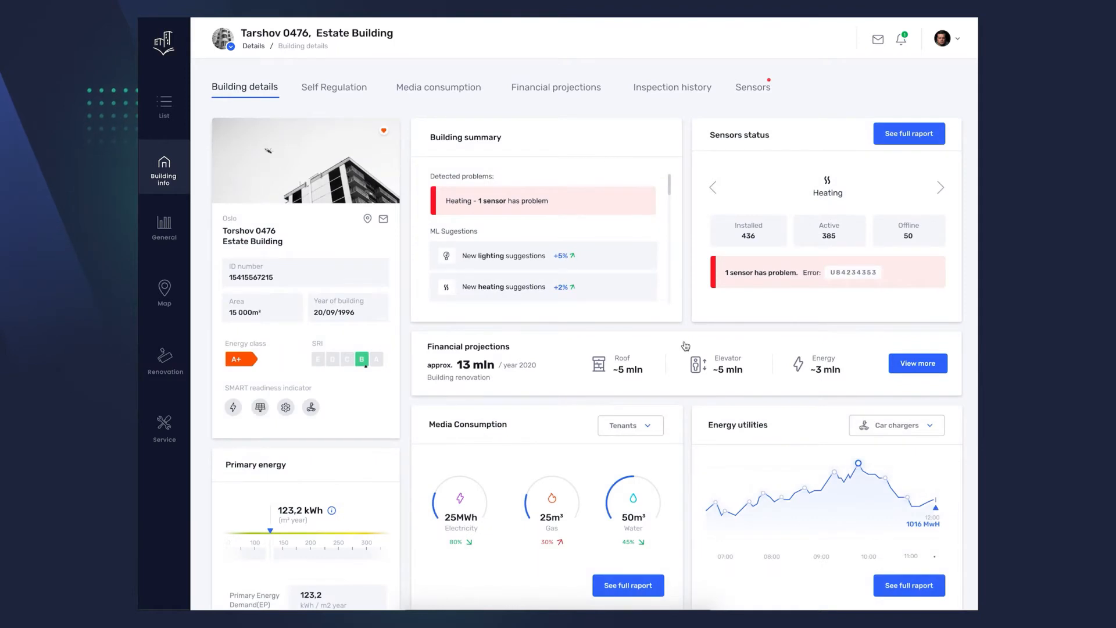
pyautogui.scroll(-3)
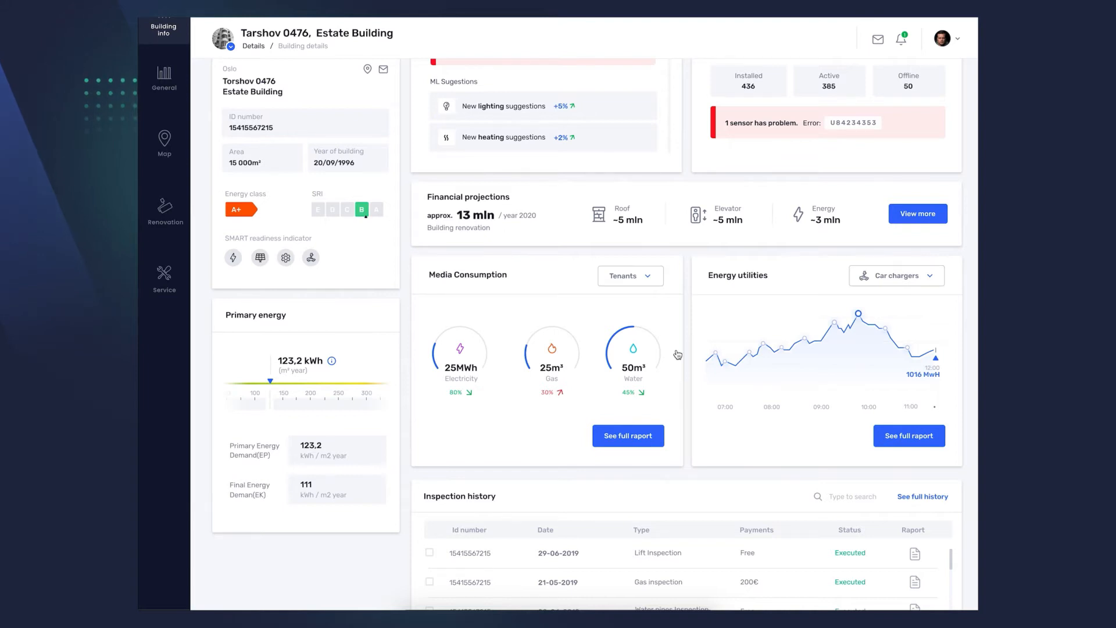
pyautogui.moveTo(727, 331)
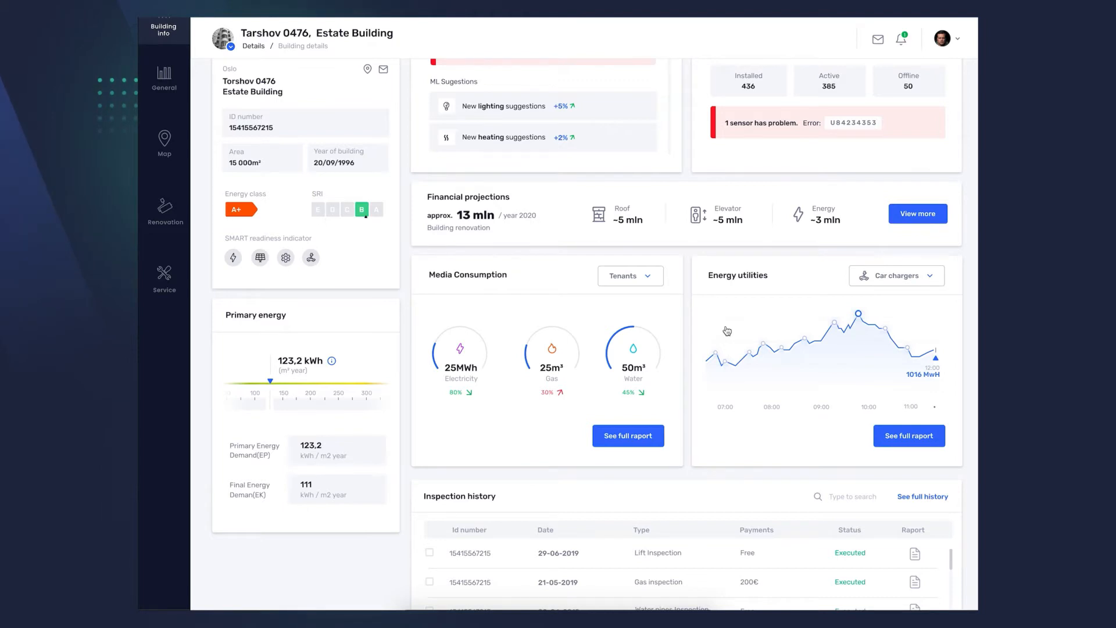
pyautogui.scroll(-3)
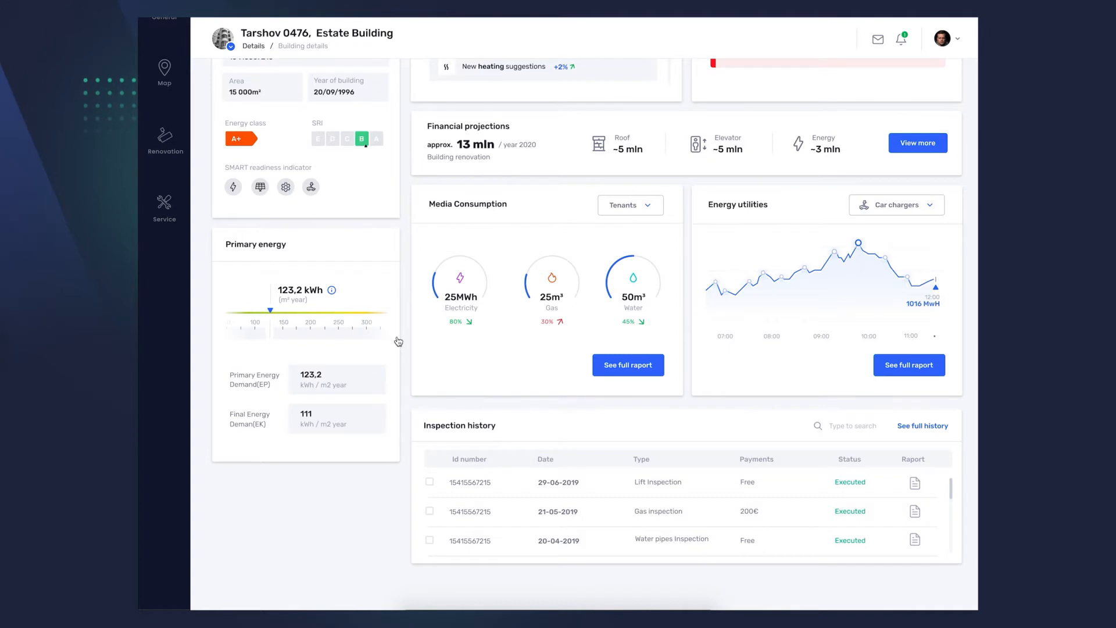
pyautogui.scroll(3)
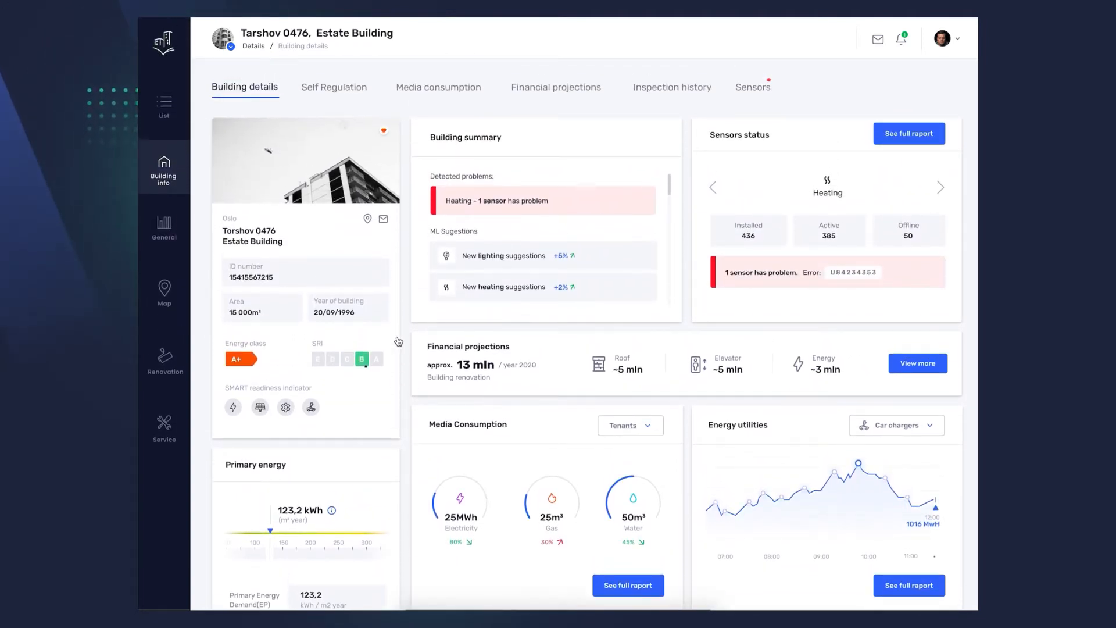
pyautogui.click(333, 87)
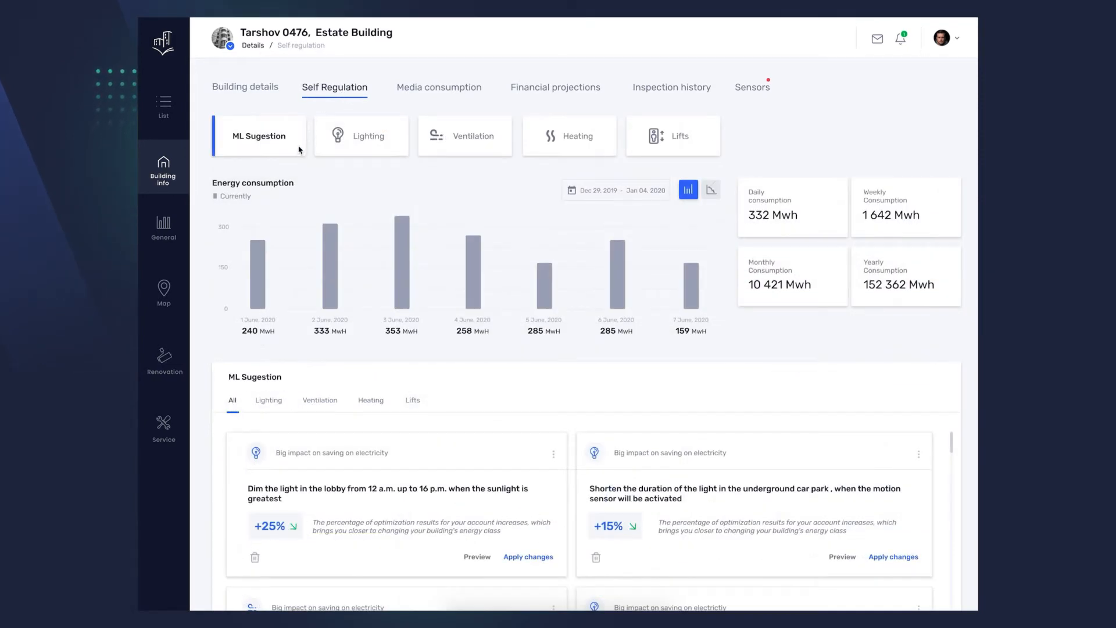
pyautogui.moveTo(360, 153)
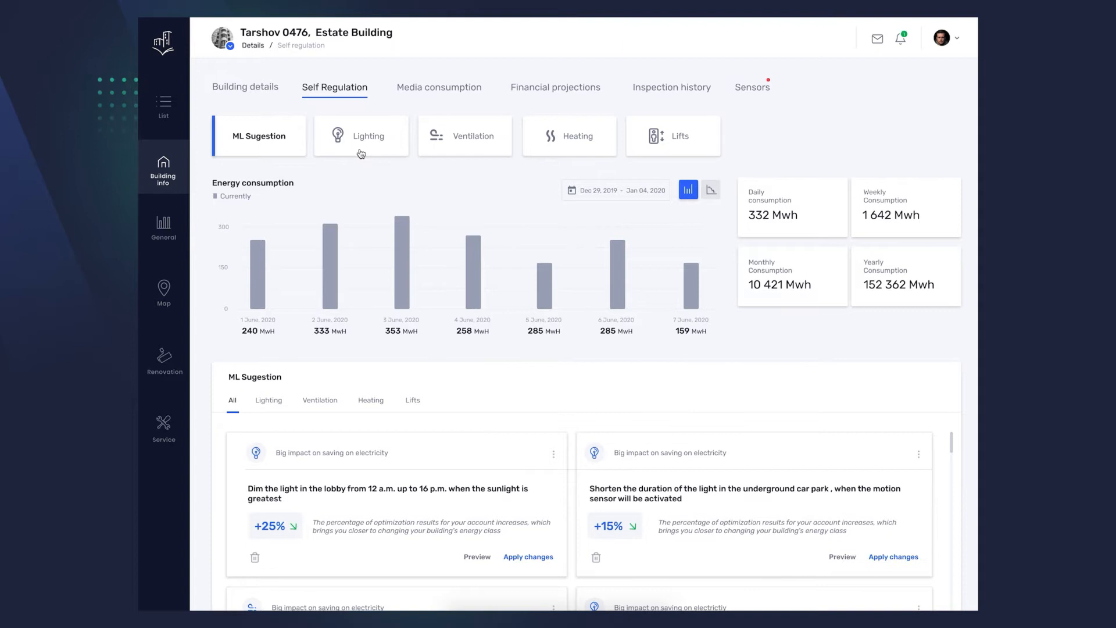
pyautogui.moveTo(562, 152)
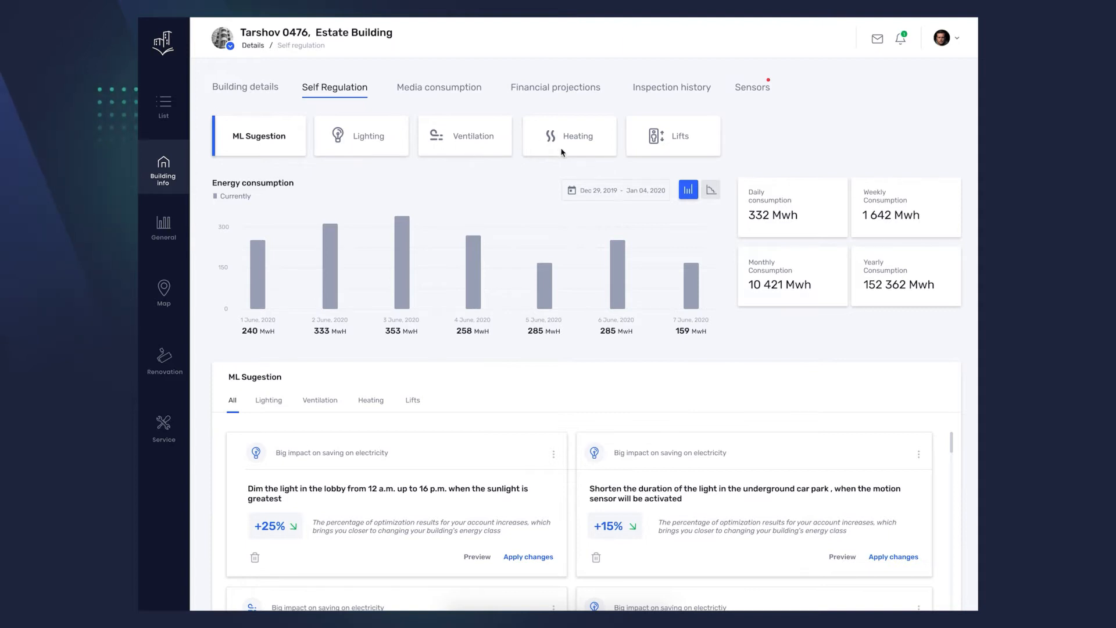
pyautogui.moveTo(665, 151)
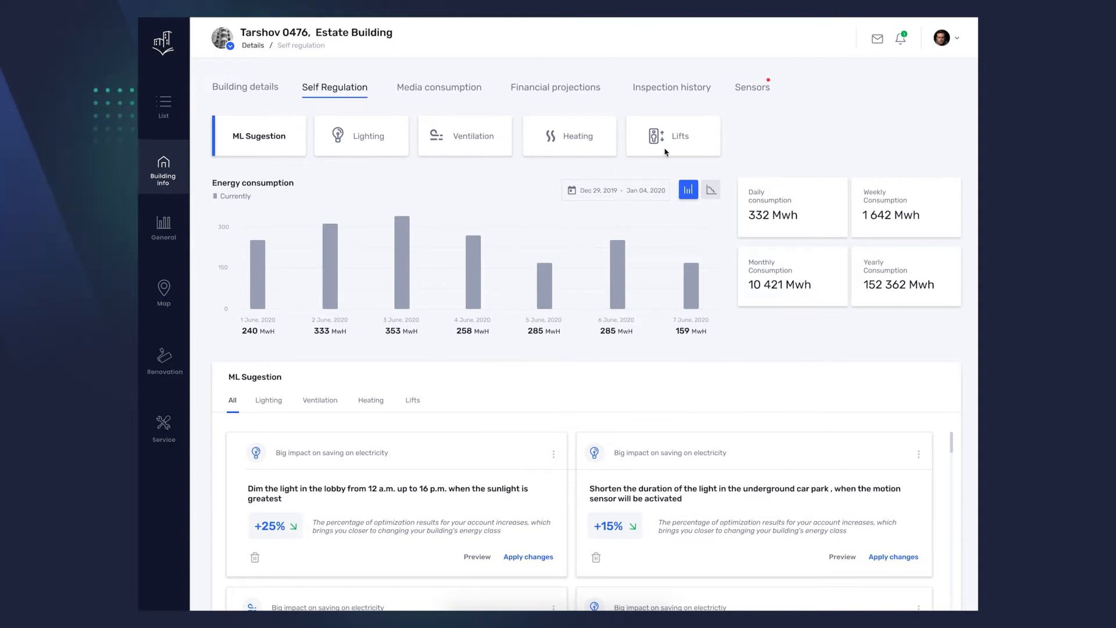
pyautogui.moveTo(536, 188)
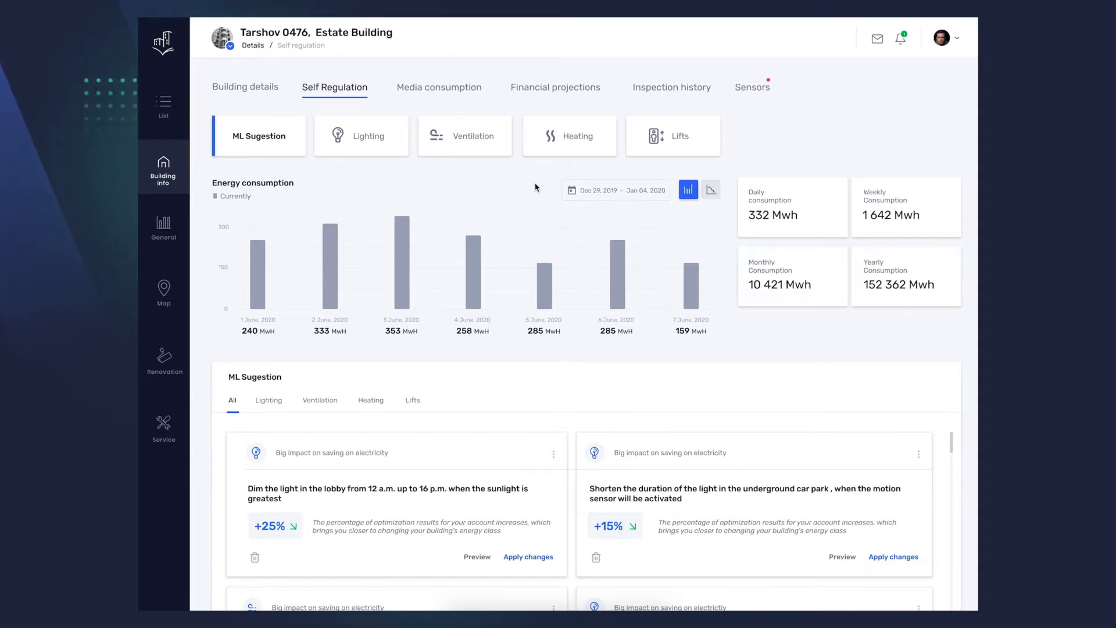
pyautogui.scroll(-3)
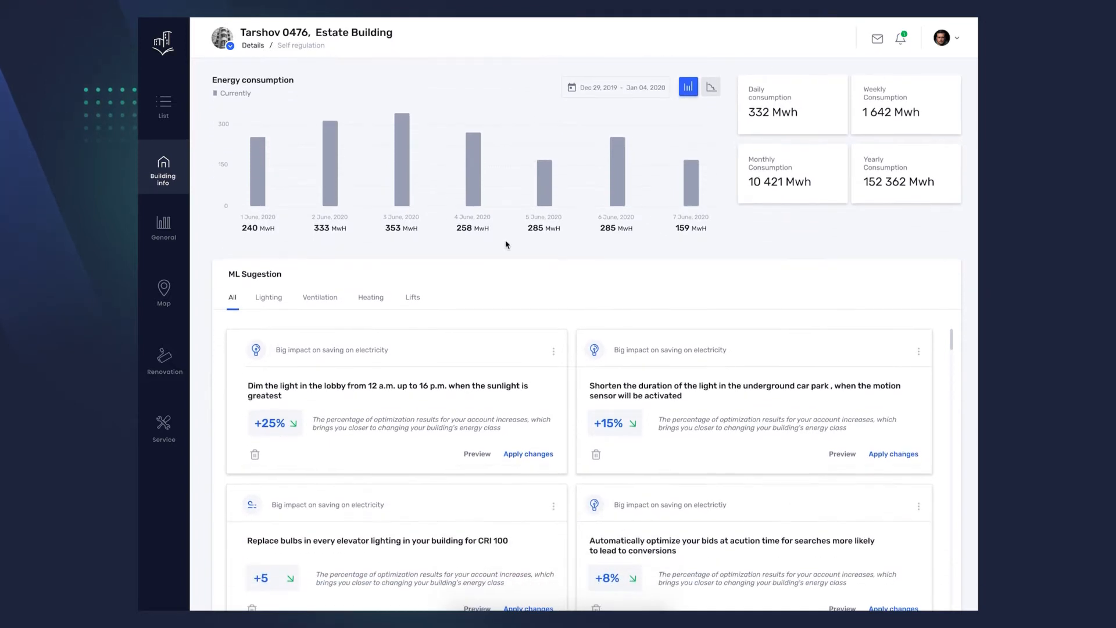
pyautogui.moveTo(490, 278)
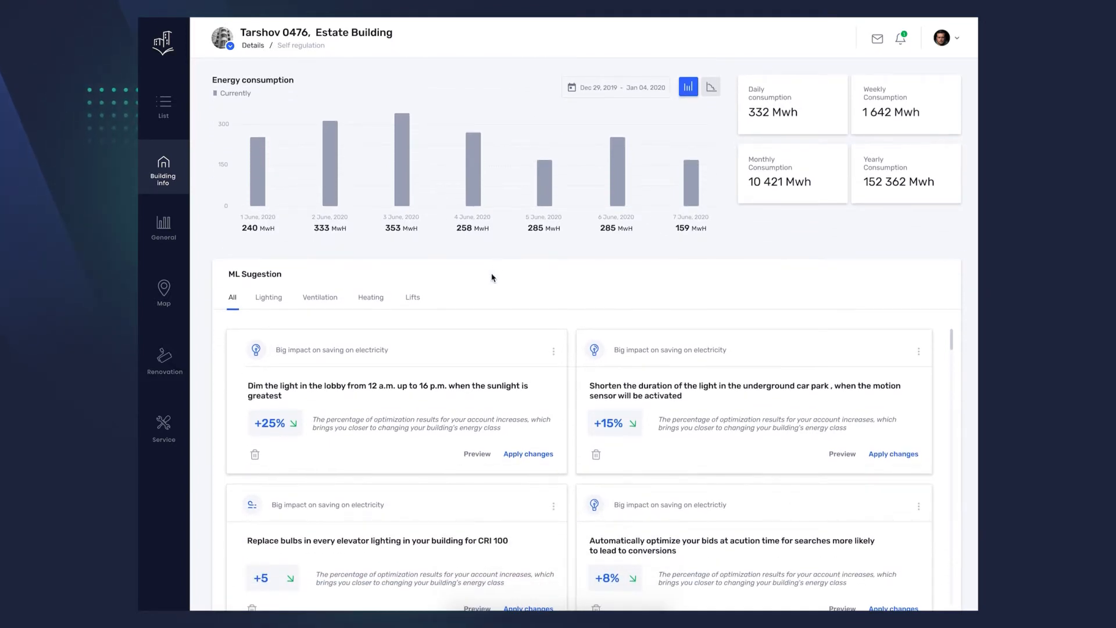
pyautogui.moveTo(472, 385)
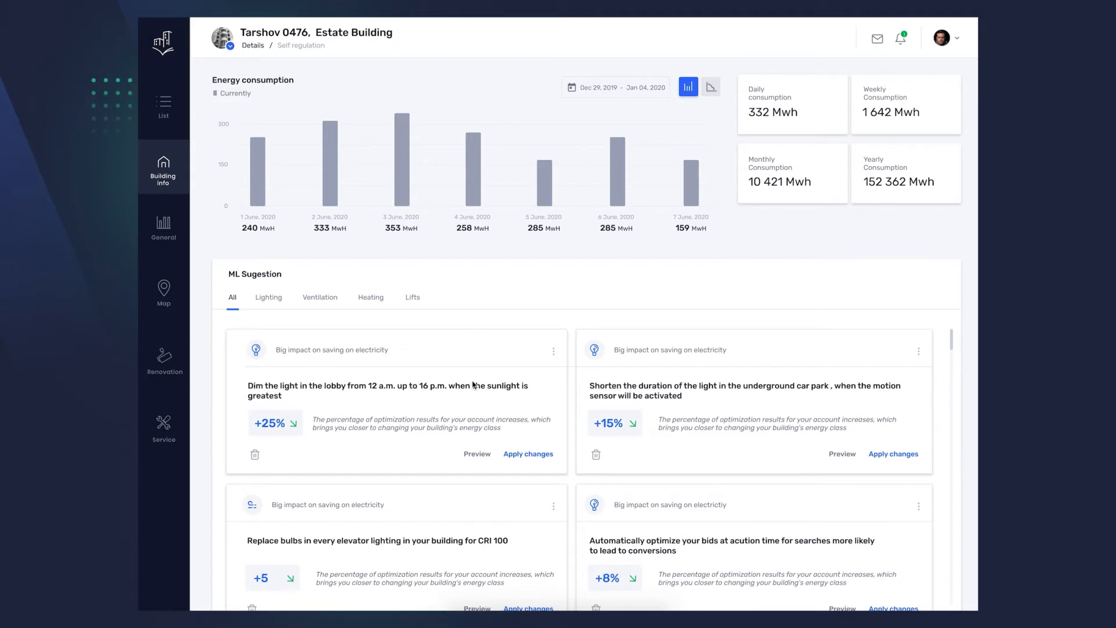
pyautogui.moveTo(476, 461)
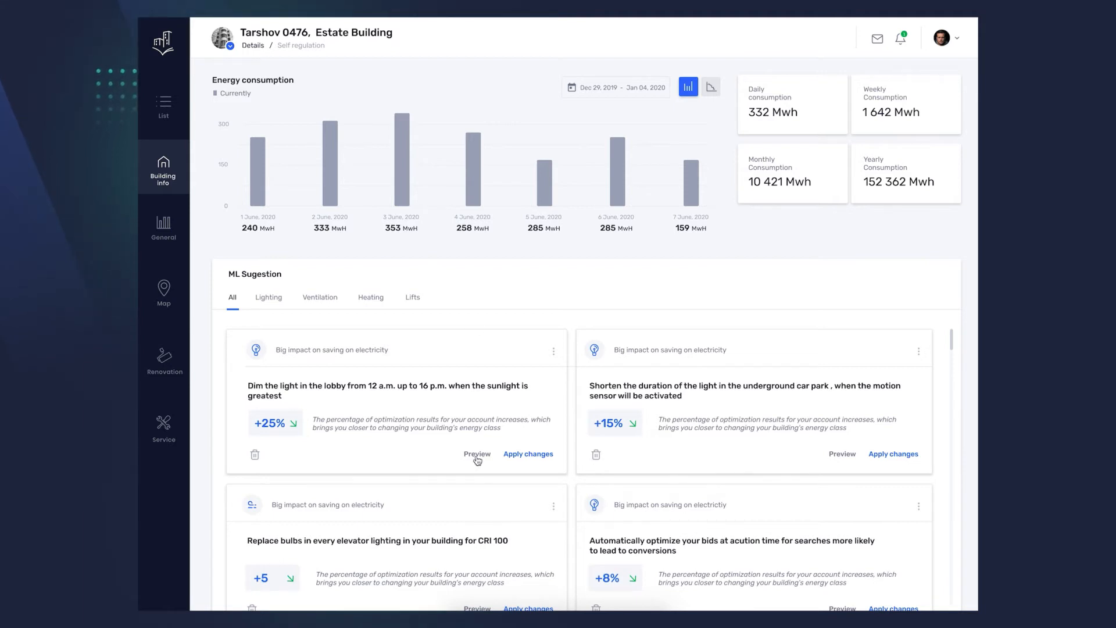
# - Preview the projected savings from the 'Dim the light in the lobby' suggestion
pyautogui.click(477, 454)
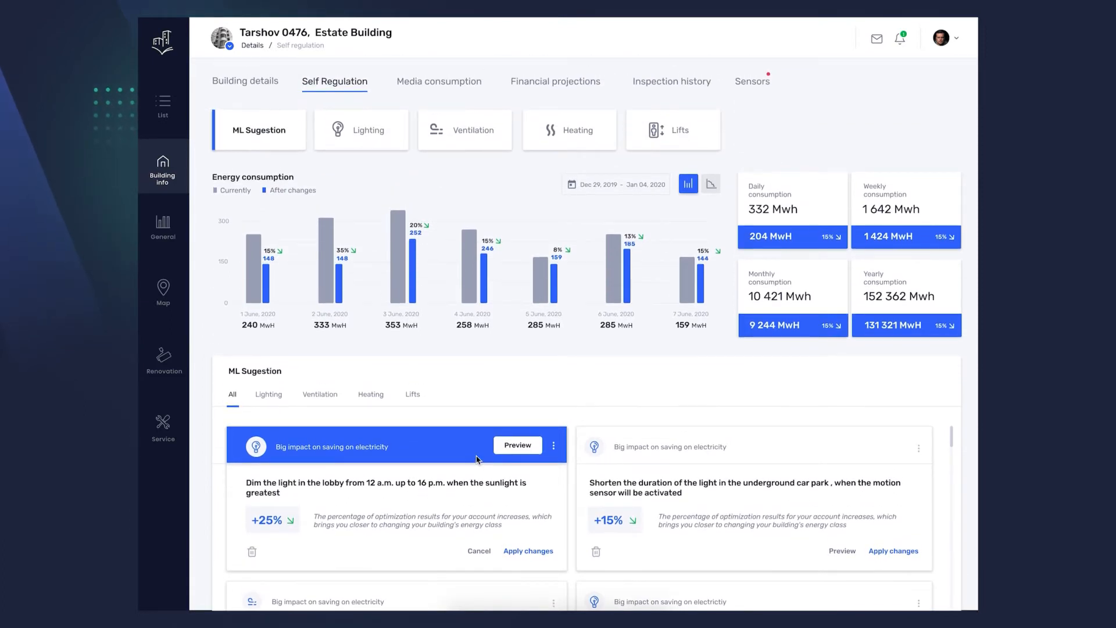
pyautogui.moveTo(569, 382)
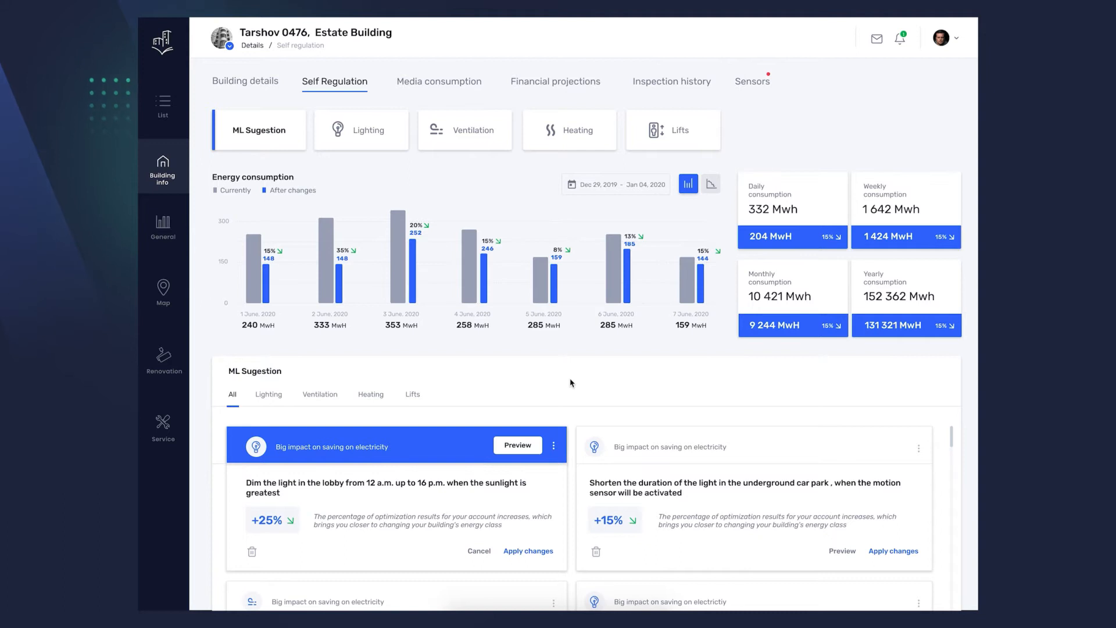
pyautogui.moveTo(579, 382)
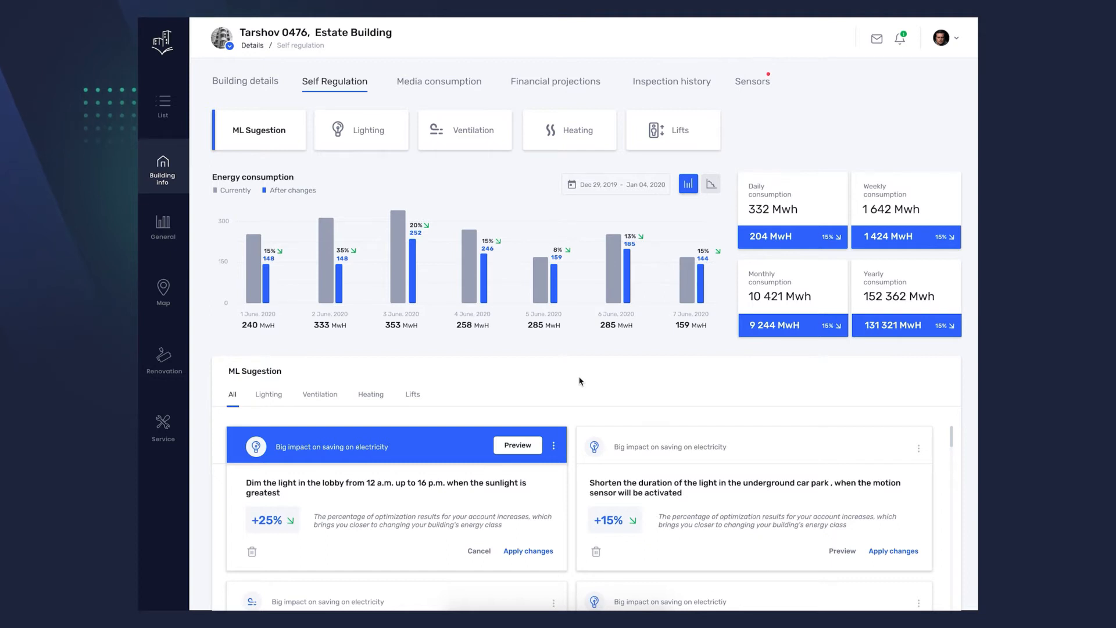
pyautogui.moveTo(513, 550)
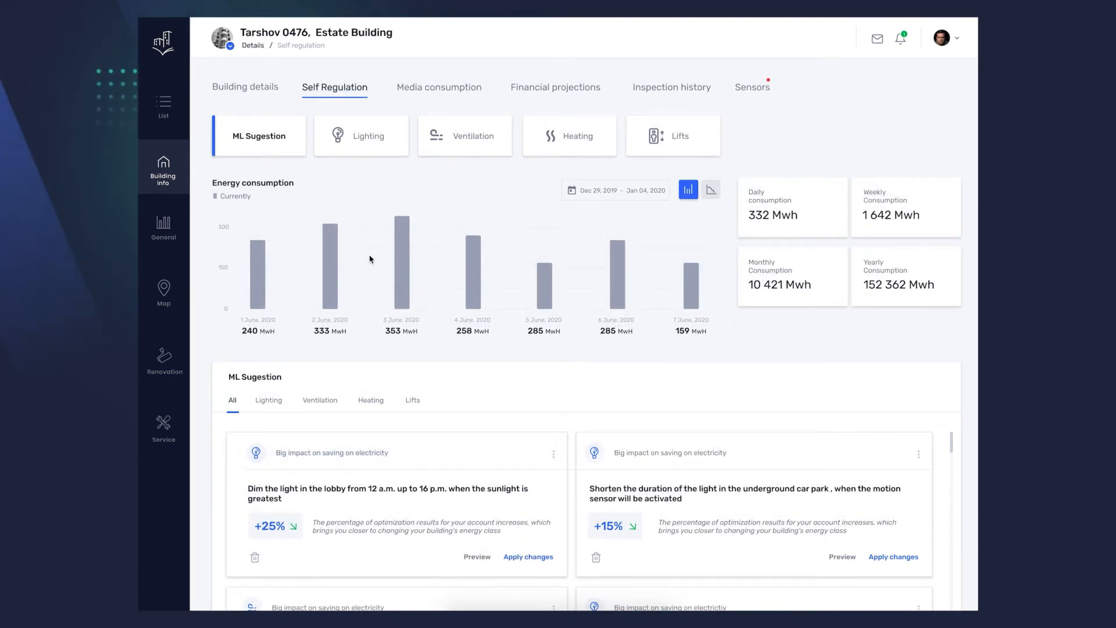
pyautogui.moveTo(374, 154)
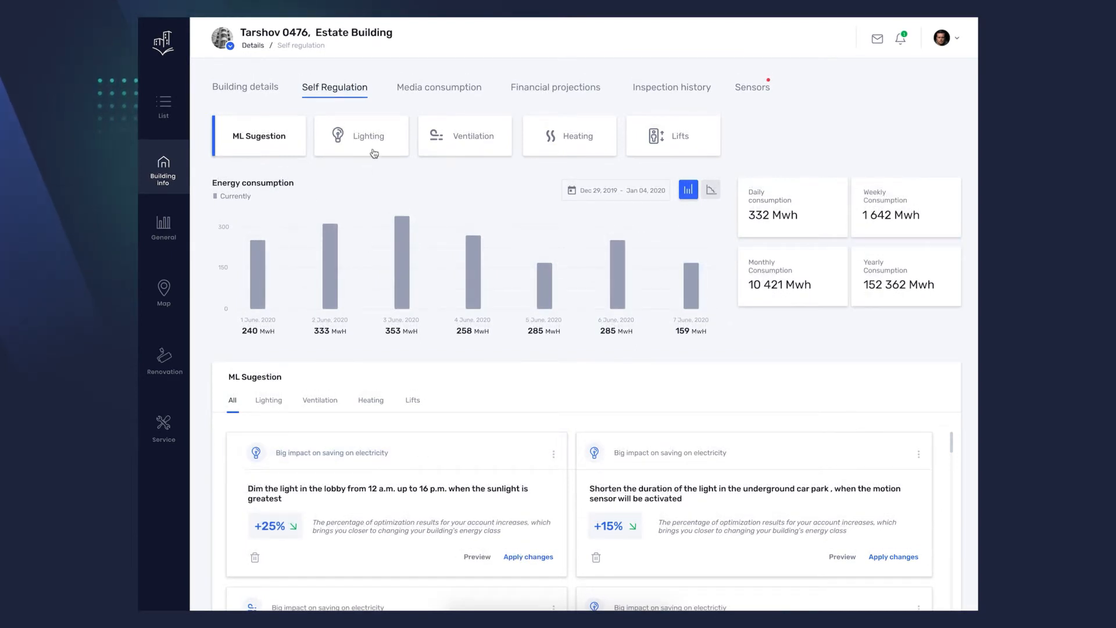
# - Show the Lighting card's standard control and summary energy use on Self Regulation
pyautogui.click(369, 135)
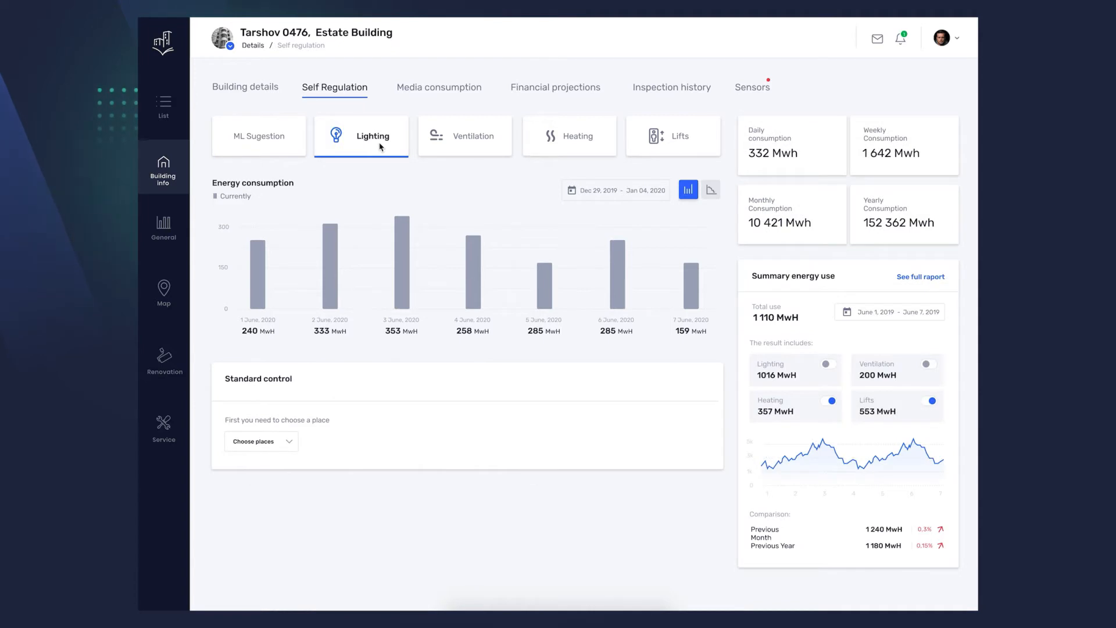
pyautogui.moveTo(381, 152)
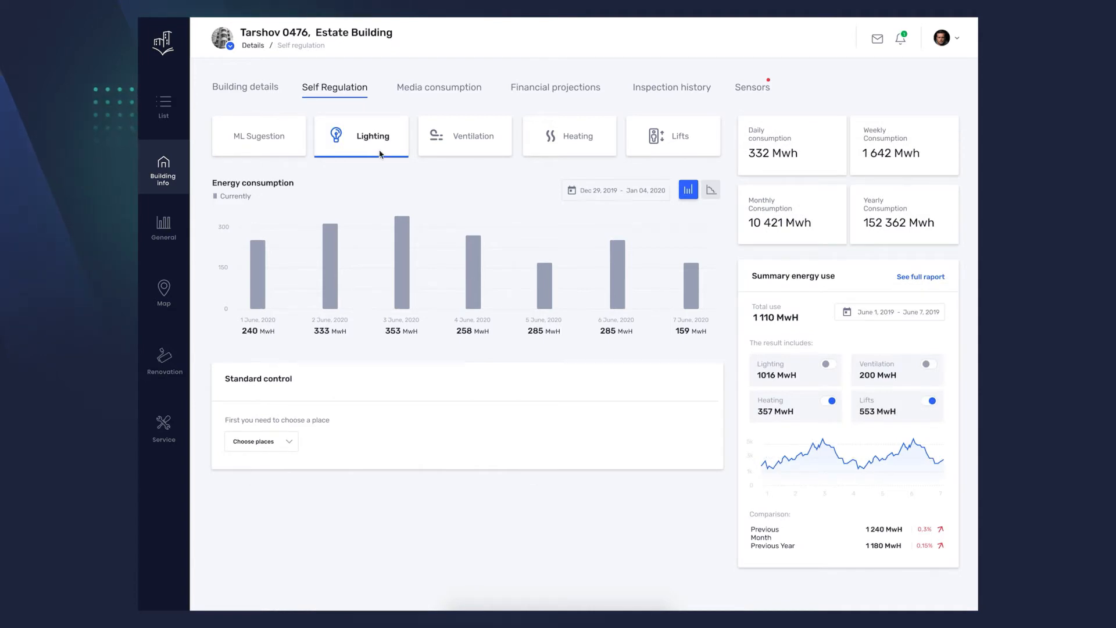
pyautogui.moveTo(415, 189)
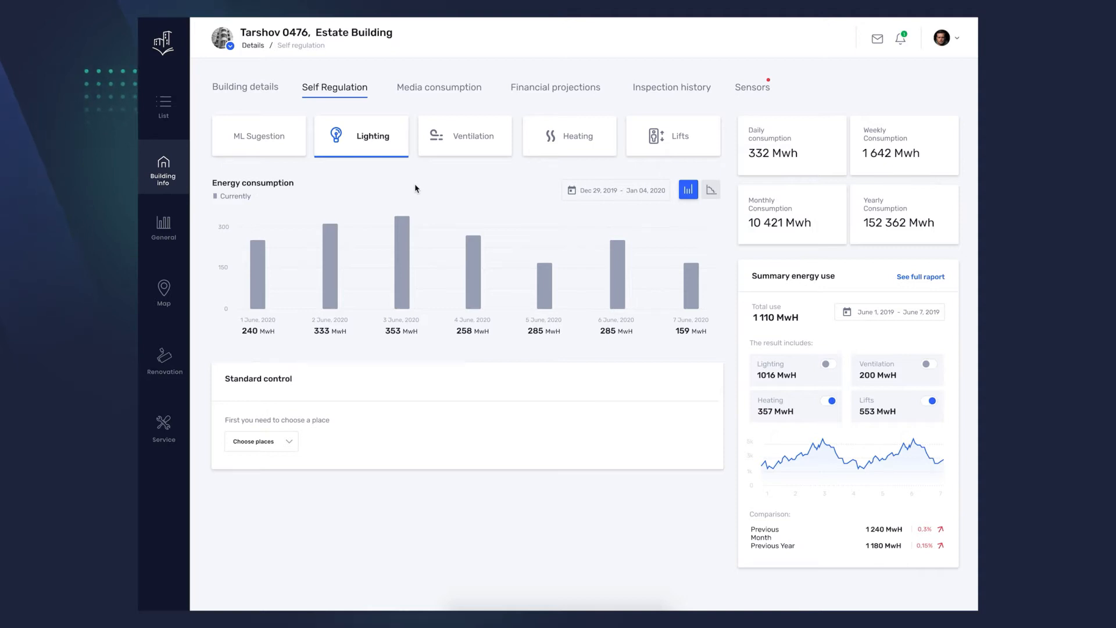
pyautogui.moveTo(707, 205)
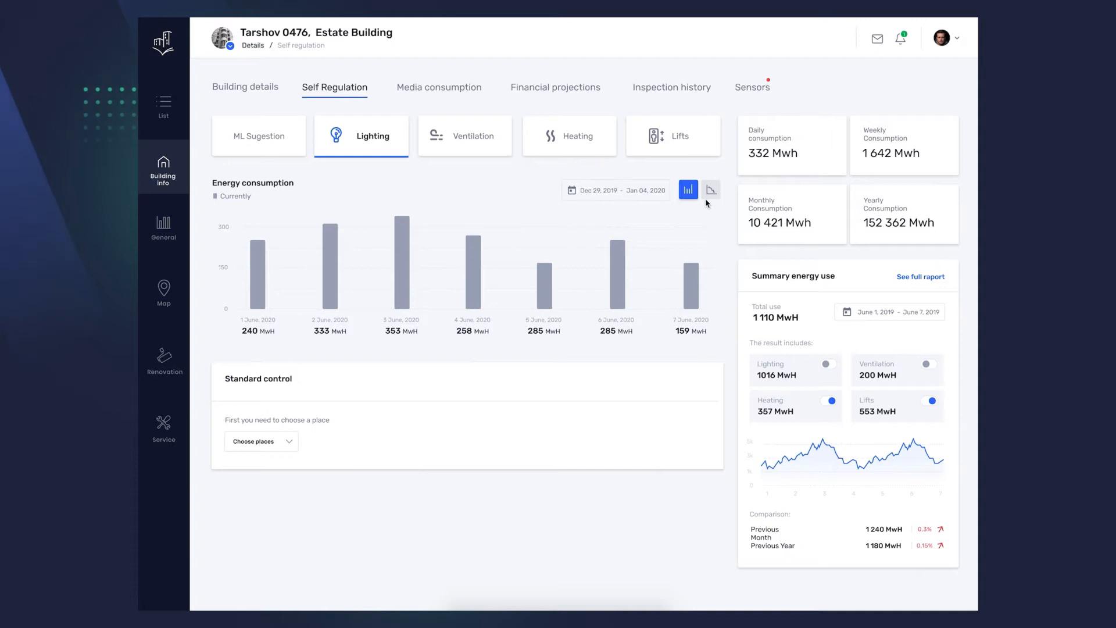
pyautogui.moveTo(328, 443)
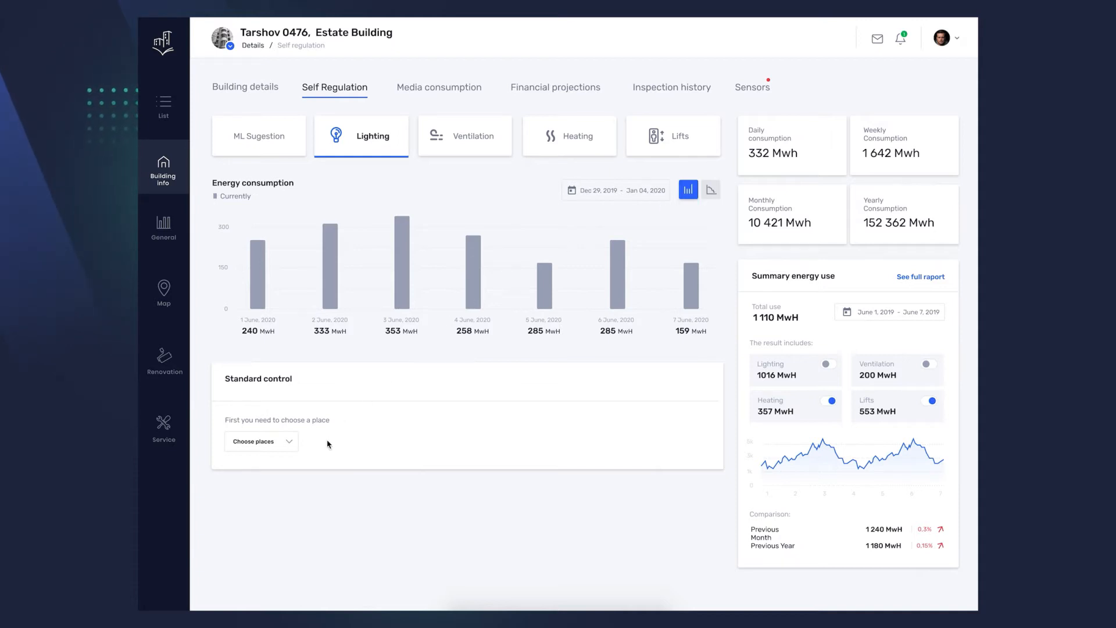
pyautogui.scroll(3)
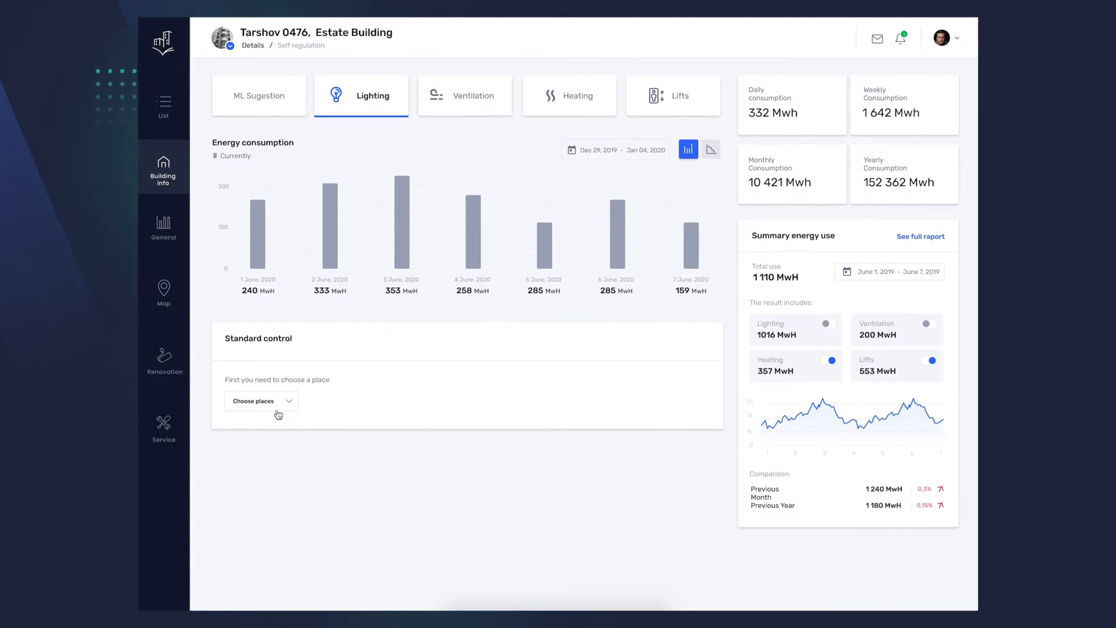
# - Choose Staircases, edit a marked time range in the schedule, and toggle the consumption chart view
pyautogui.click(260, 401)
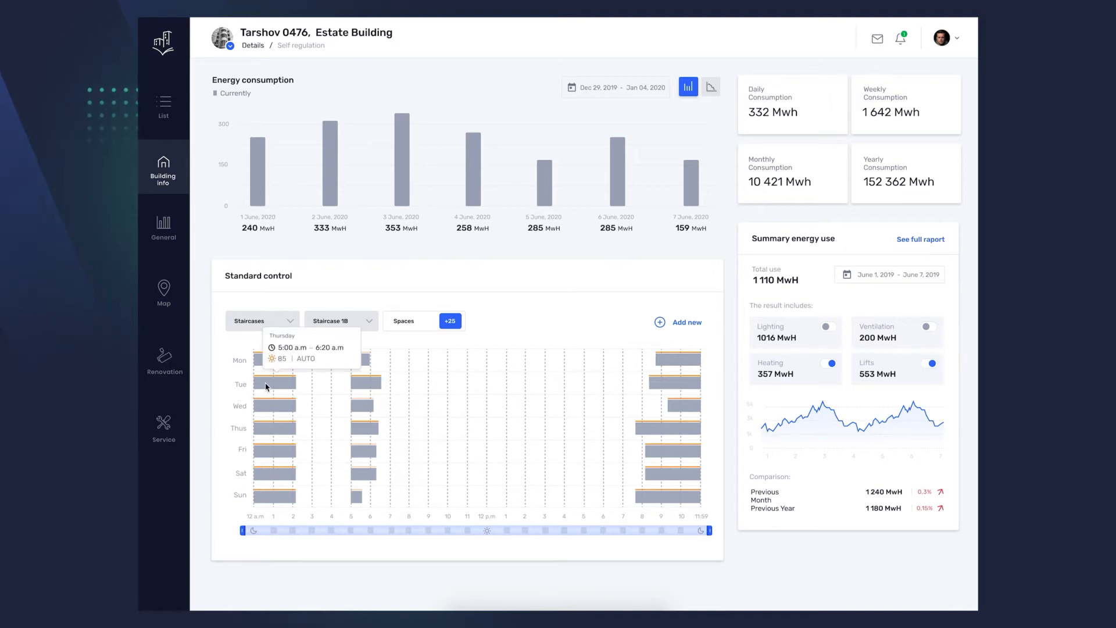
pyautogui.click(272, 360)
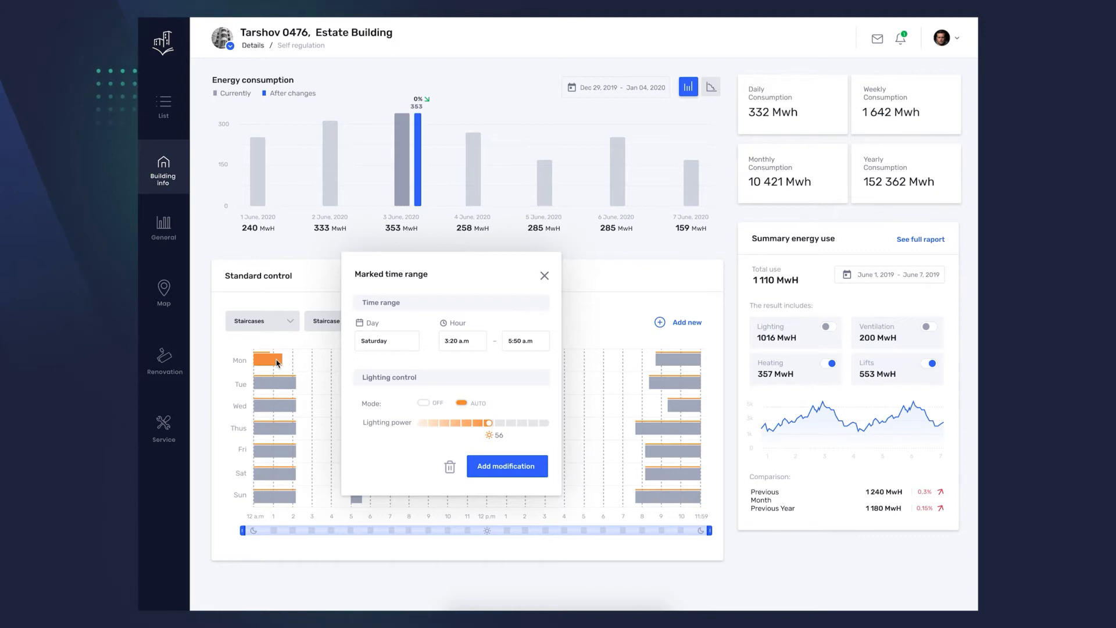
pyautogui.moveTo(426, 362)
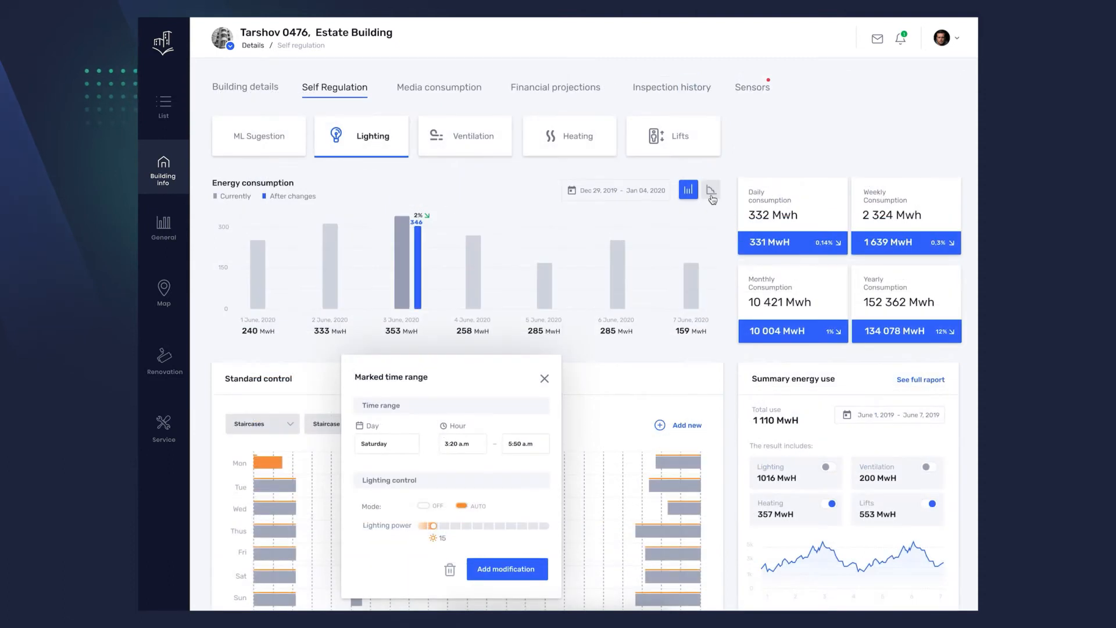
pyautogui.click(710, 190)
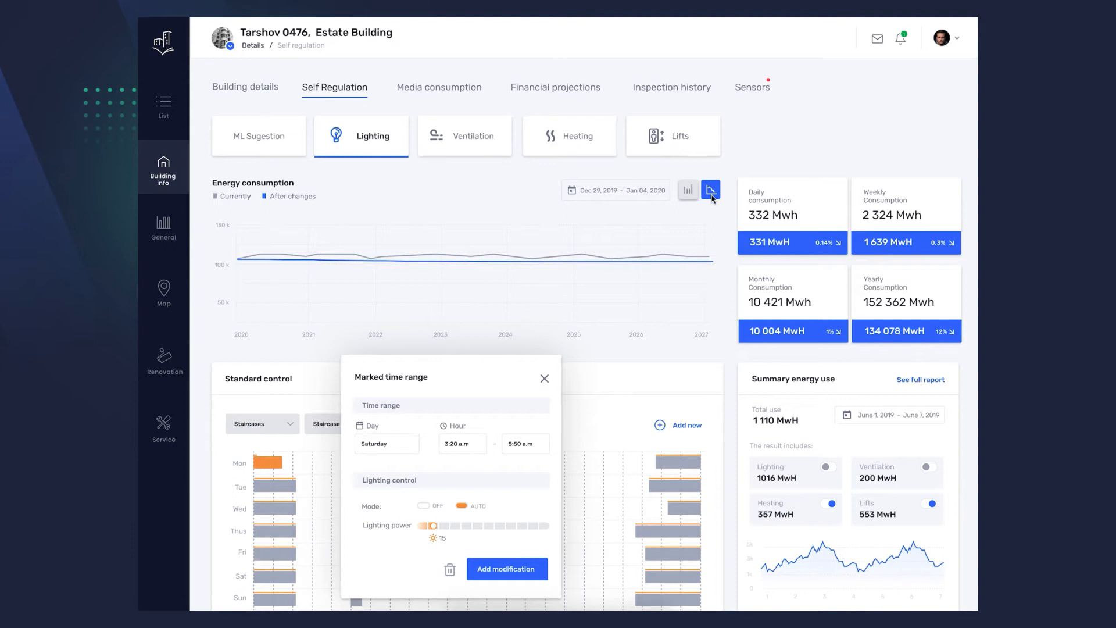
pyautogui.click(709, 189)
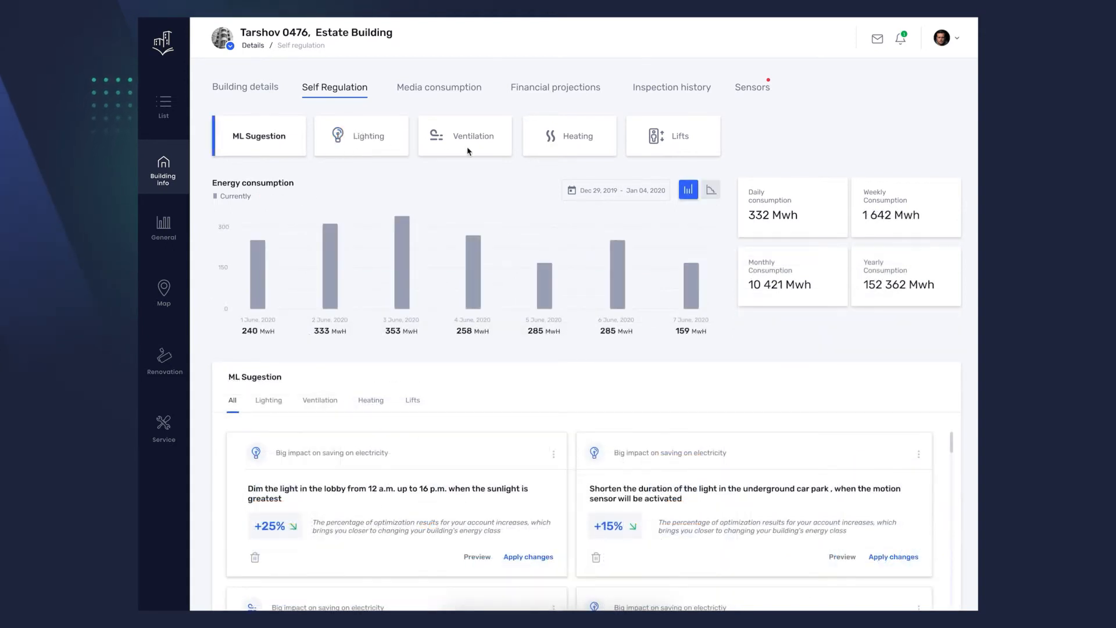
pyautogui.moveTo(643, 146)
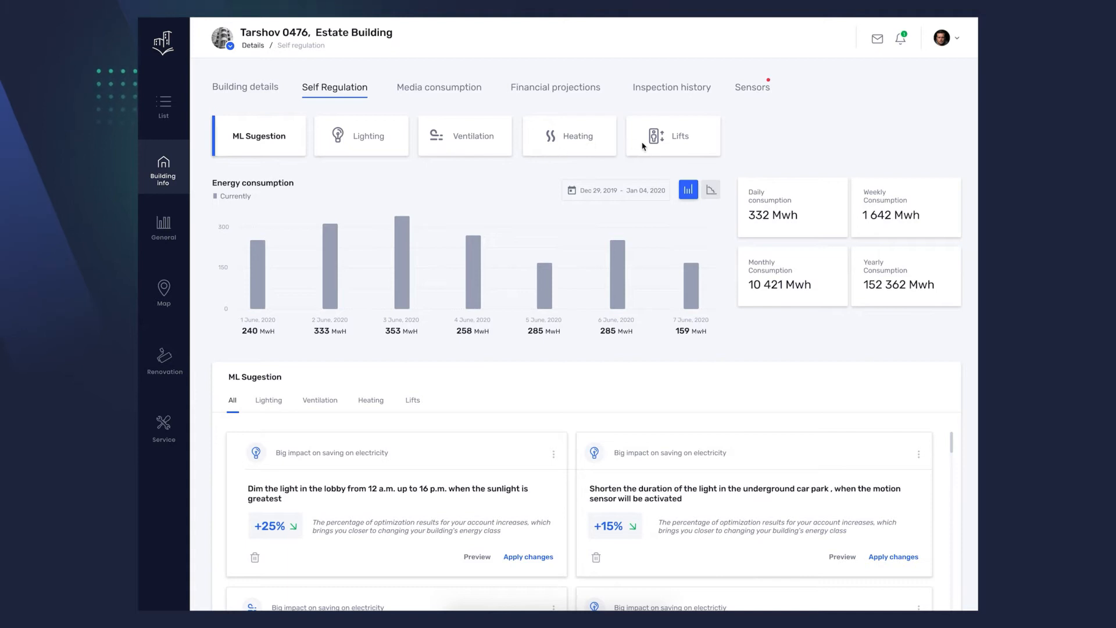
pyautogui.click(438, 87)
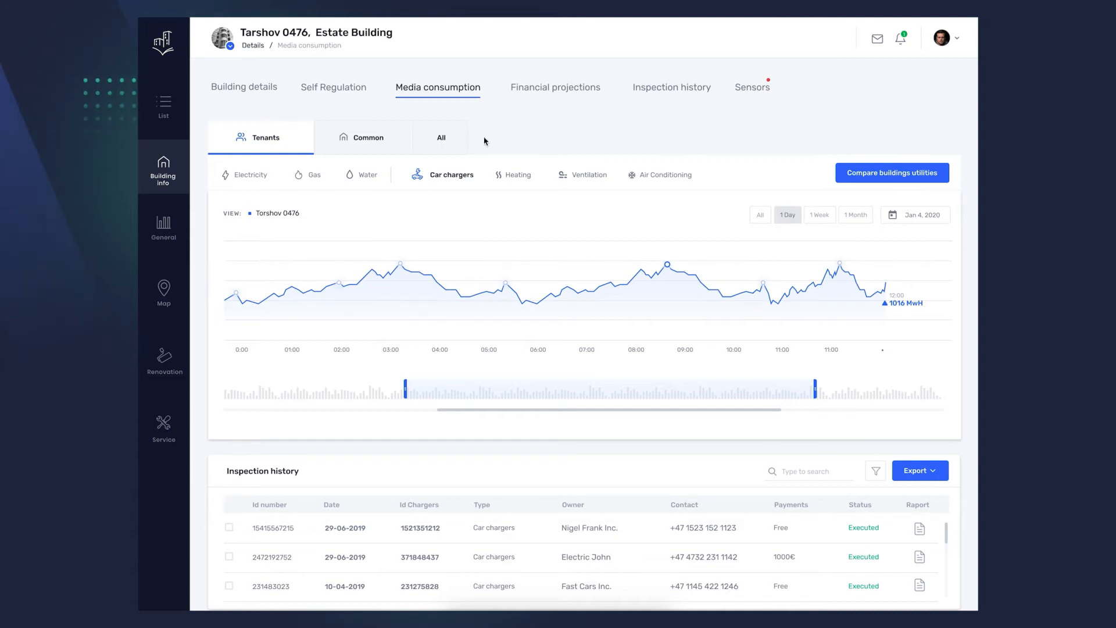
pyautogui.moveTo(429, 216)
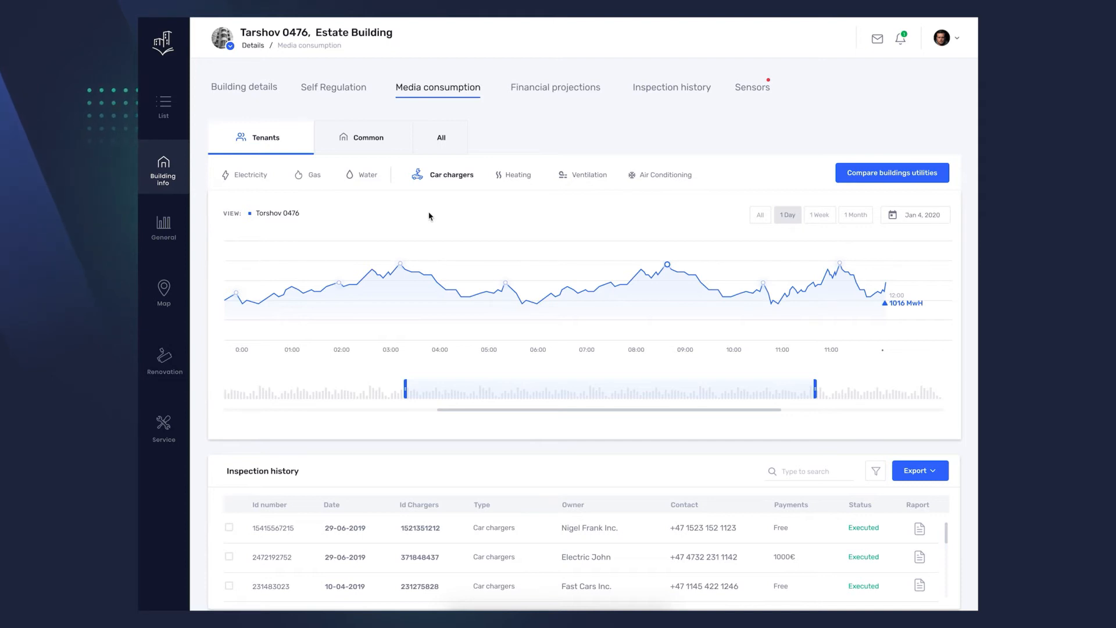
pyautogui.moveTo(665, 264)
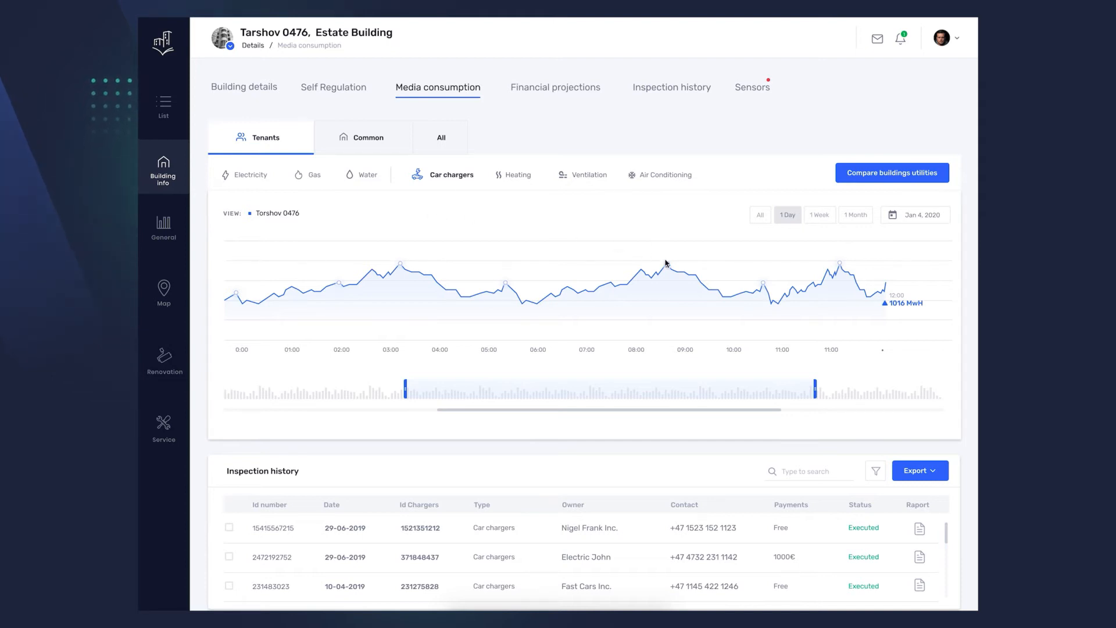
pyautogui.moveTo(665, 267)
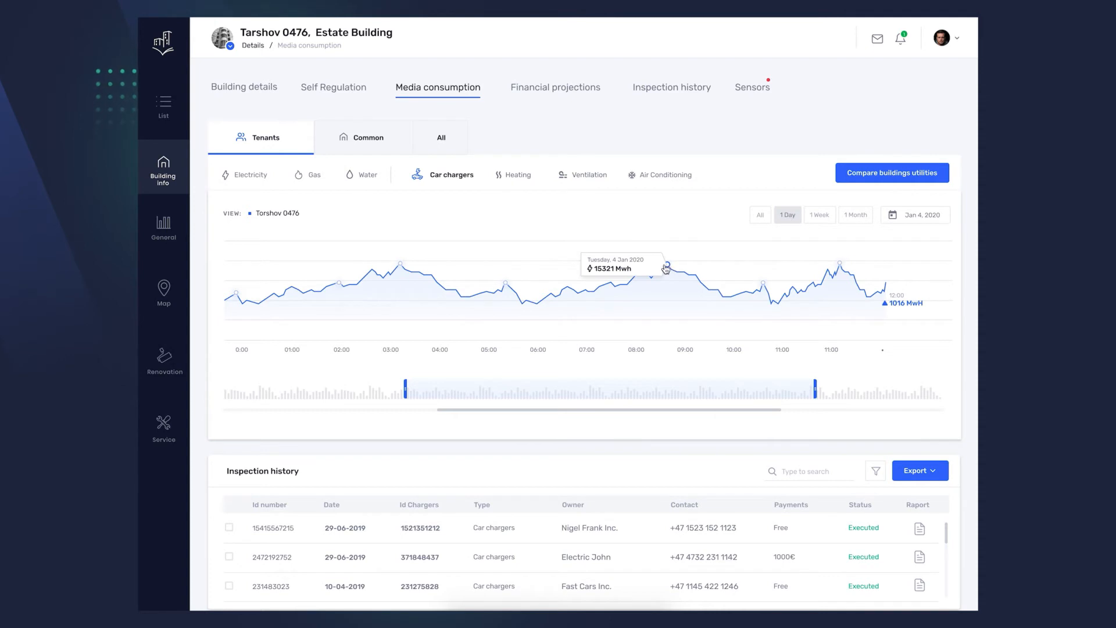
pyautogui.click(665, 268)
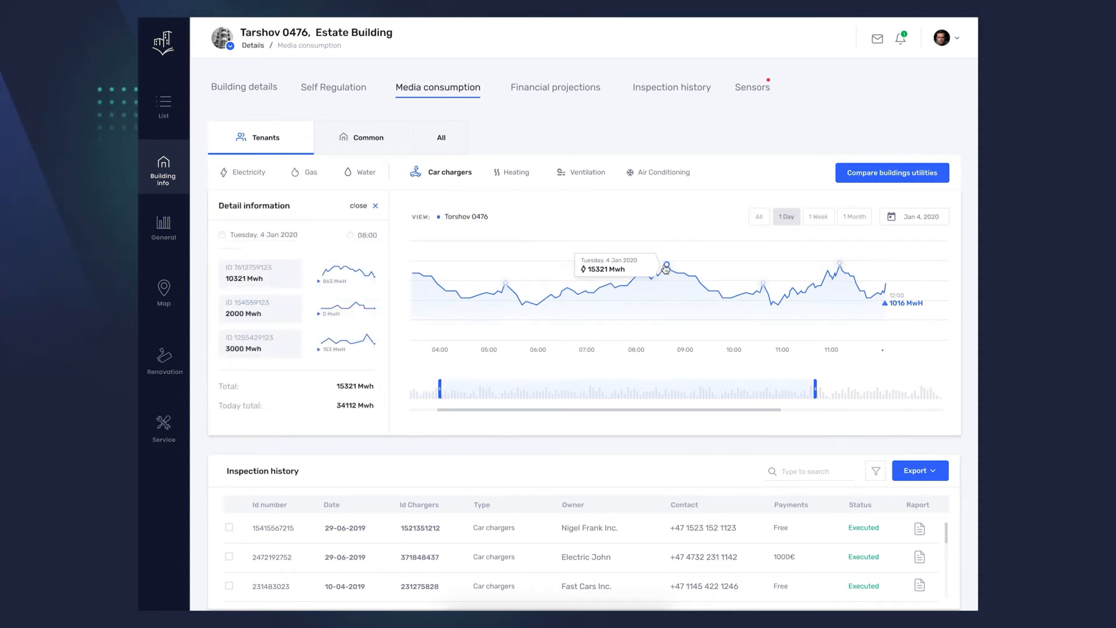
pyautogui.moveTo(784, 192)
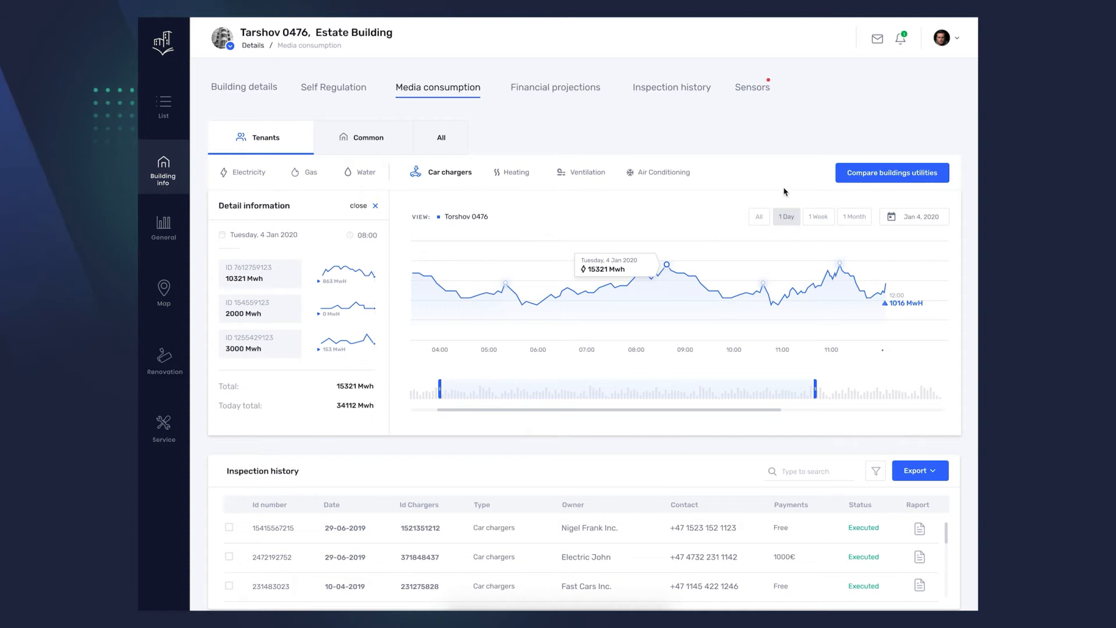
pyautogui.moveTo(826, 178)
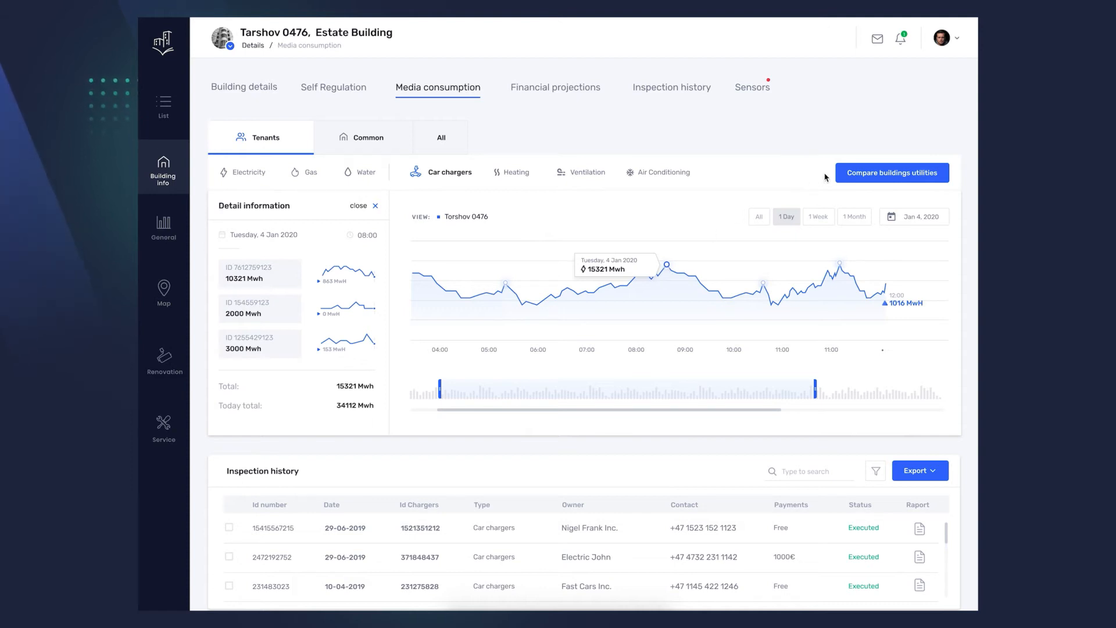
pyautogui.click(892, 172)
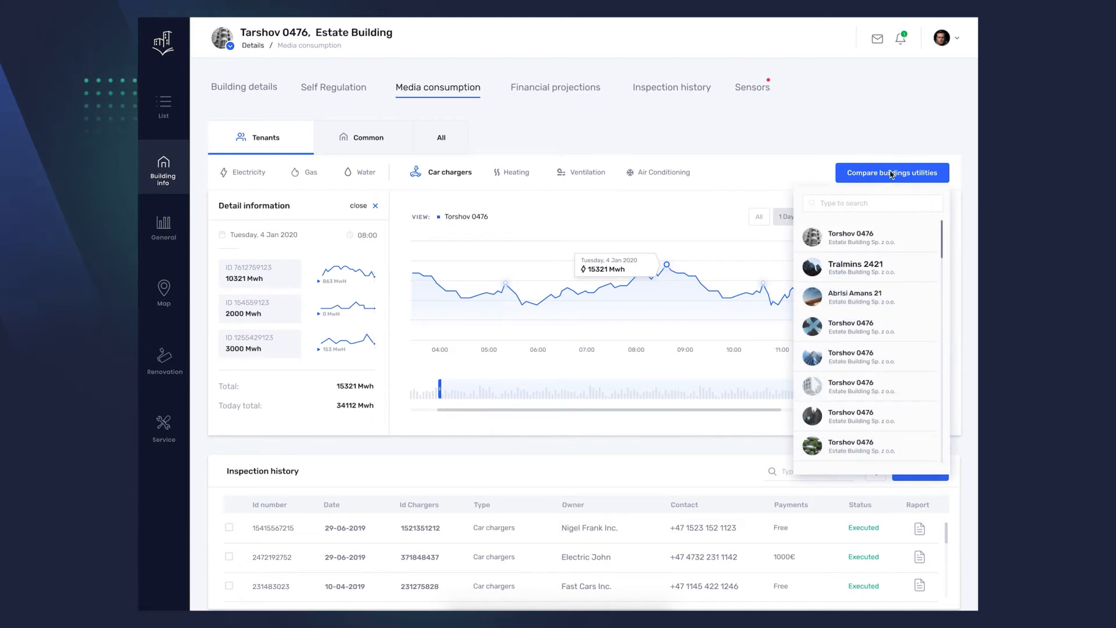
pyautogui.moveTo(864, 210)
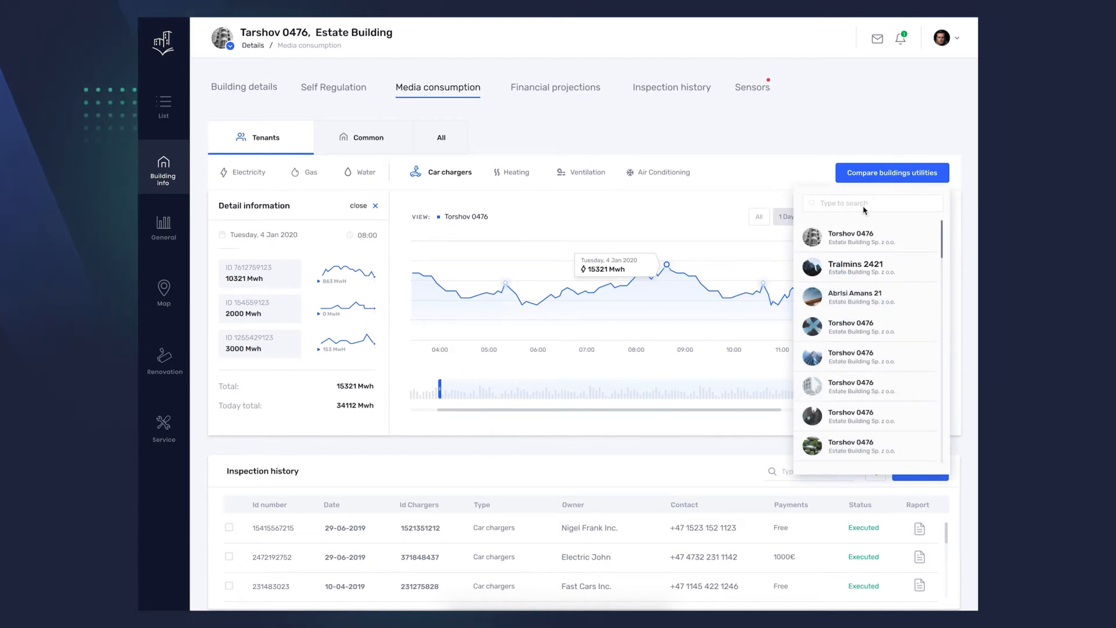
pyautogui.moveTo(836, 258)
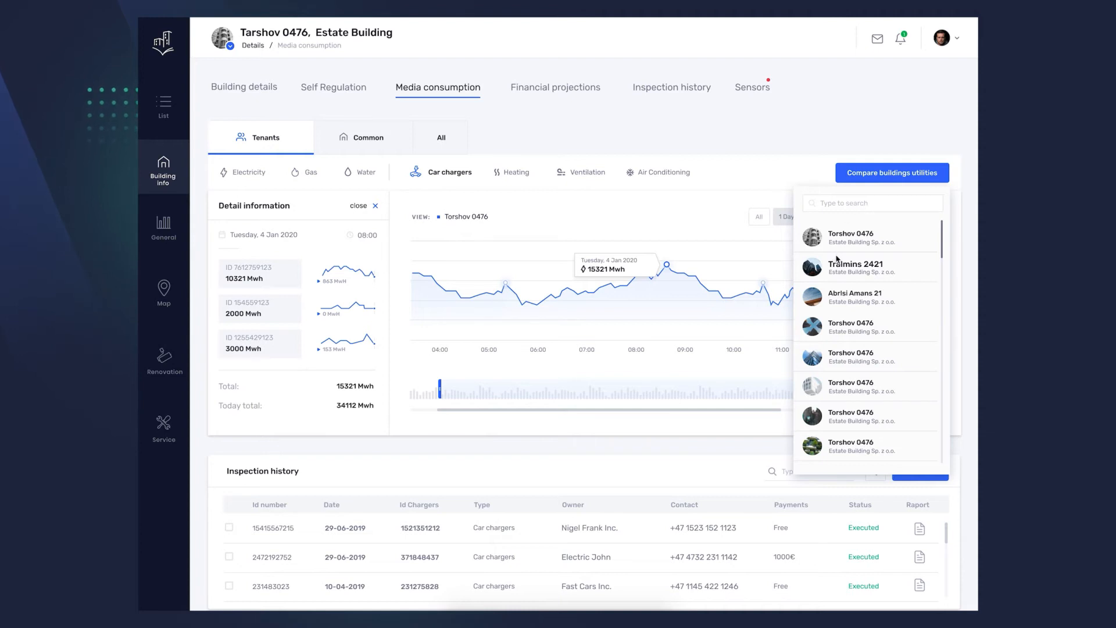
pyautogui.click(854, 268)
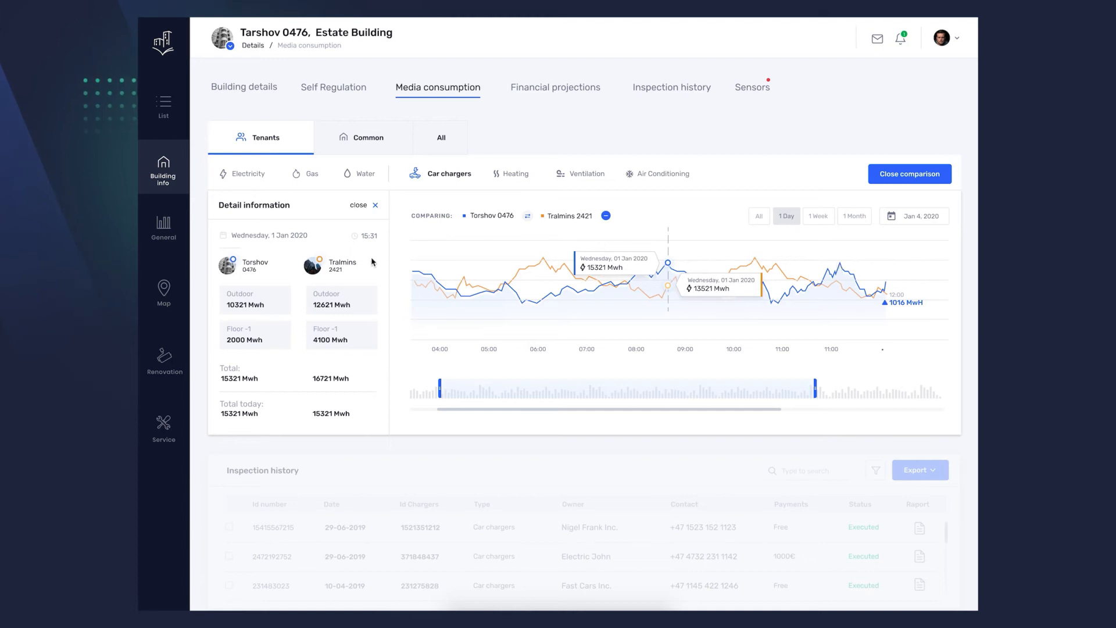
pyautogui.moveTo(382, 441)
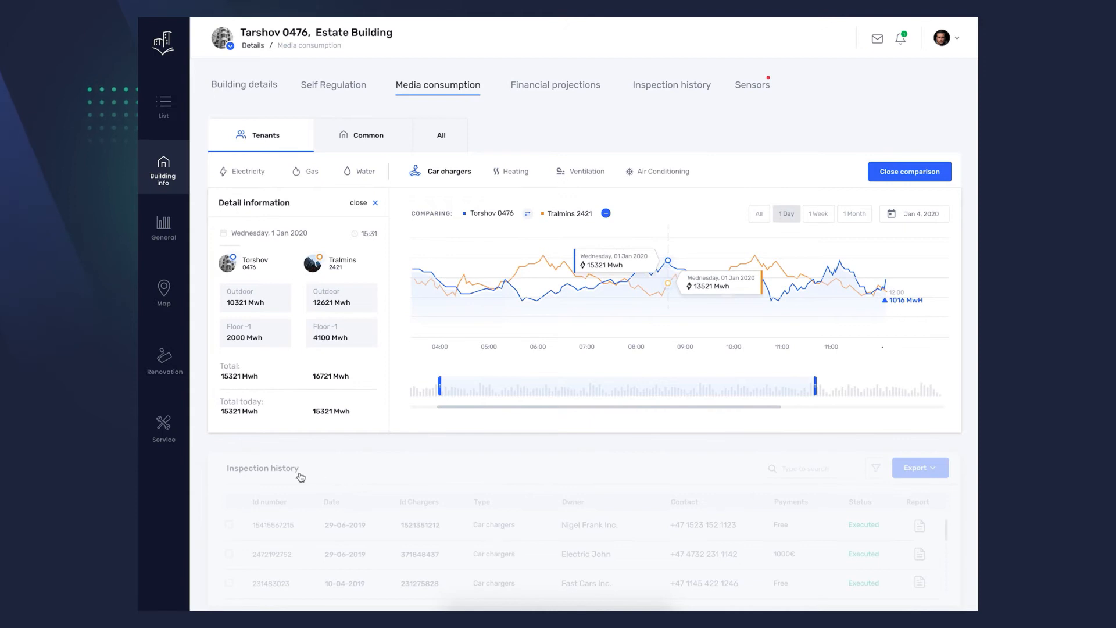
pyautogui.moveTo(396, 477)
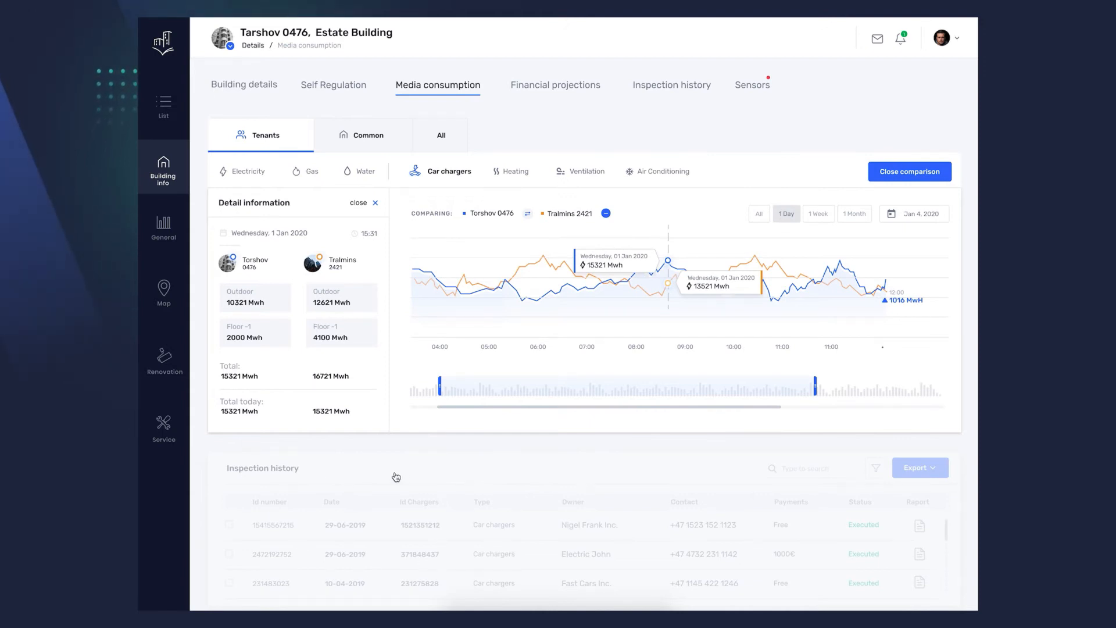
pyautogui.moveTo(693, 252)
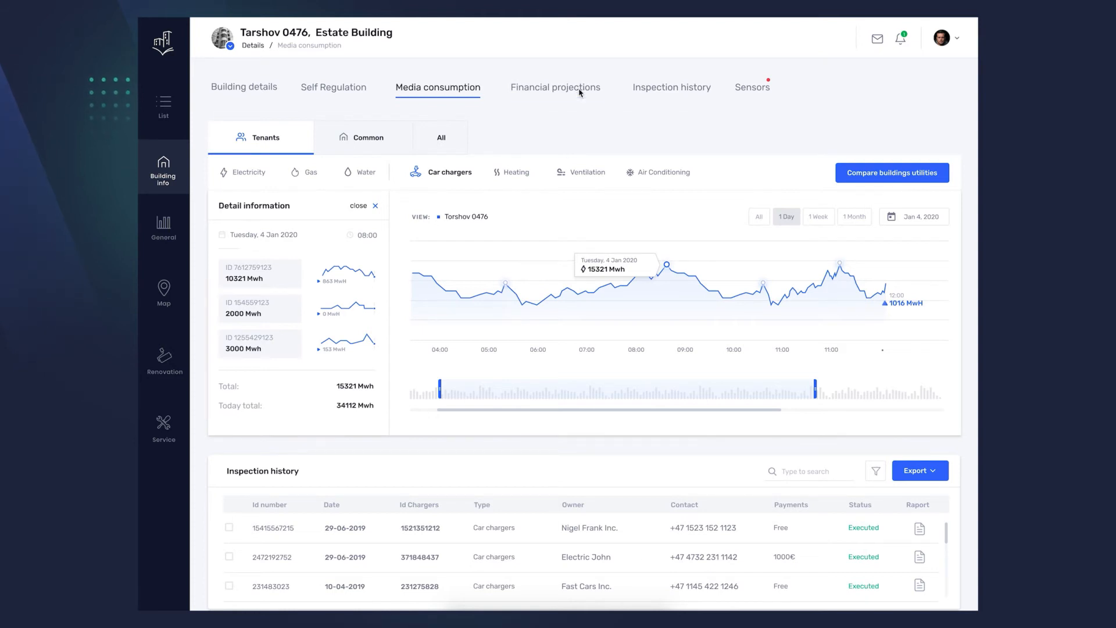
# - Show Torshov 0476's financial projections with yearly renovation budgets and the costs table
pyautogui.click(556, 87)
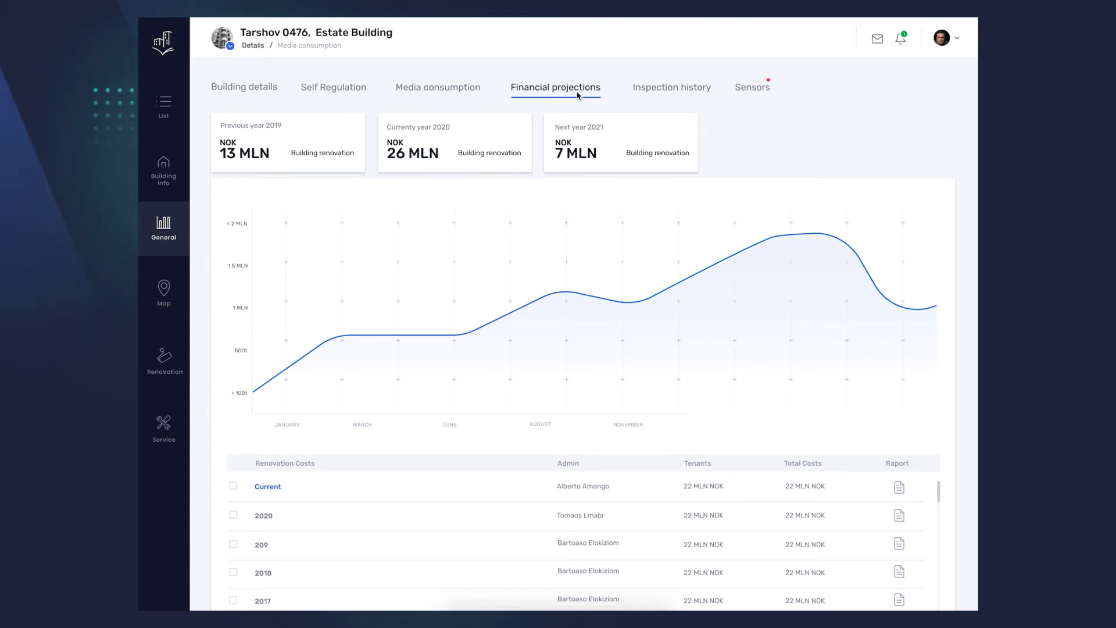
pyautogui.scroll(-3)
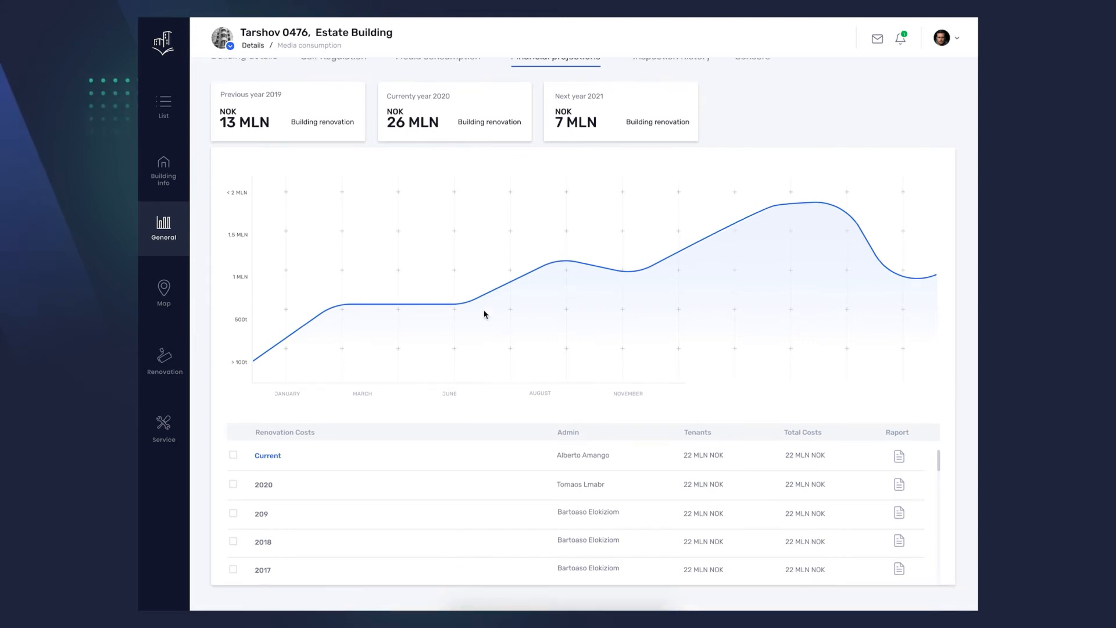
pyautogui.scroll(3)
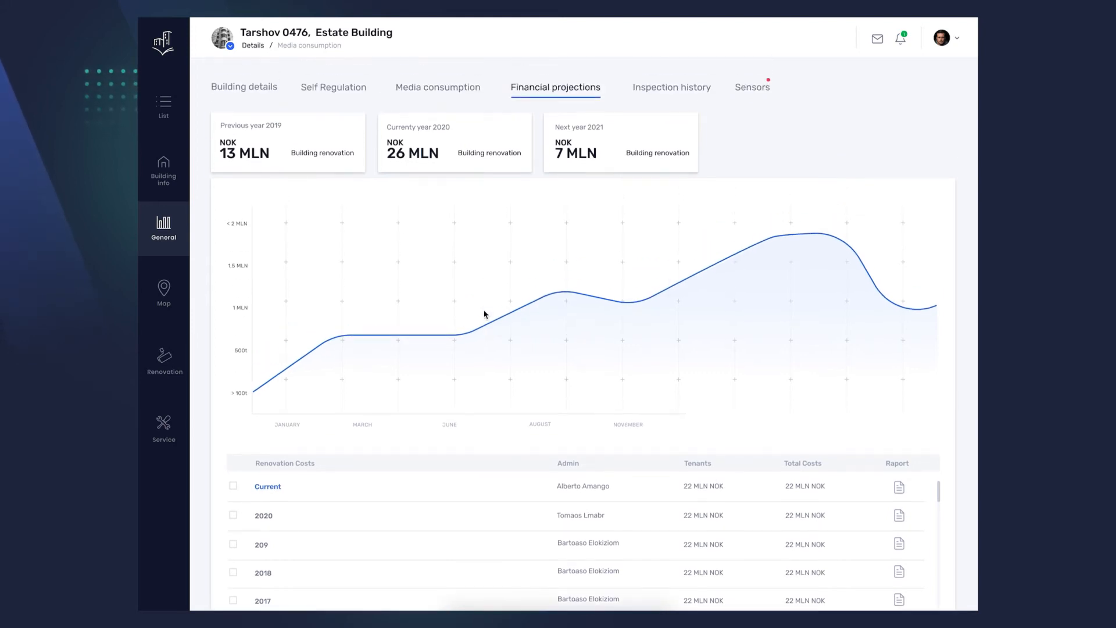
pyautogui.moveTo(671, 106)
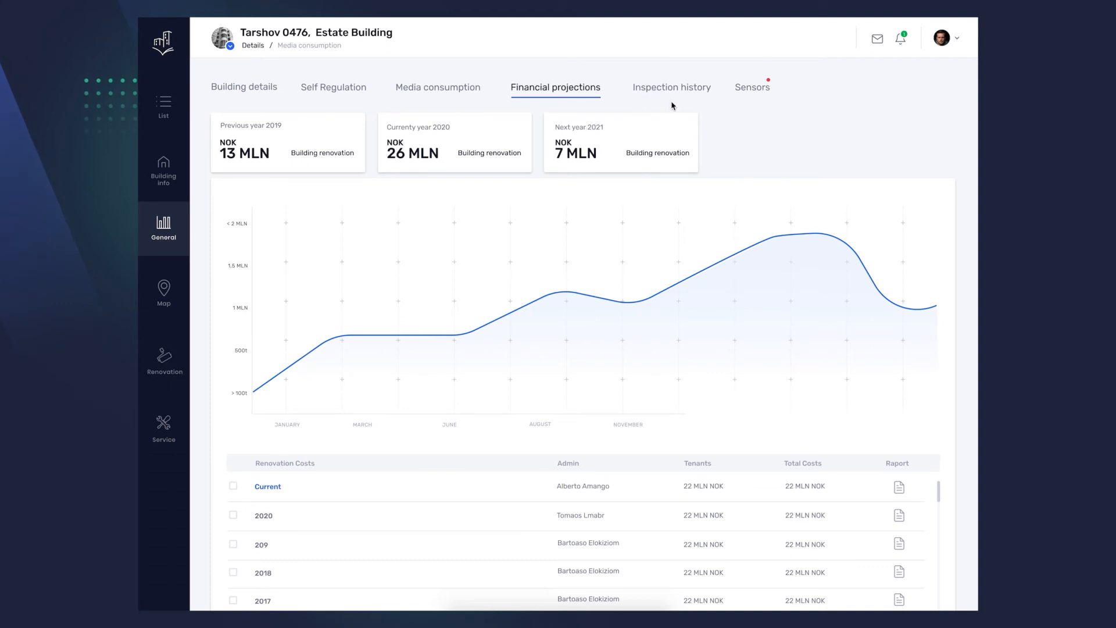
pyautogui.moveTo(669, 93)
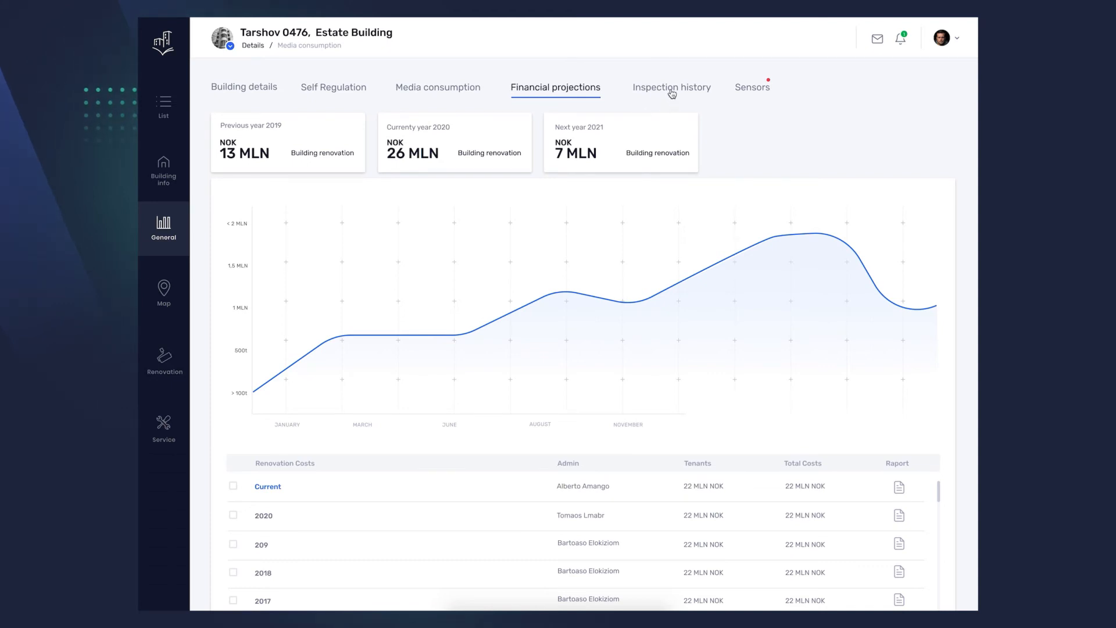
# - Review the lift and gas inspection history, then move on to the sensors overview
pyautogui.click(671, 87)
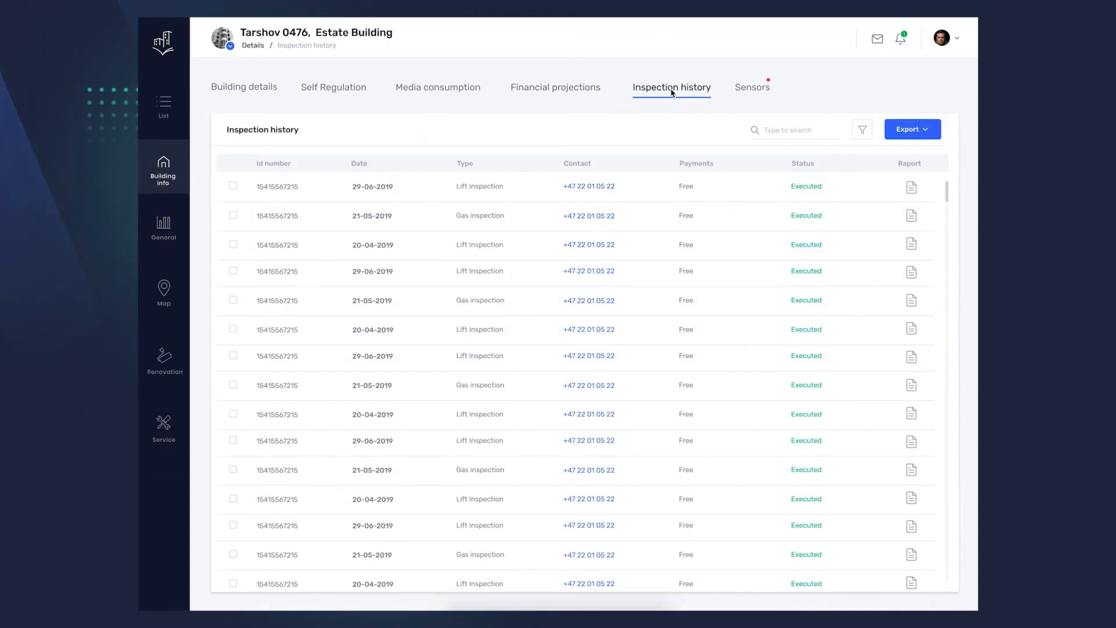
pyautogui.moveTo(610, 131)
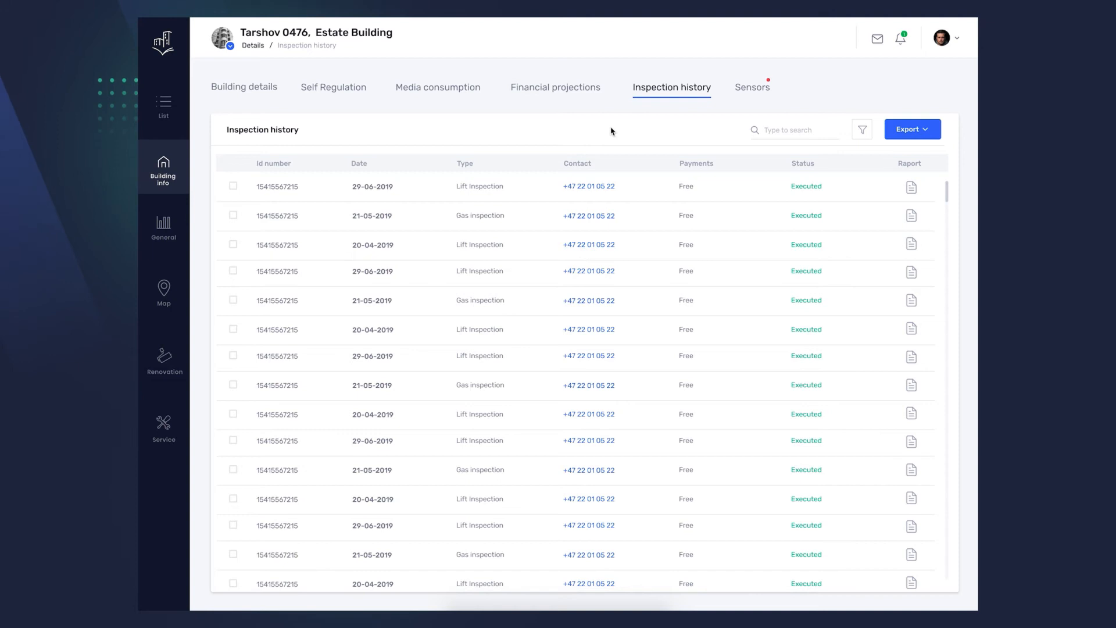
pyautogui.moveTo(312, 198)
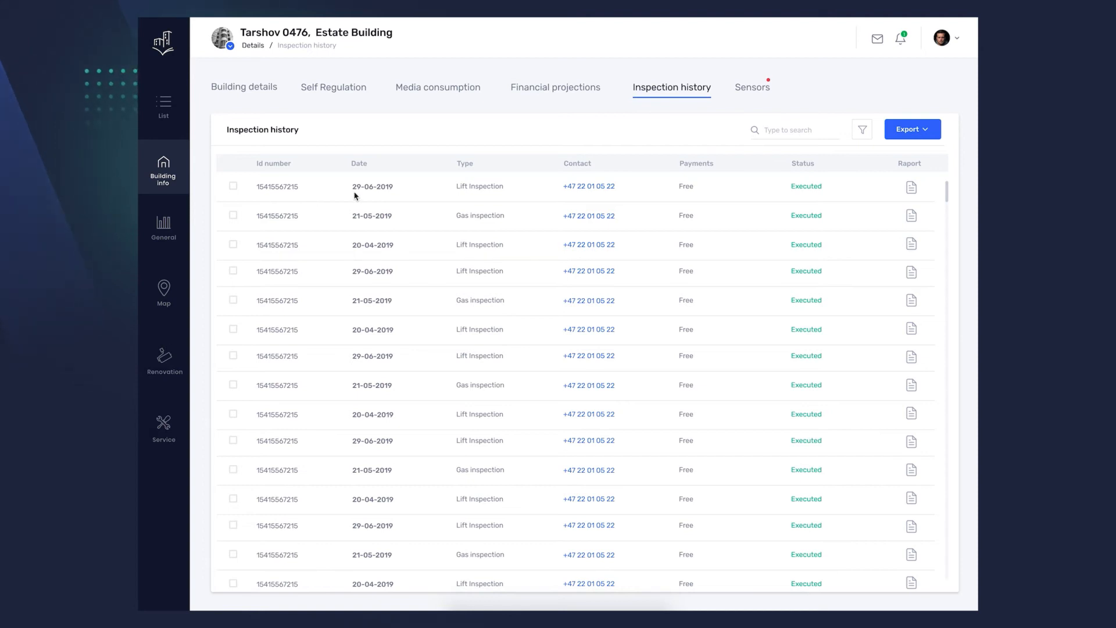
pyautogui.moveTo(566, 189)
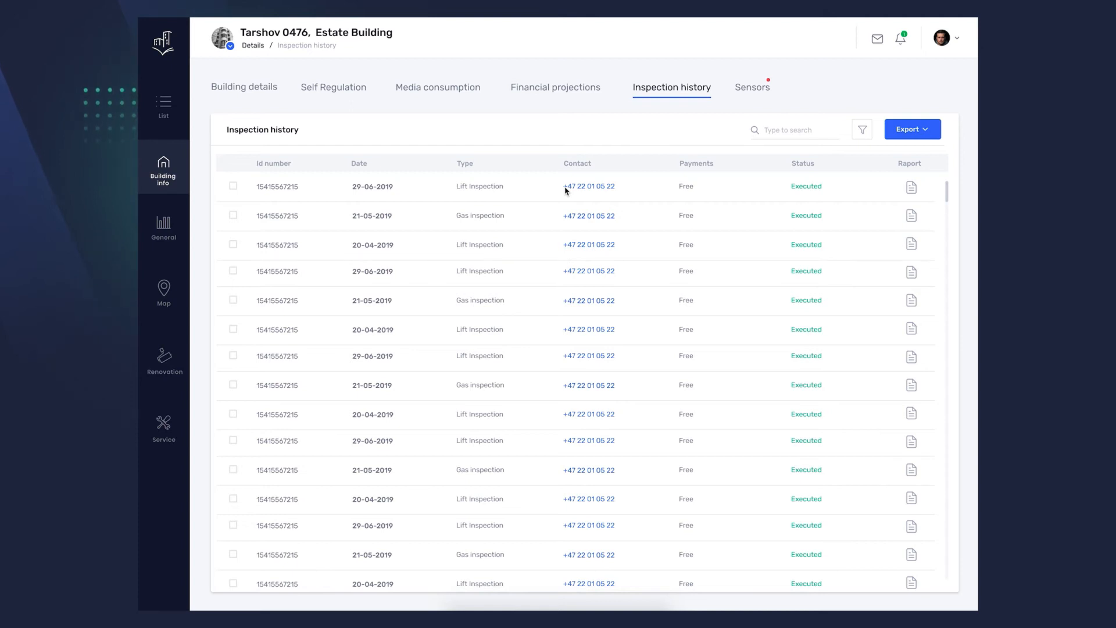
pyautogui.moveTo(683, 190)
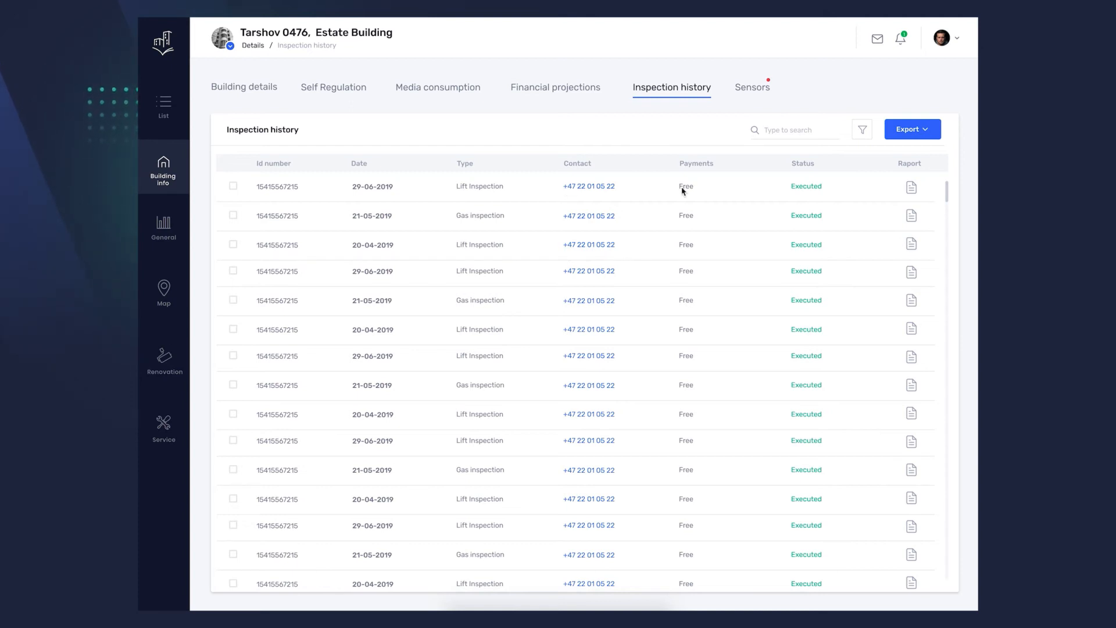
pyautogui.moveTo(807, 186)
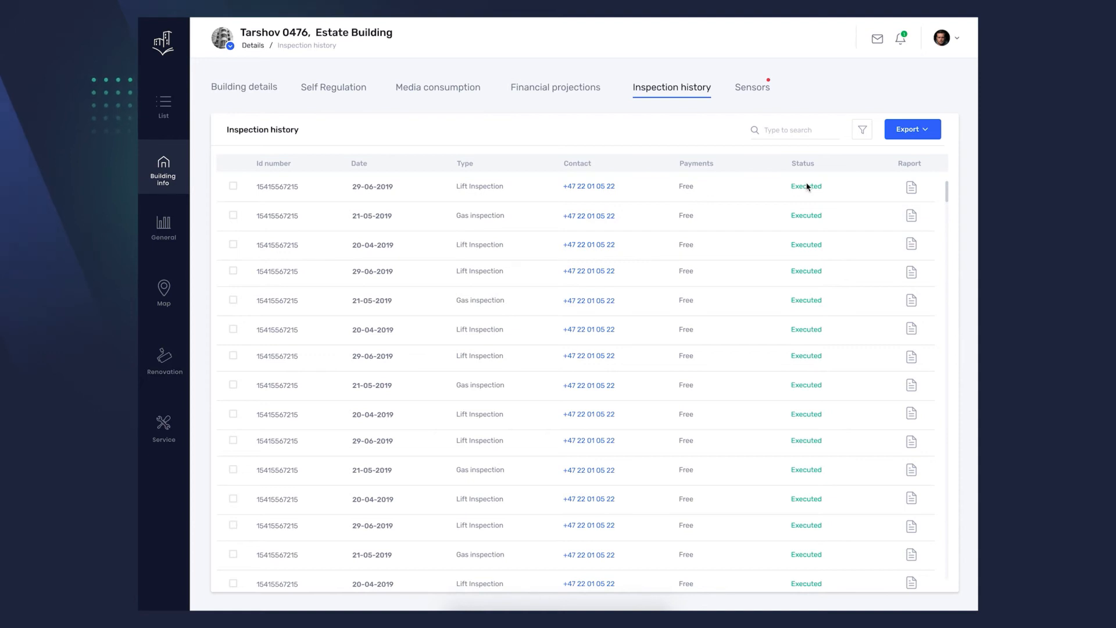
pyautogui.moveTo(911, 186)
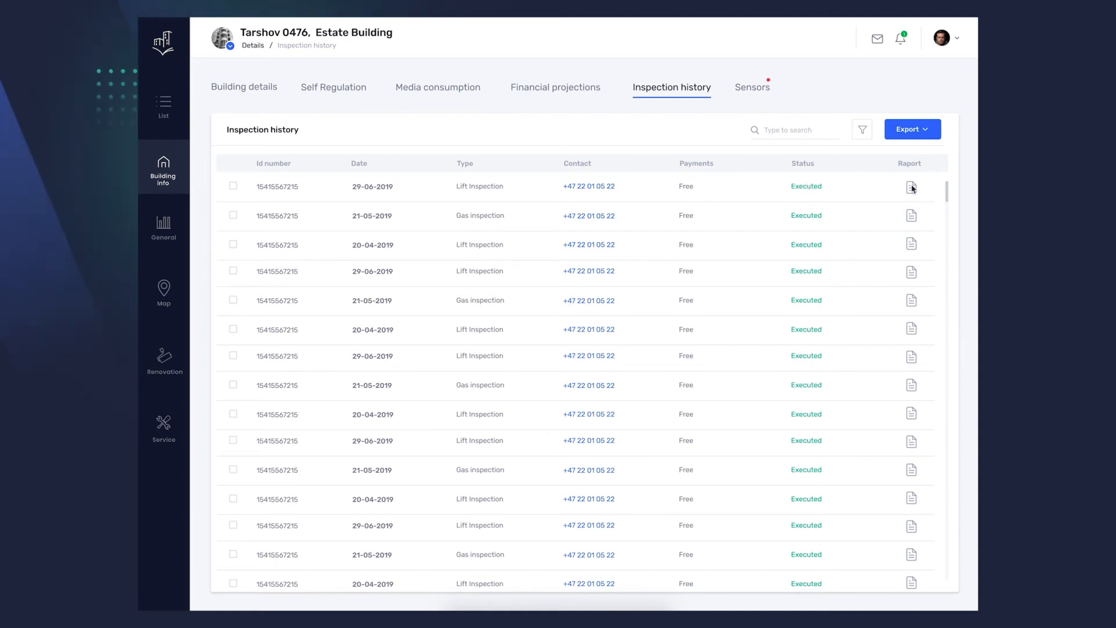
pyautogui.moveTo(843, 174)
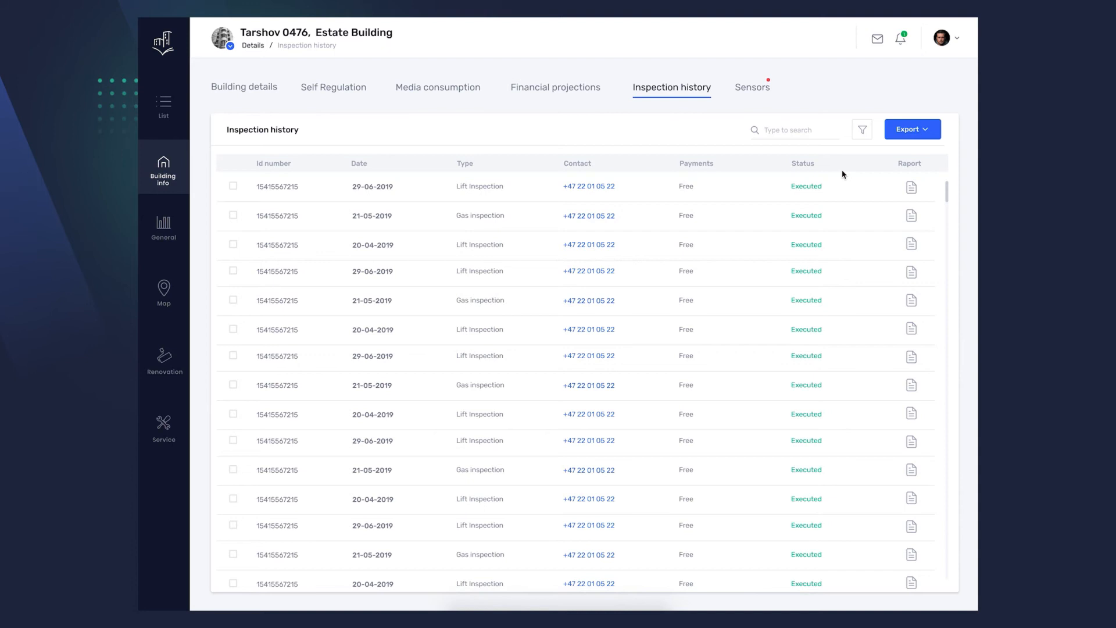
pyautogui.moveTo(753, 100)
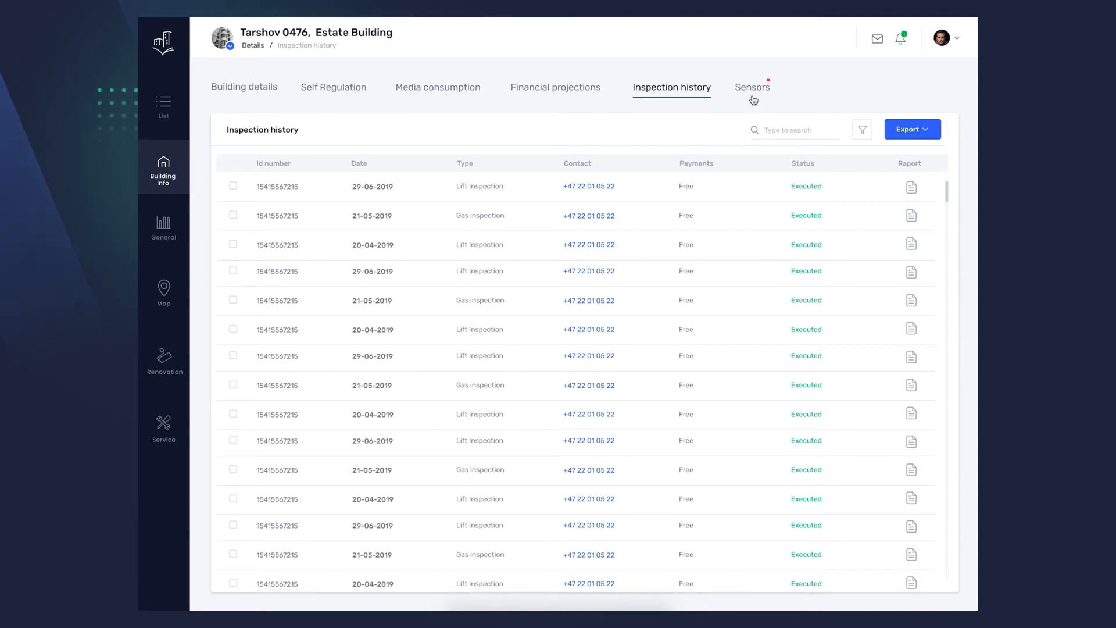
pyautogui.click(752, 88)
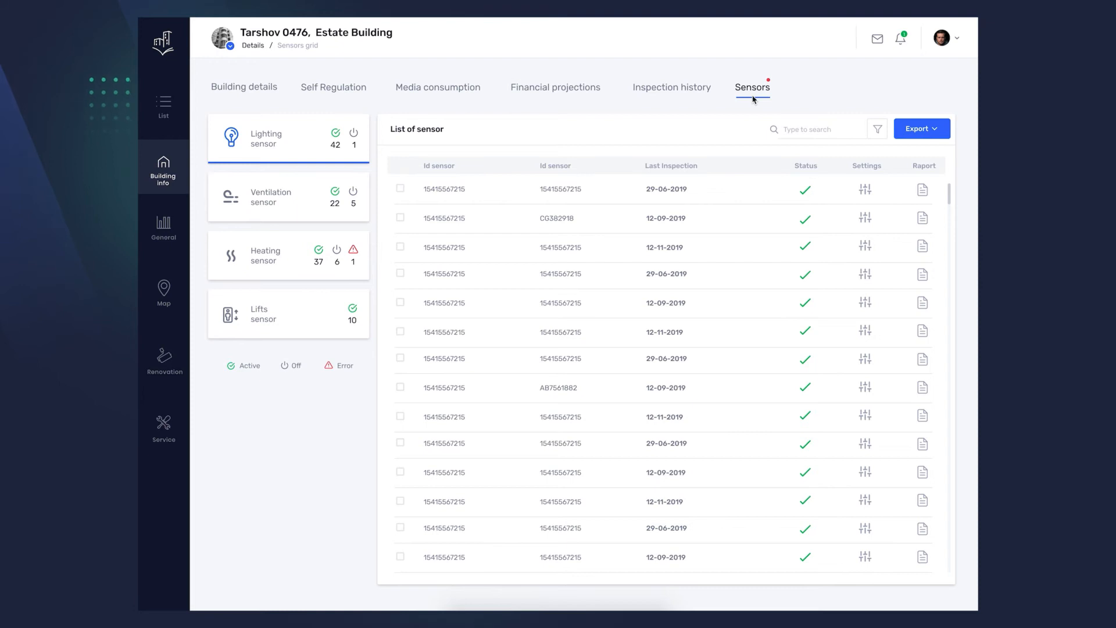
pyautogui.moveTo(377, 148)
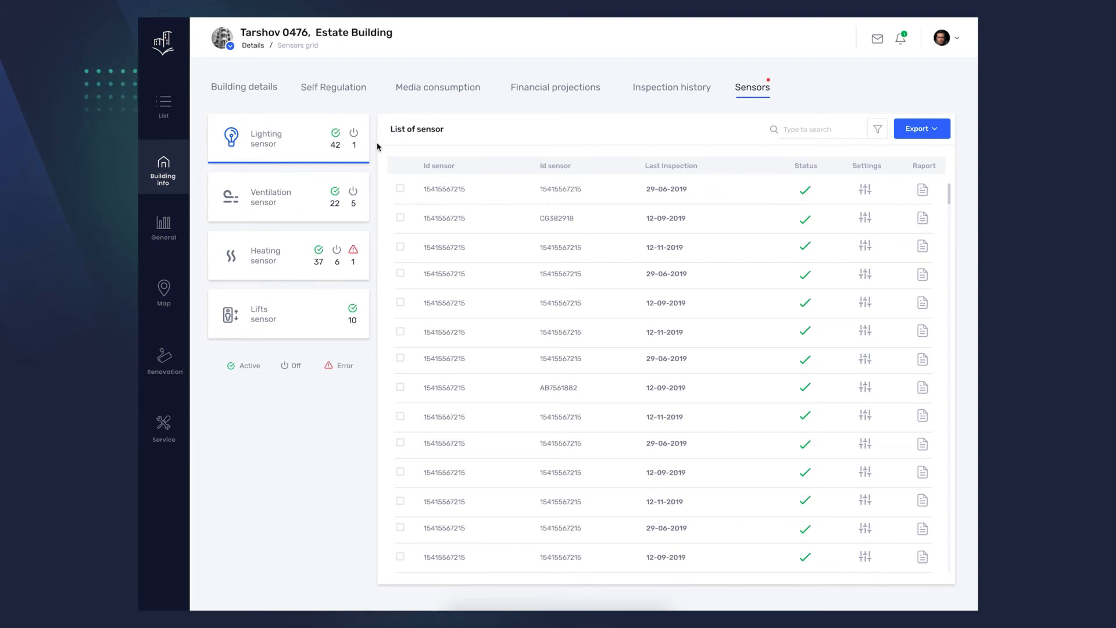
pyautogui.moveTo(372, 201)
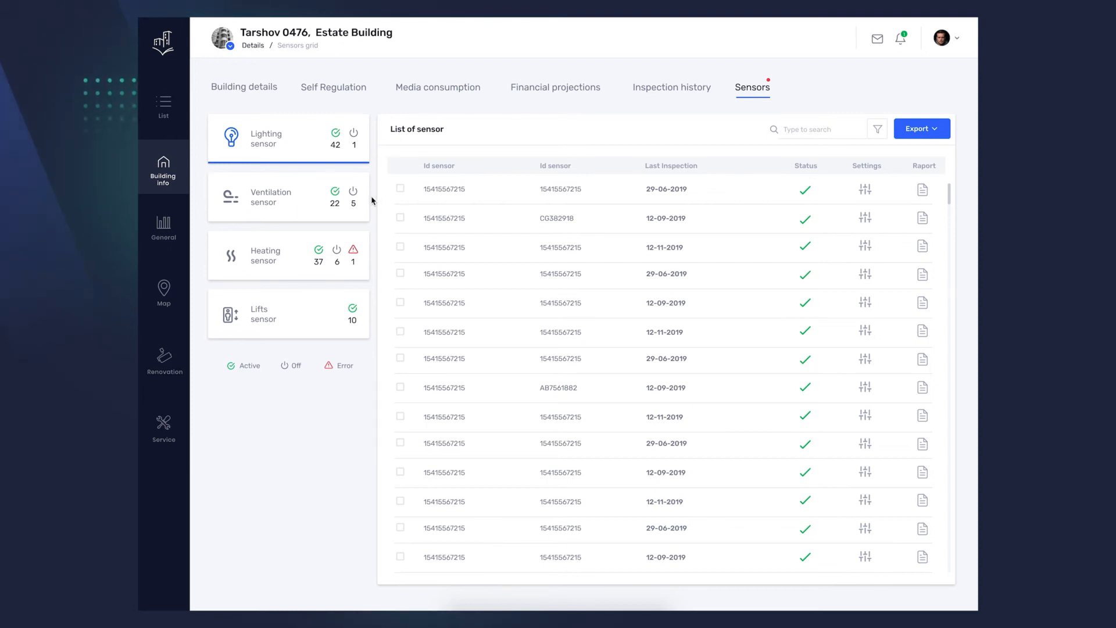
pyautogui.moveTo(373, 259)
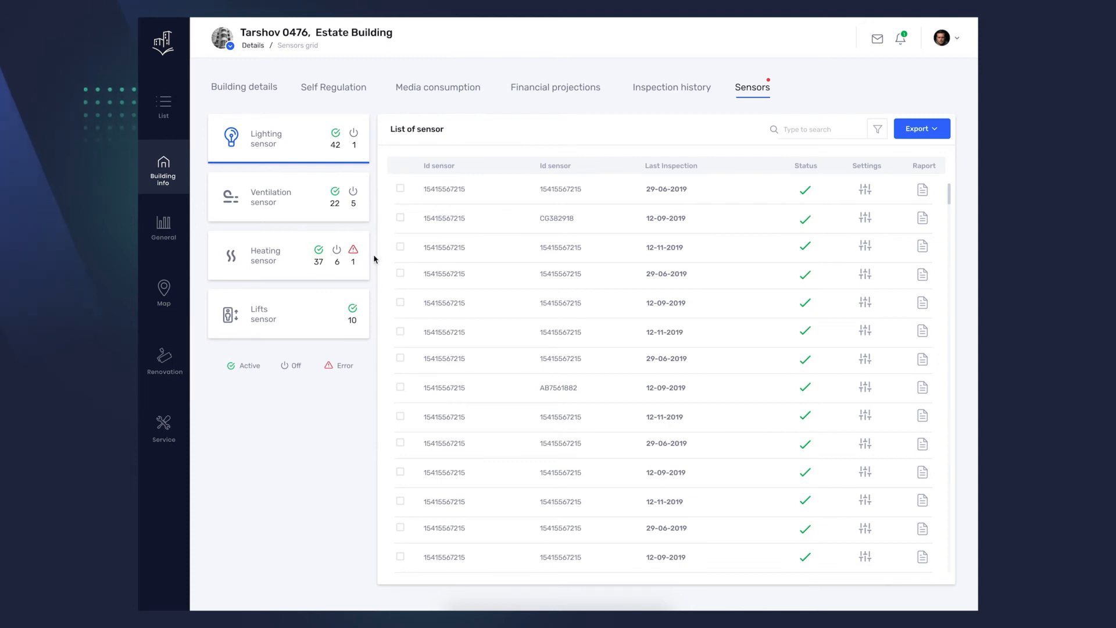
pyautogui.moveTo(372, 317)
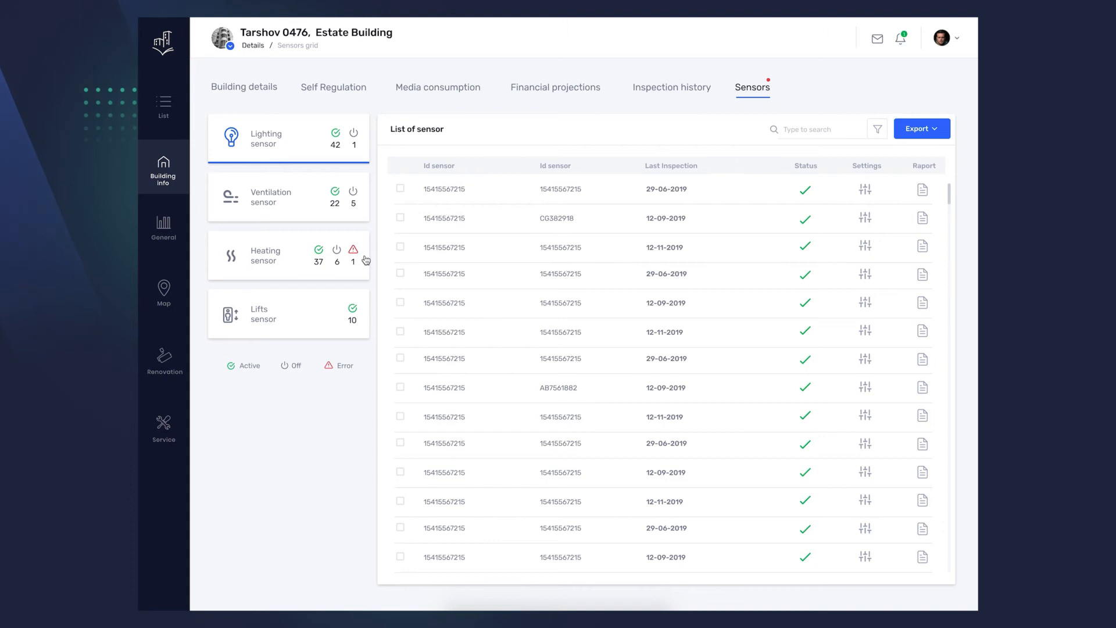
# - Filter the list to heating sensors and inspect the one reporting an error
pyautogui.click(287, 254)
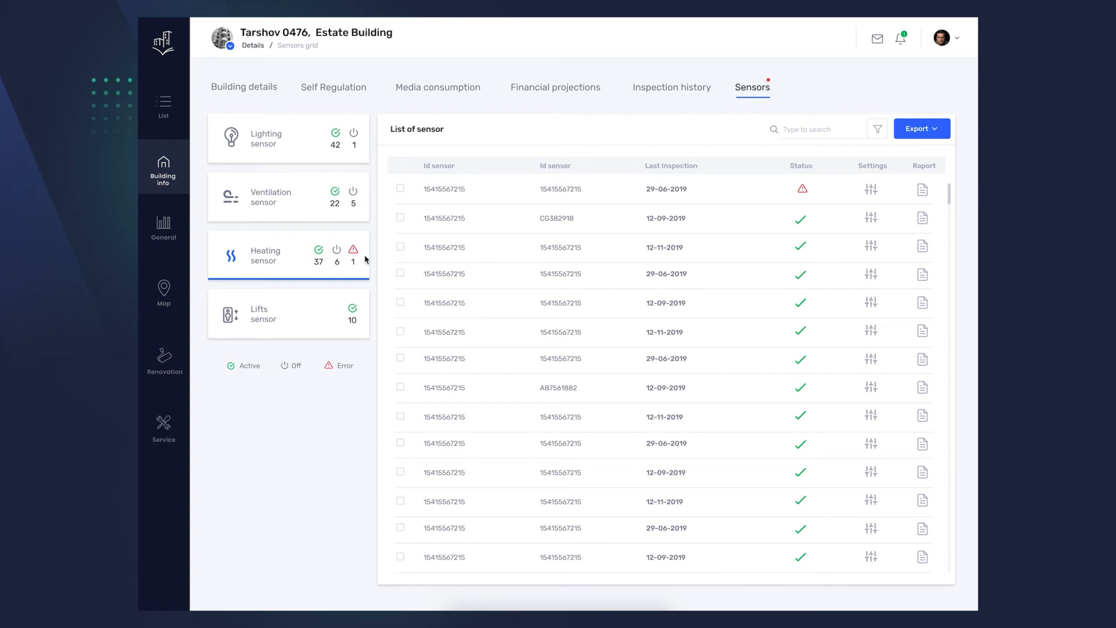
pyautogui.moveTo(495, 199)
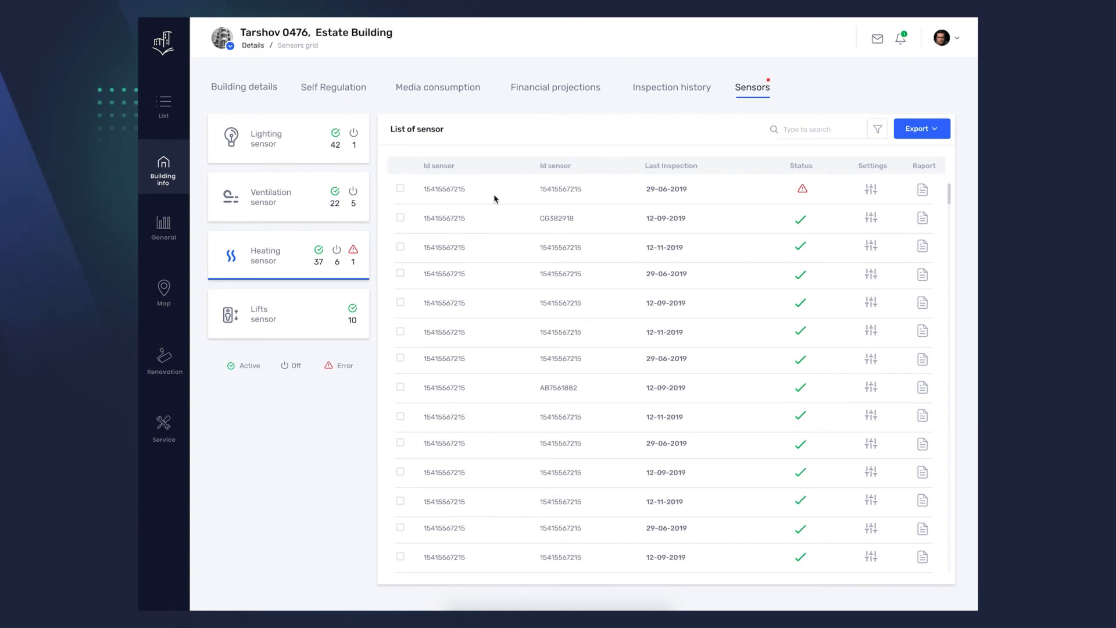
pyautogui.moveTo(803, 194)
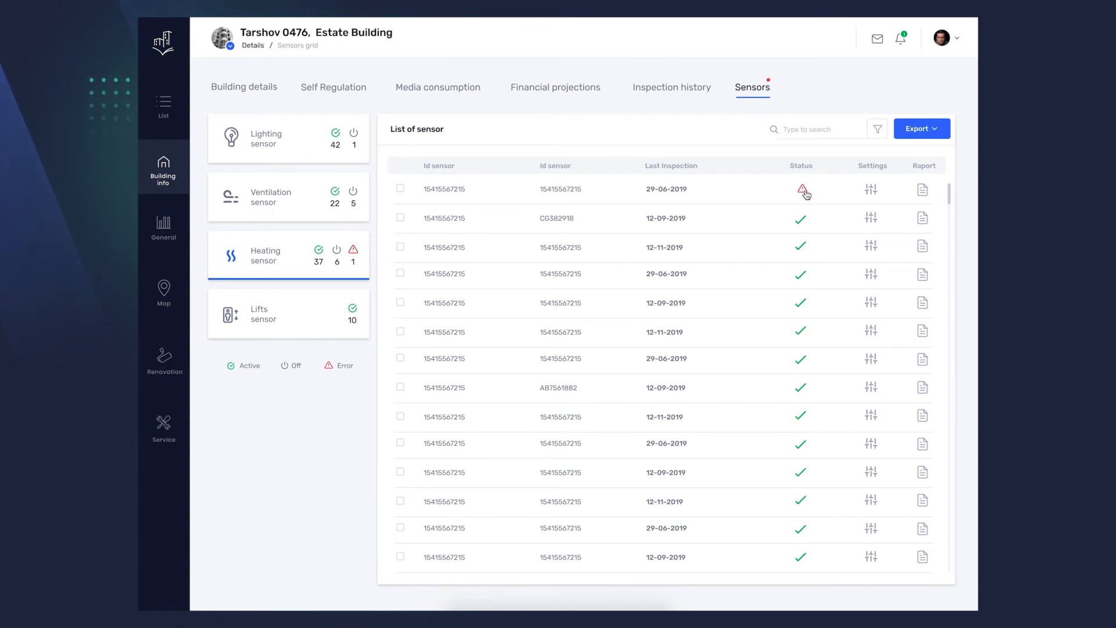
pyautogui.click(803, 190)
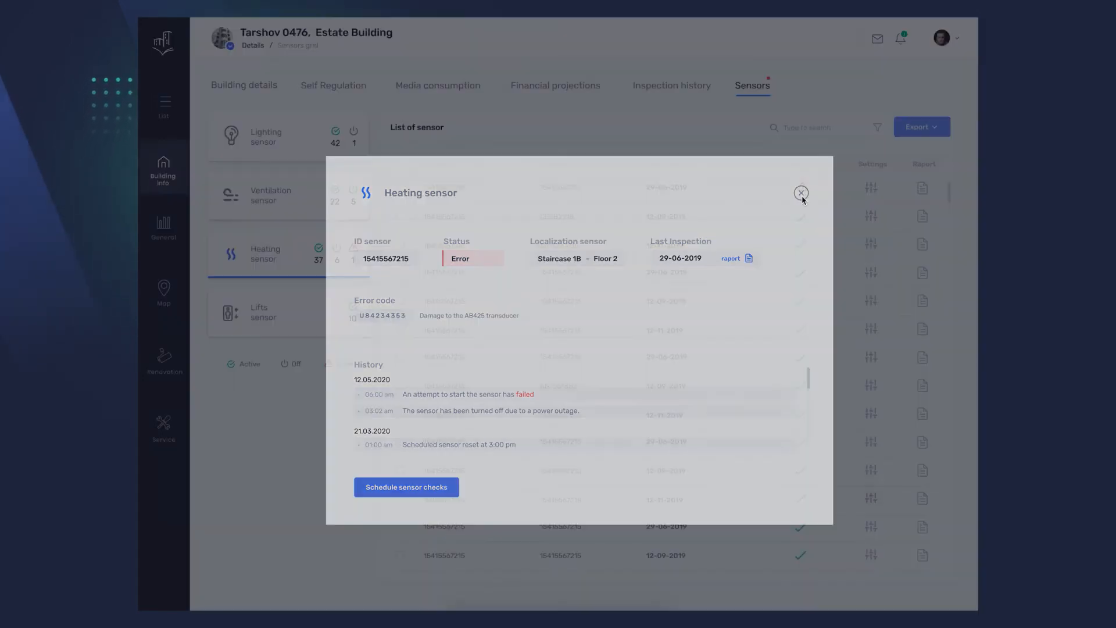
# - Close the heating sensor details and show general statistics across all 13 buildings
pyautogui.click(800, 193)
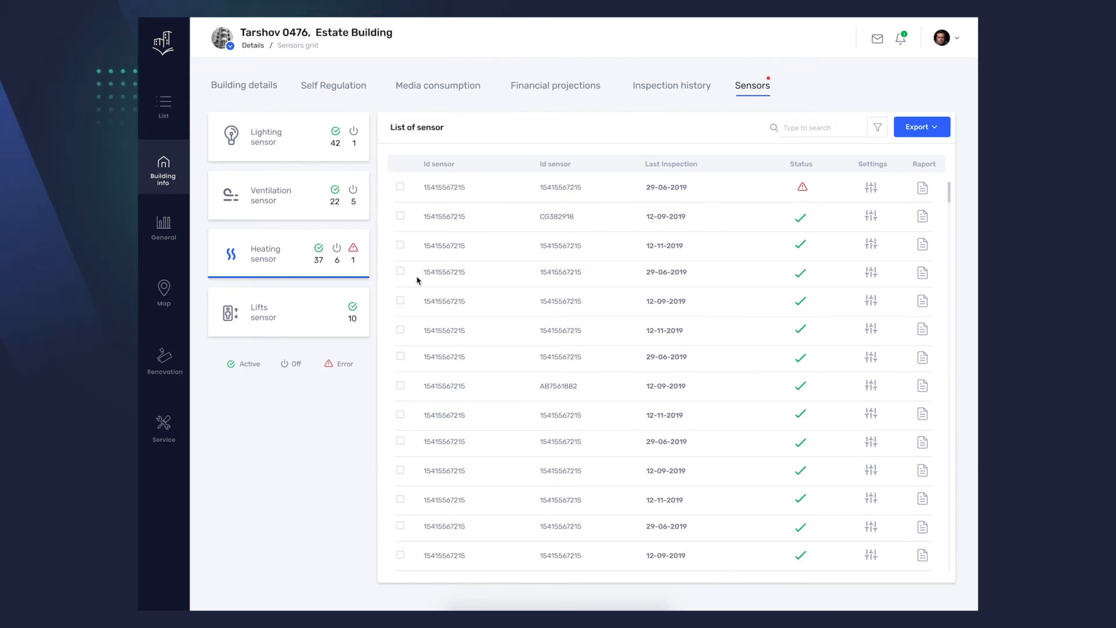
pyautogui.moveTo(225, 273)
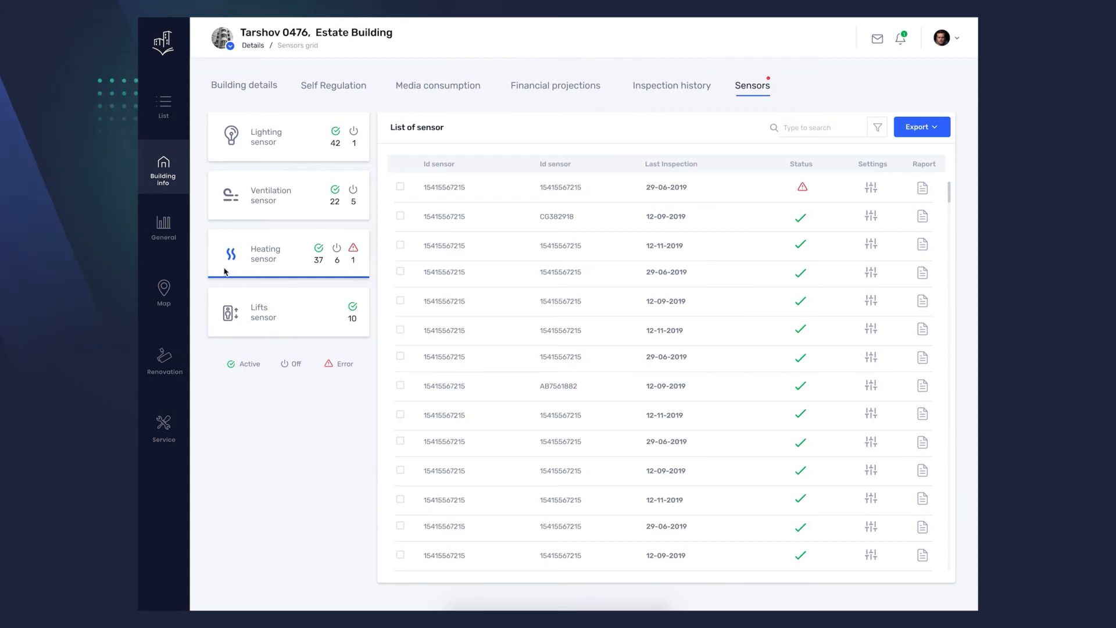
pyautogui.moveTo(175, 241)
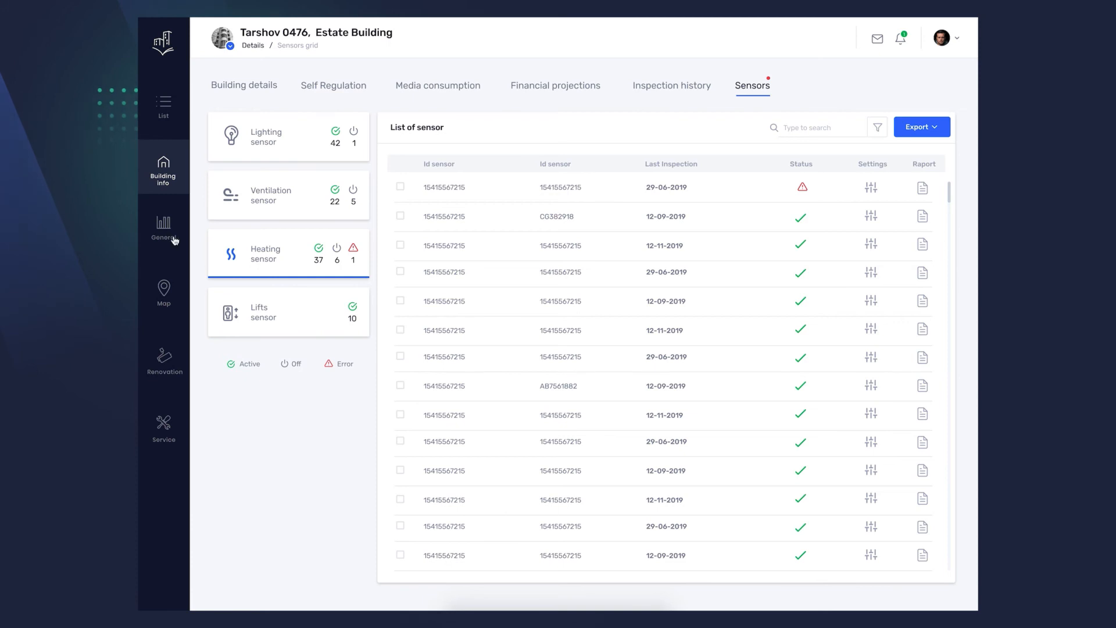
pyautogui.click(163, 226)
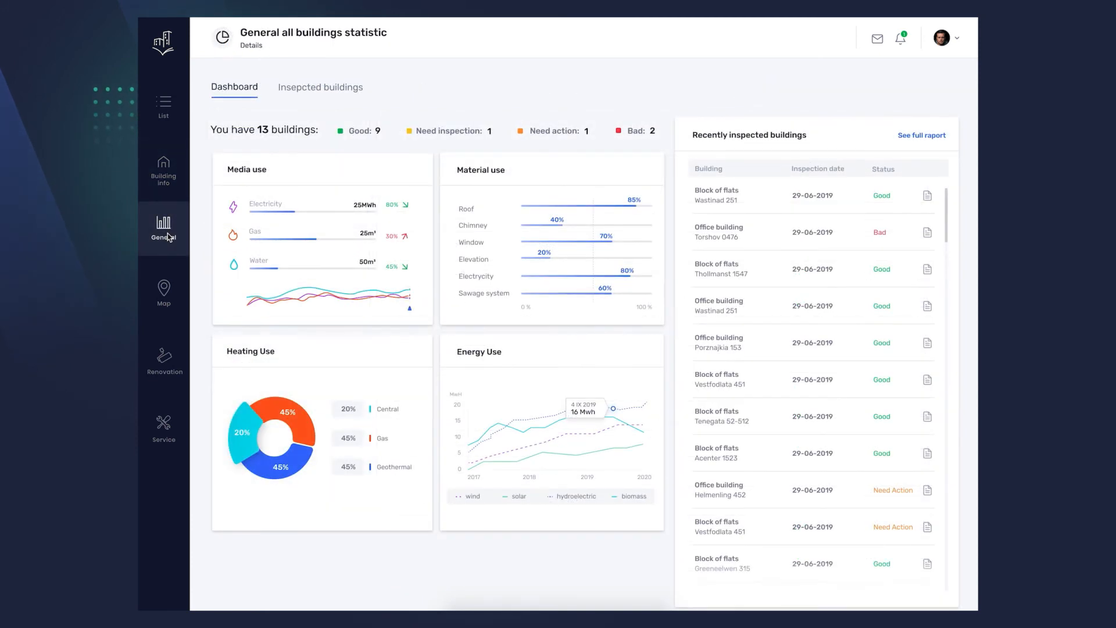
pyautogui.moveTo(251, 153)
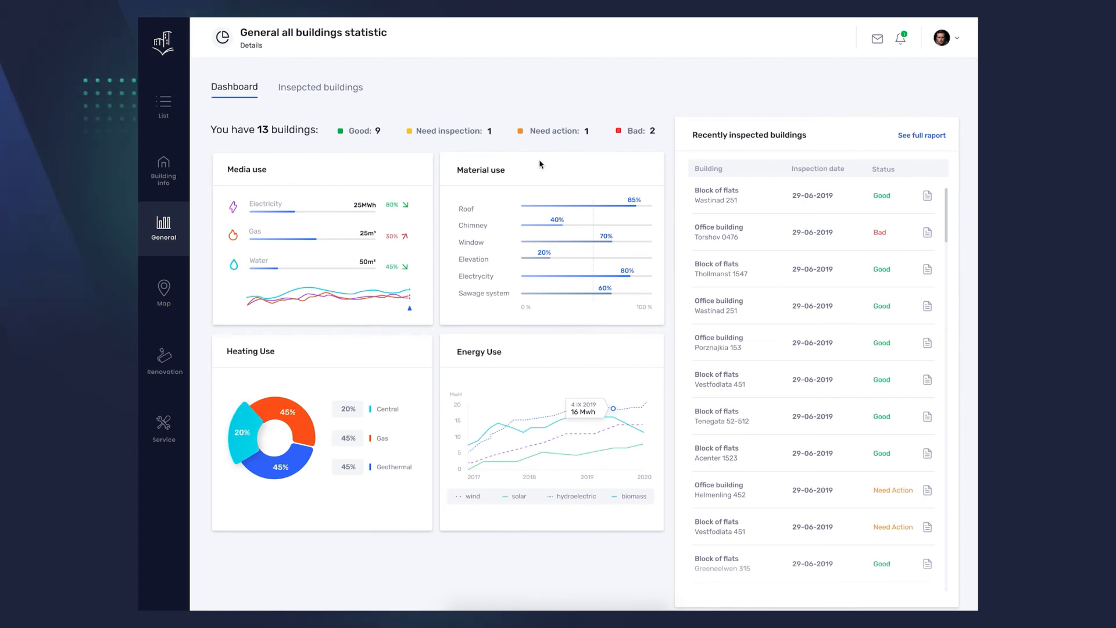
pyautogui.moveTo(362, 353)
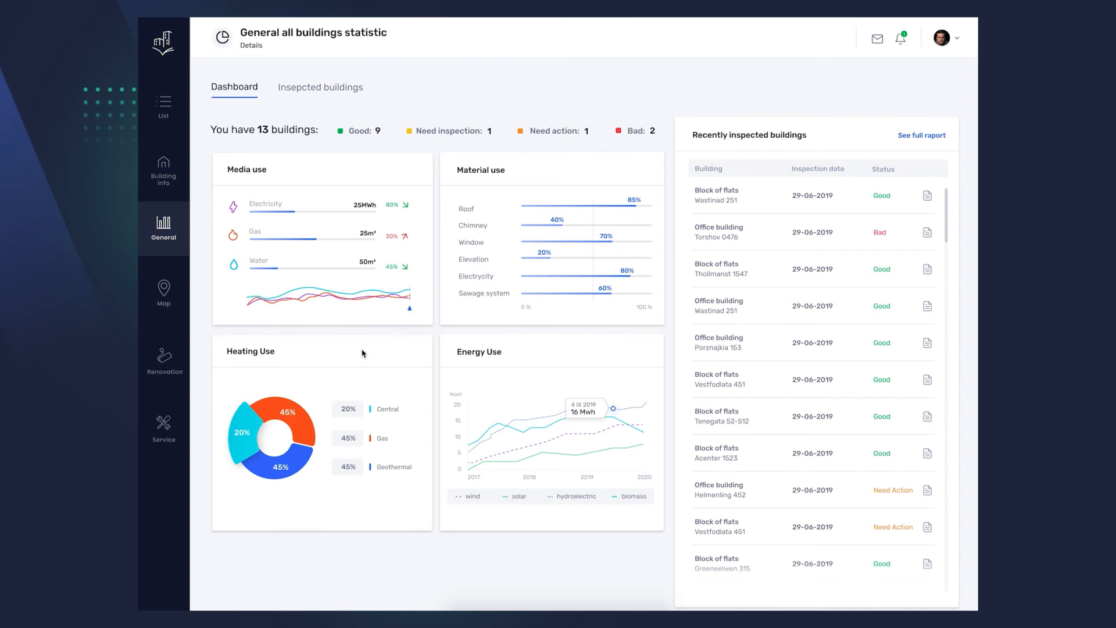
pyautogui.moveTo(544, 355)
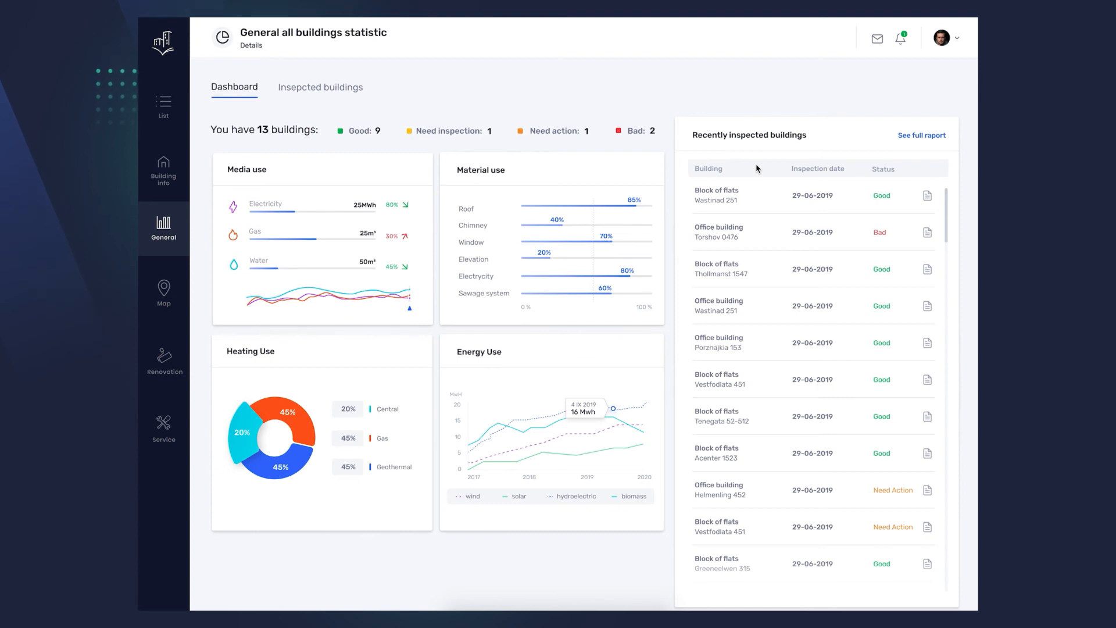
pyautogui.click(163, 291)
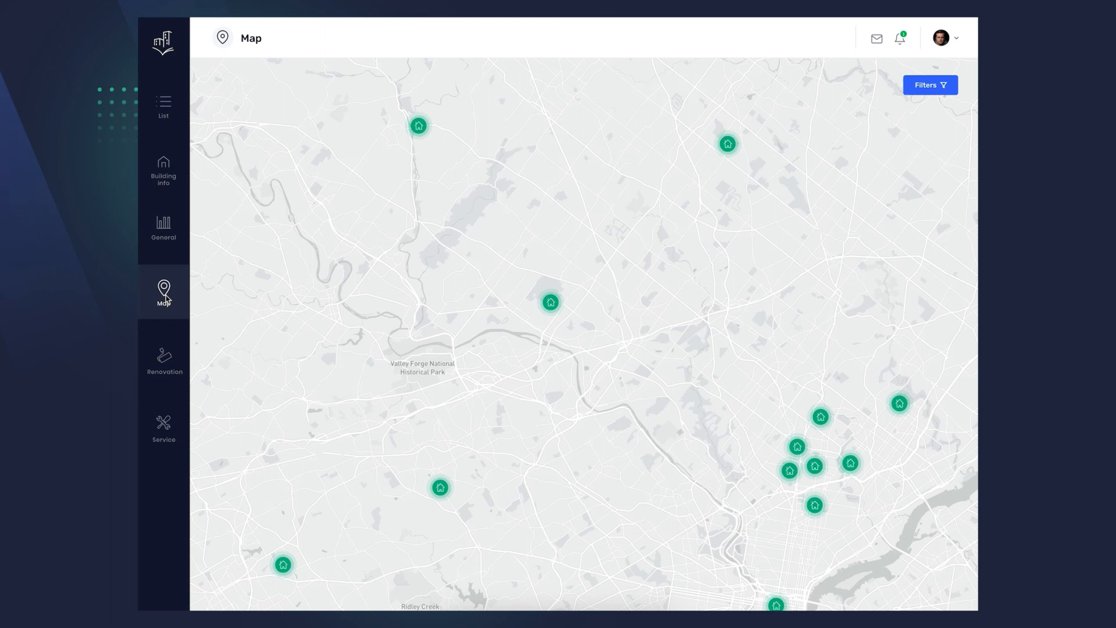
pyautogui.moveTo(410, 293)
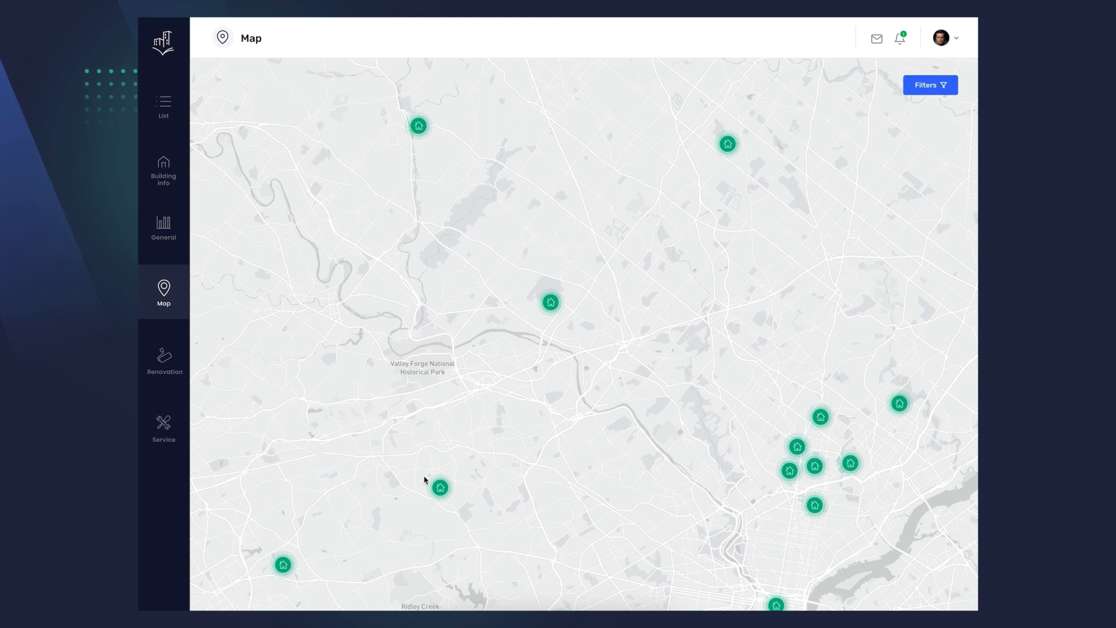
# - Filter the map markers by building type, ID and address
pyautogui.click(440, 487)
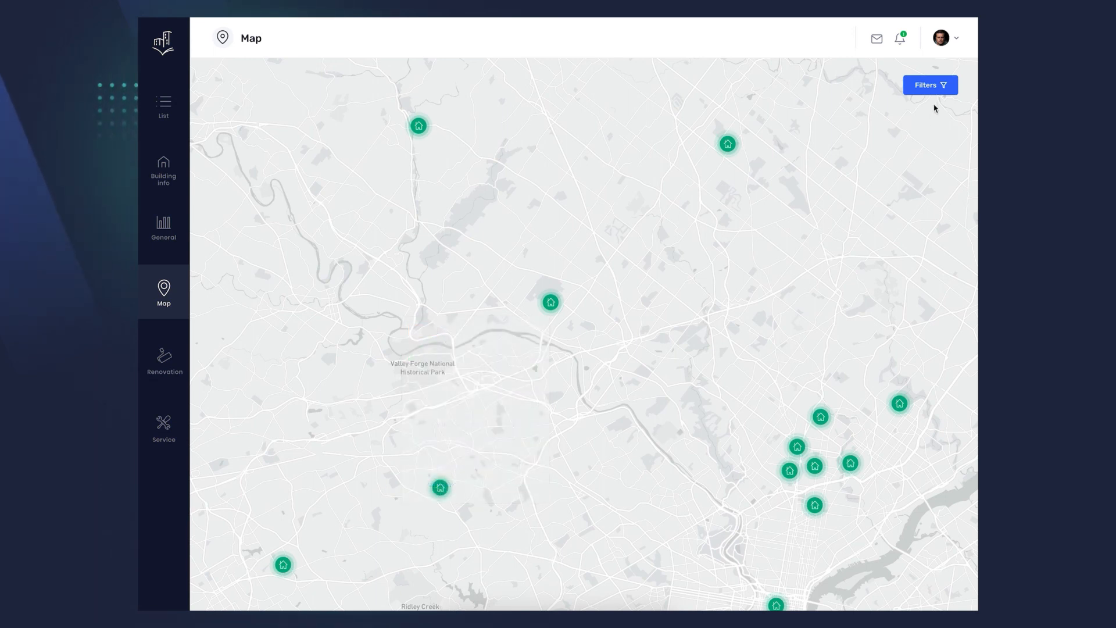
pyautogui.click(930, 84)
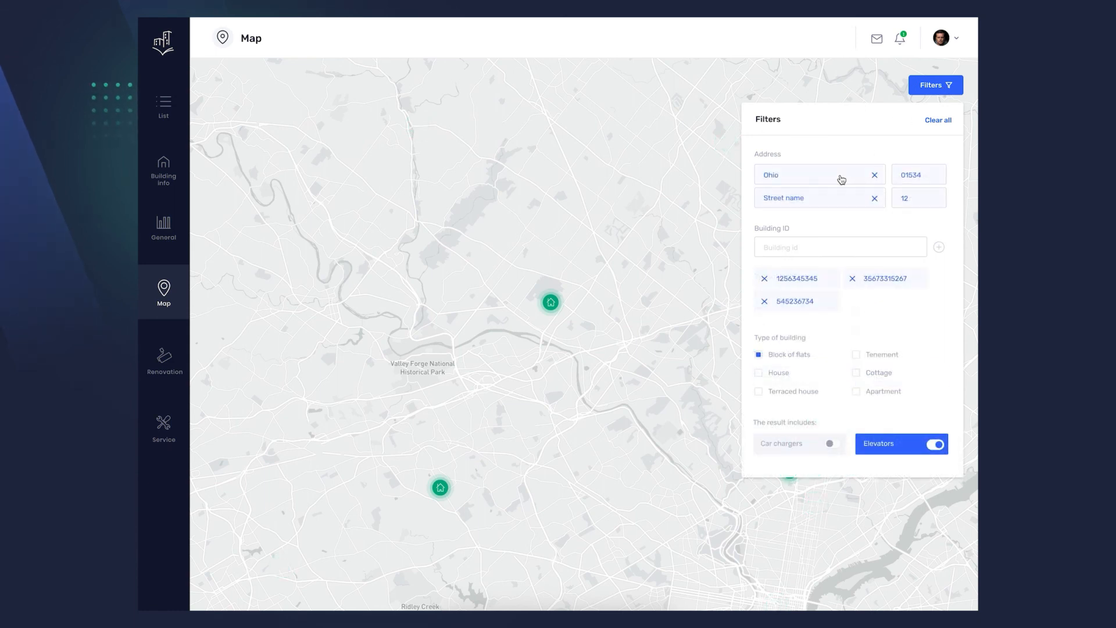
pyautogui.click(935, 85)
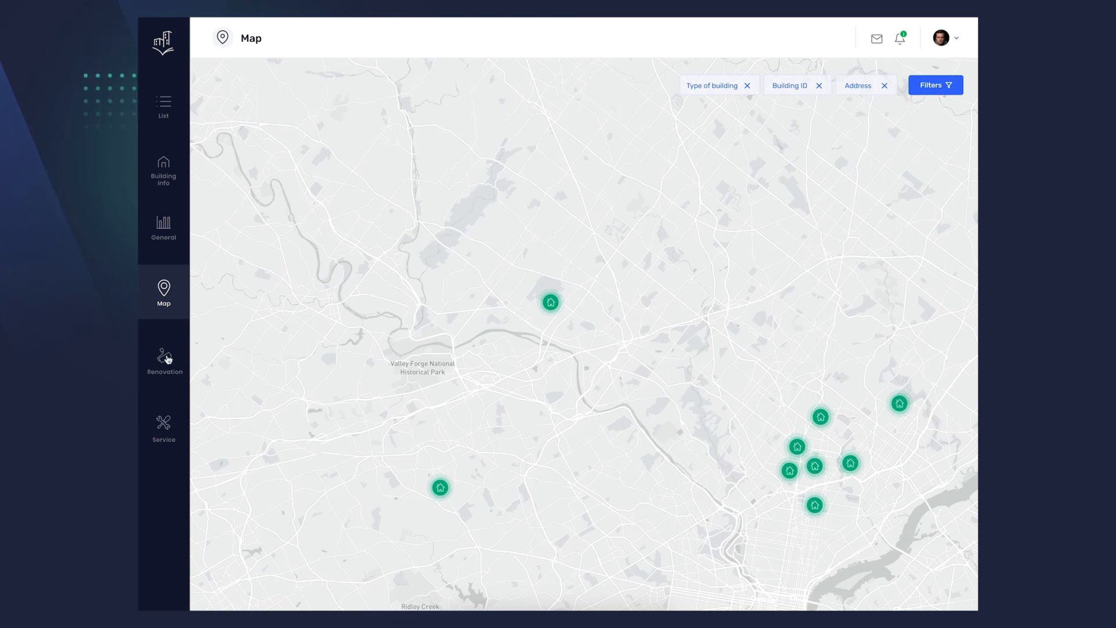
# - Show the Renovation overview listing in-progress renovations, inspection history and inspected buildings
pyautogui.click(164, 359)
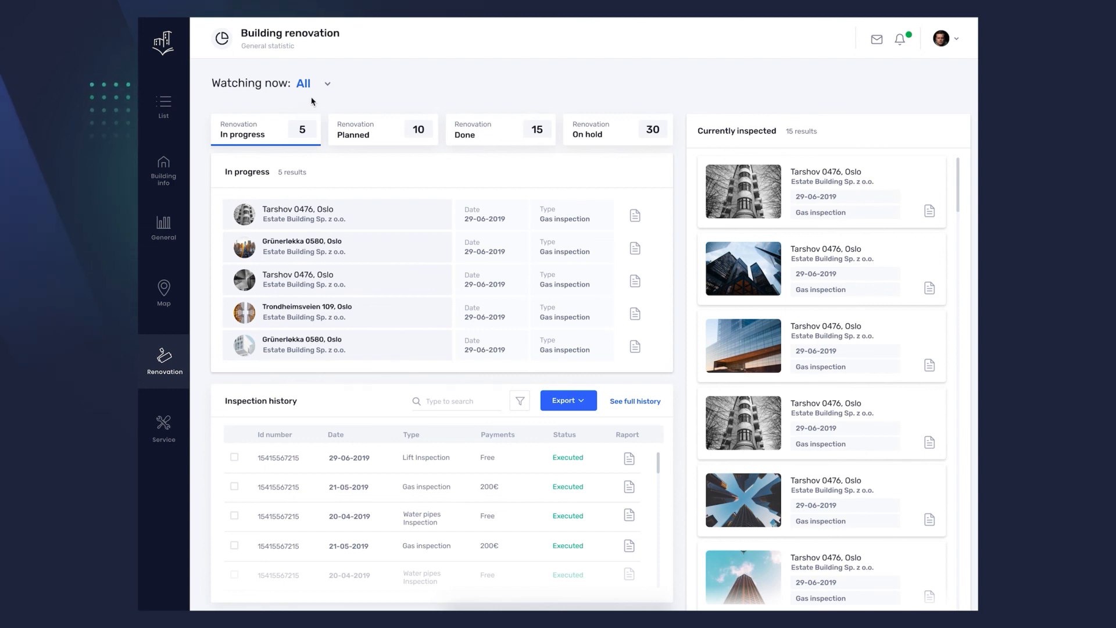
pyautogui.moveTo(302, 148)
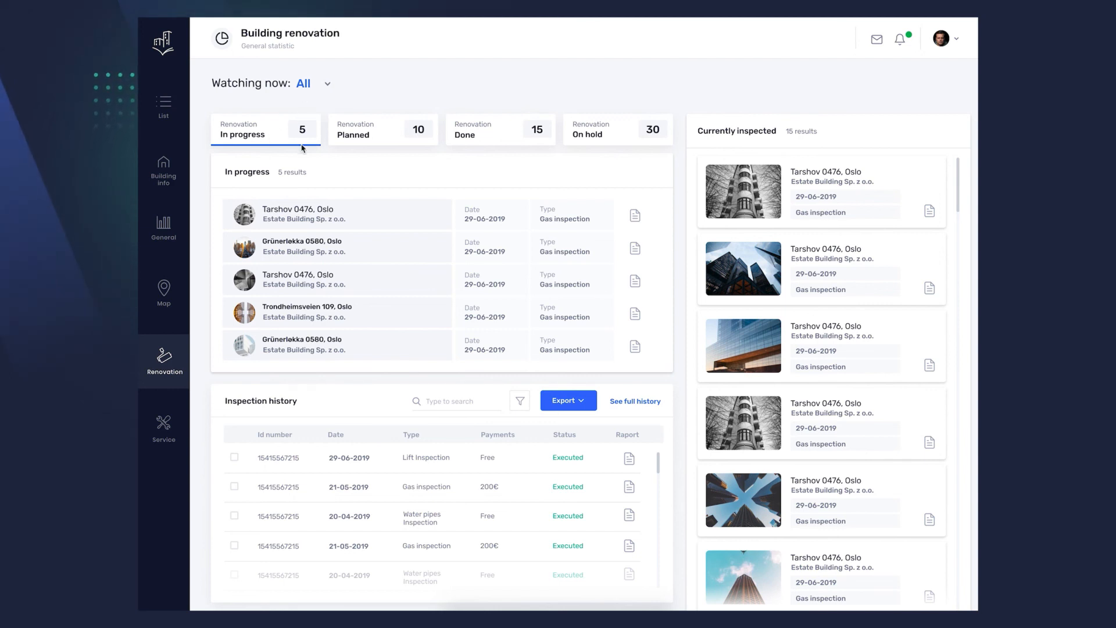
pyautogui.moveTo(501, 152)
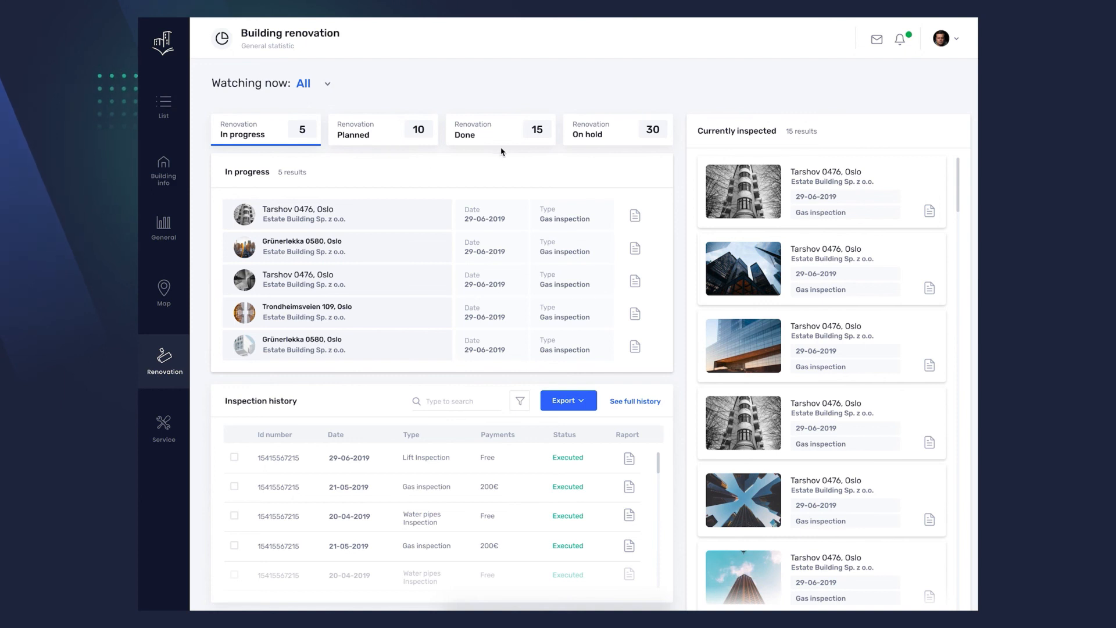
pyautogui.moveTo(615, 147)
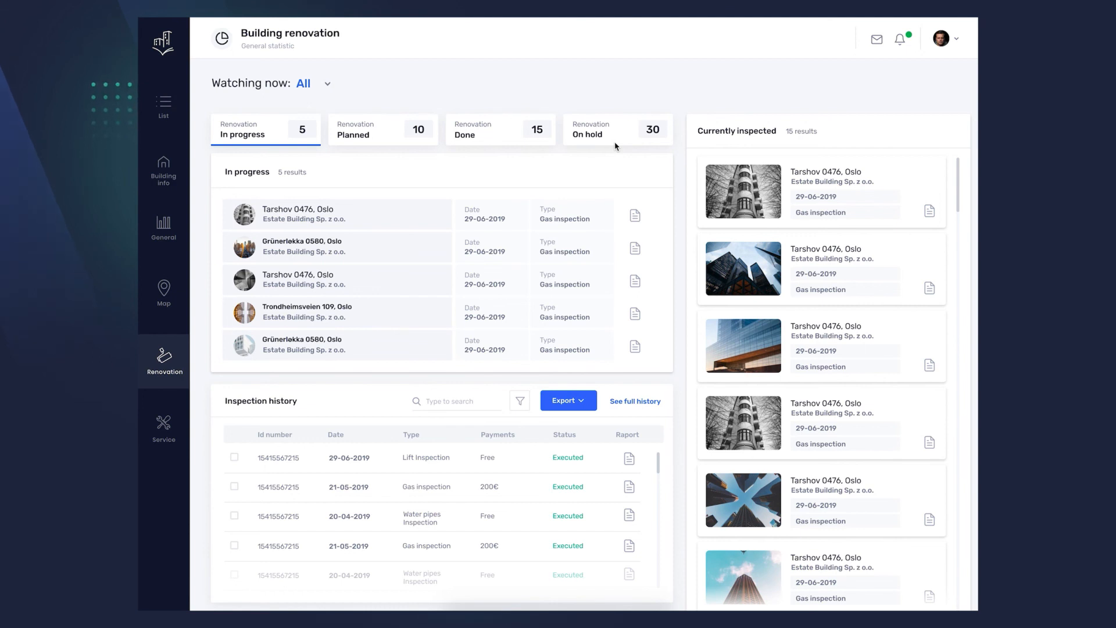
pyautogui.moveTo(401, 407)
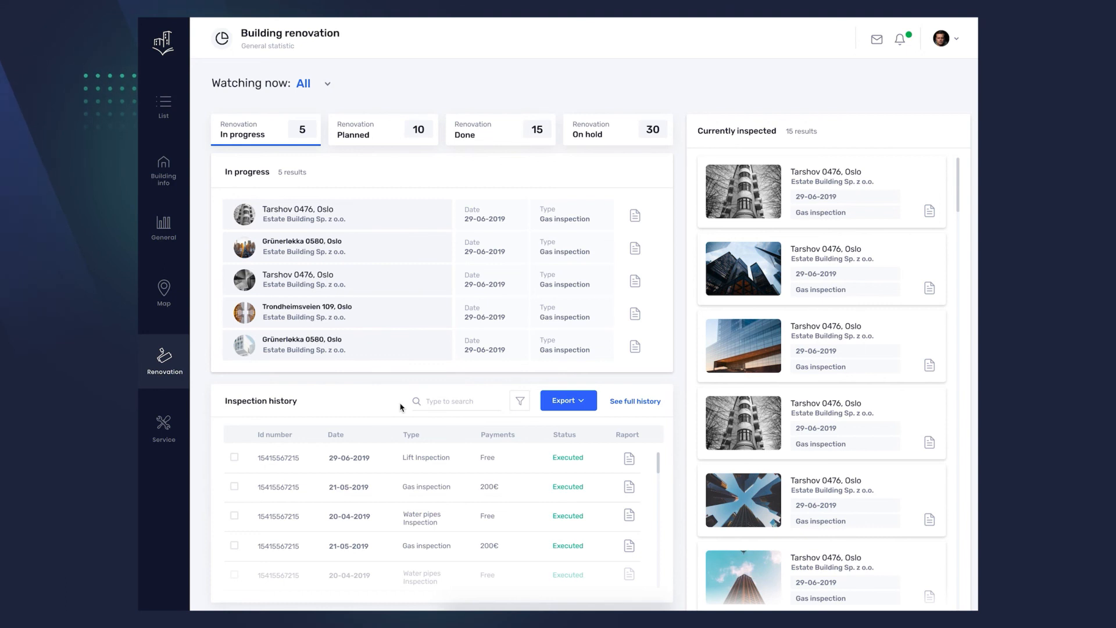
pyautogui.moveTo(636, 287)
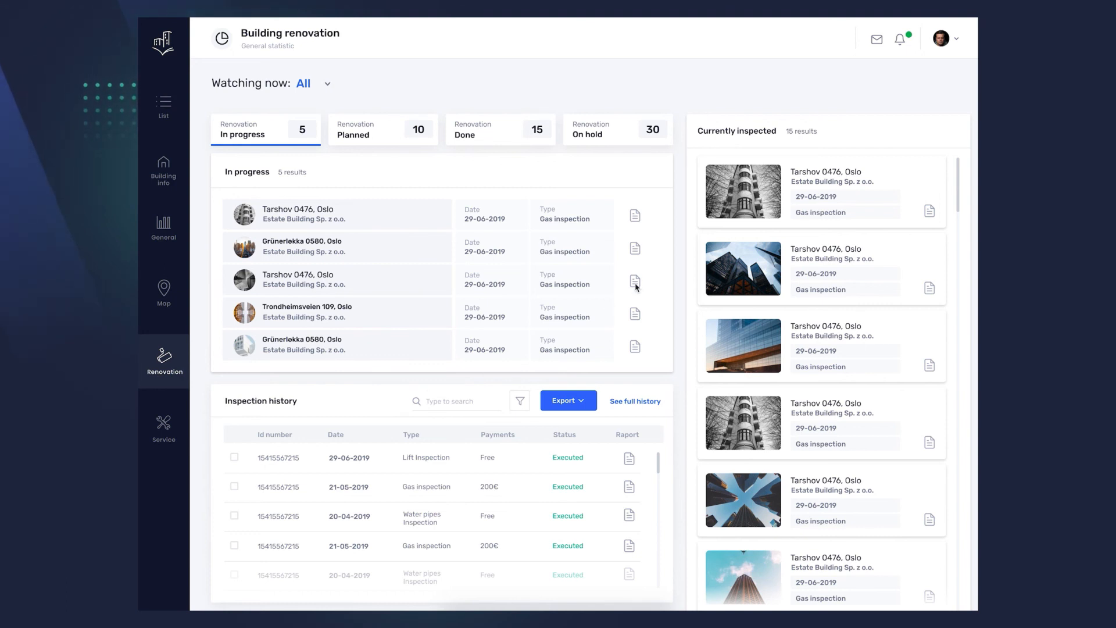
pyautogui.moveTo(703, 243)
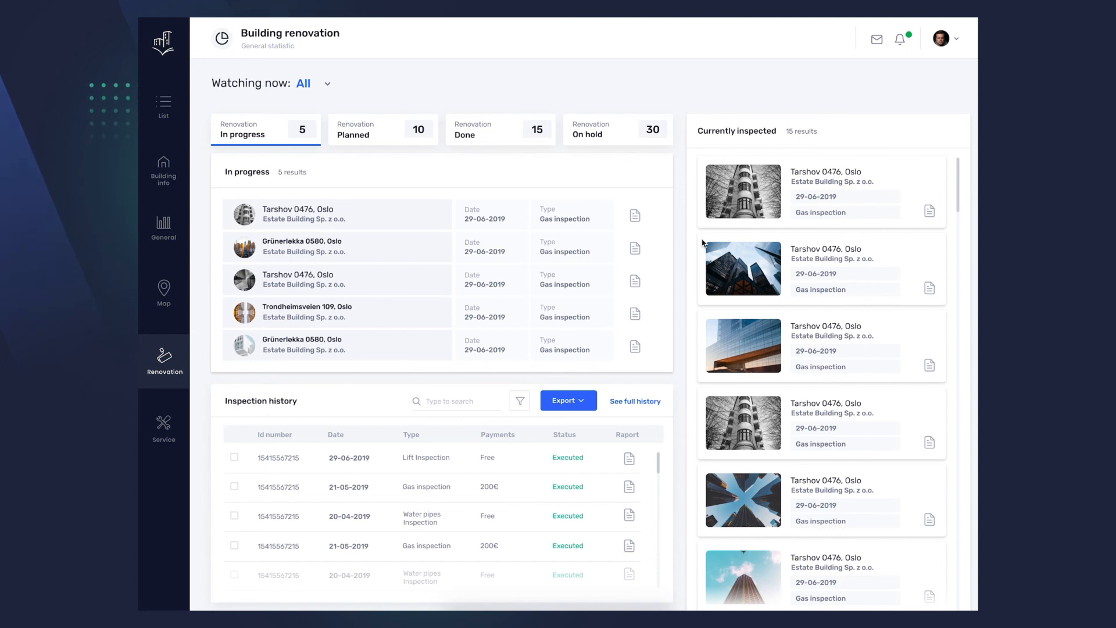
pyautogui.moveTo(369, 327)
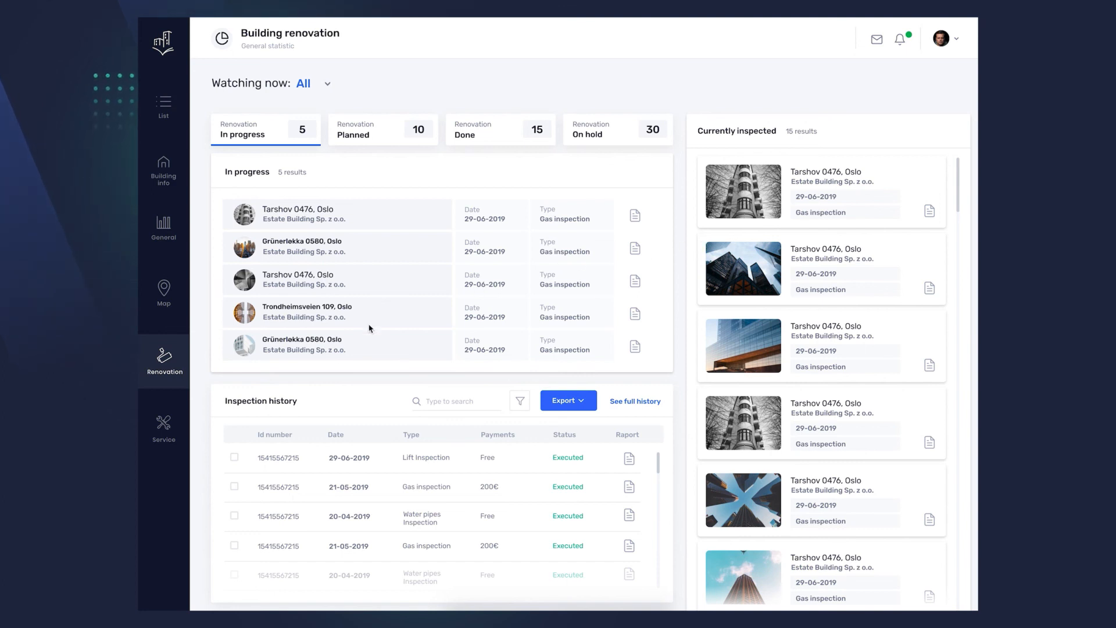
pyautogui.moveTo(223, 431)
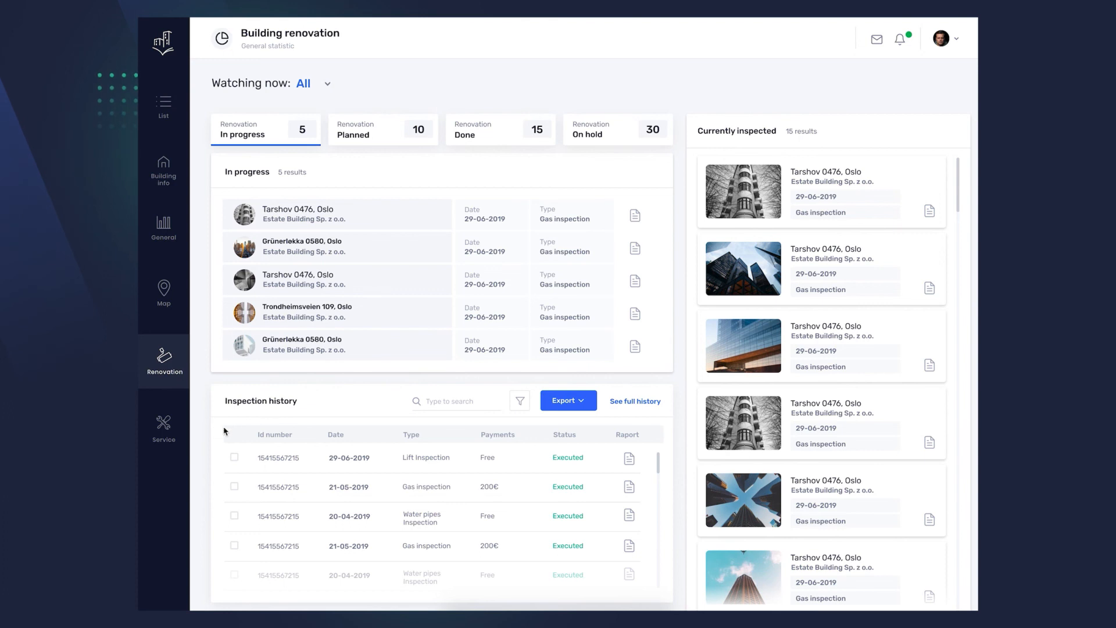
# - Show the Service statistics with supplier counts, media costs, local services and recommended companies
pyautogui.click(163, 425)
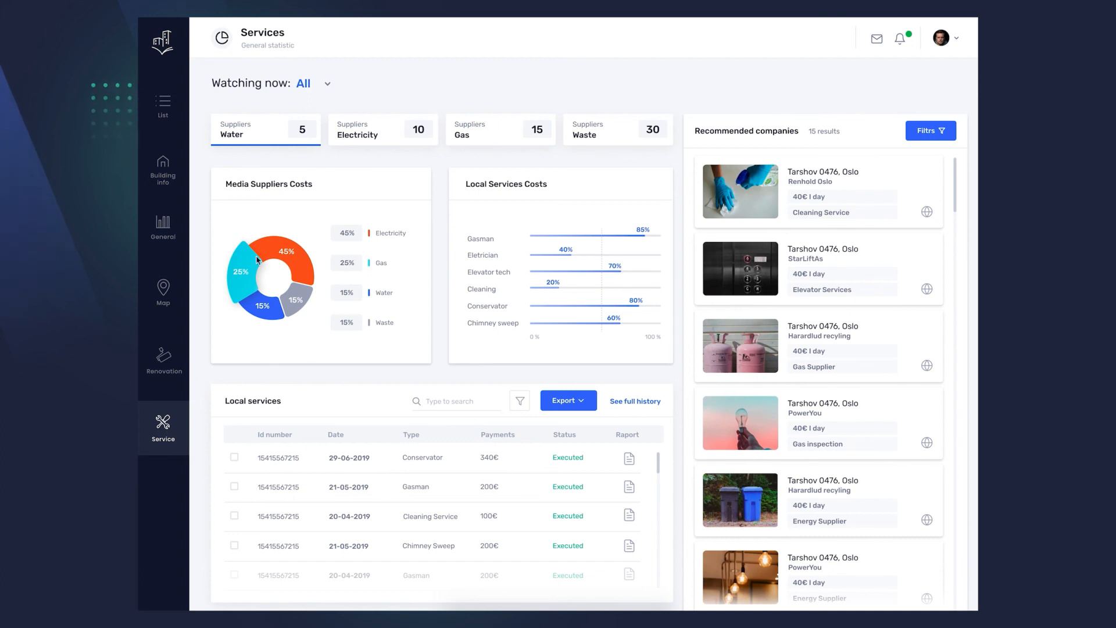
pyautogui.moveTo(389, 152)
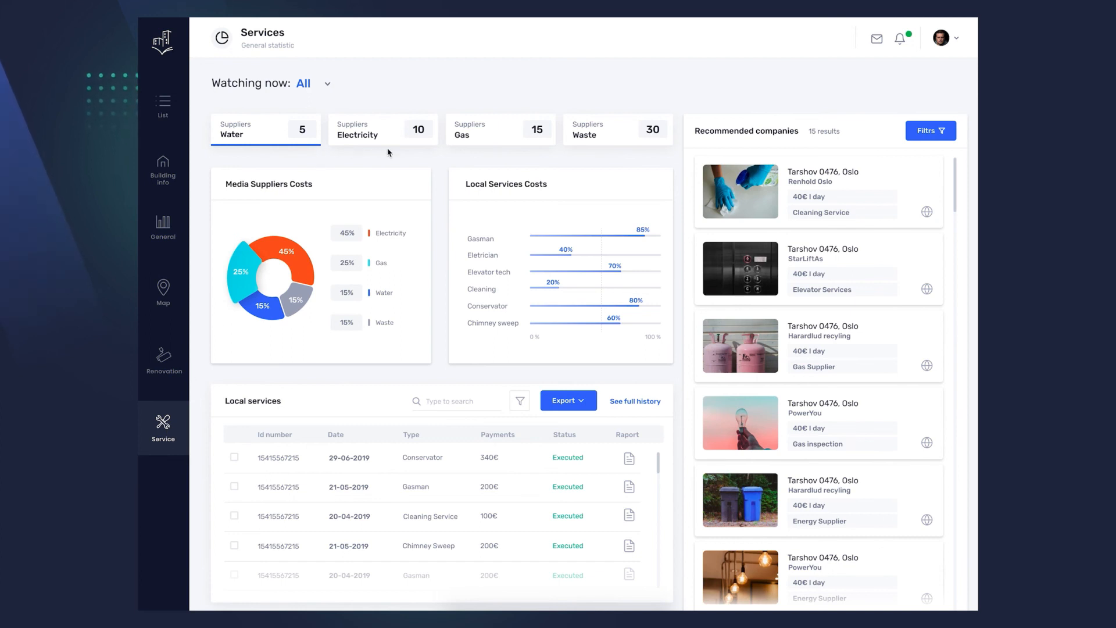
pyautogui.moveTo(605, 140)
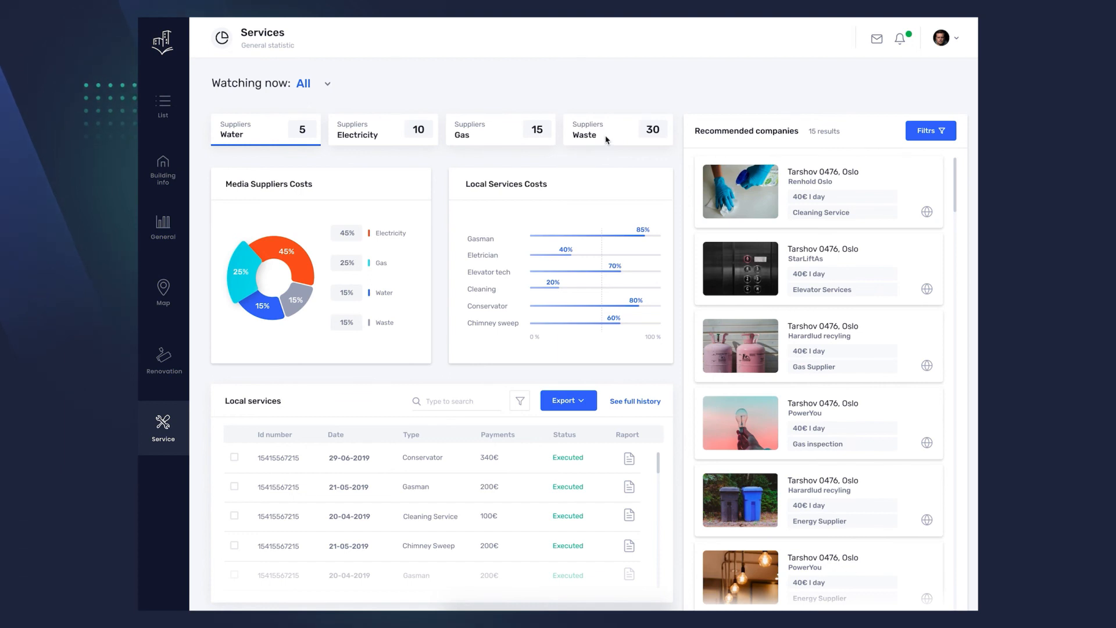
pyautogui.moveTo(386, 225)
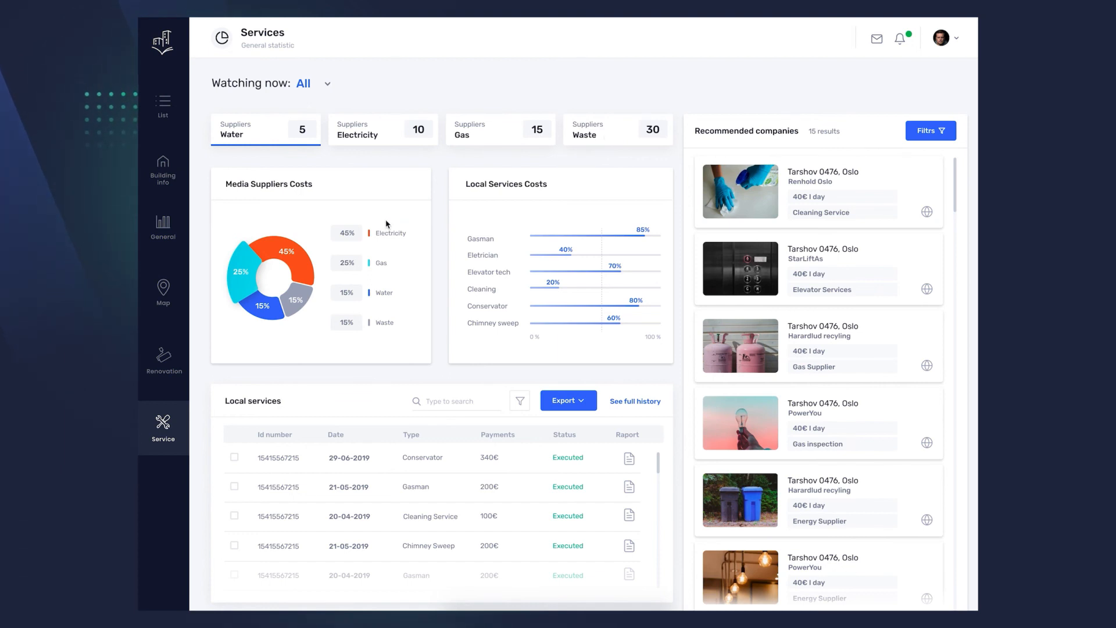
pyautogui.moveTo(440, 209)
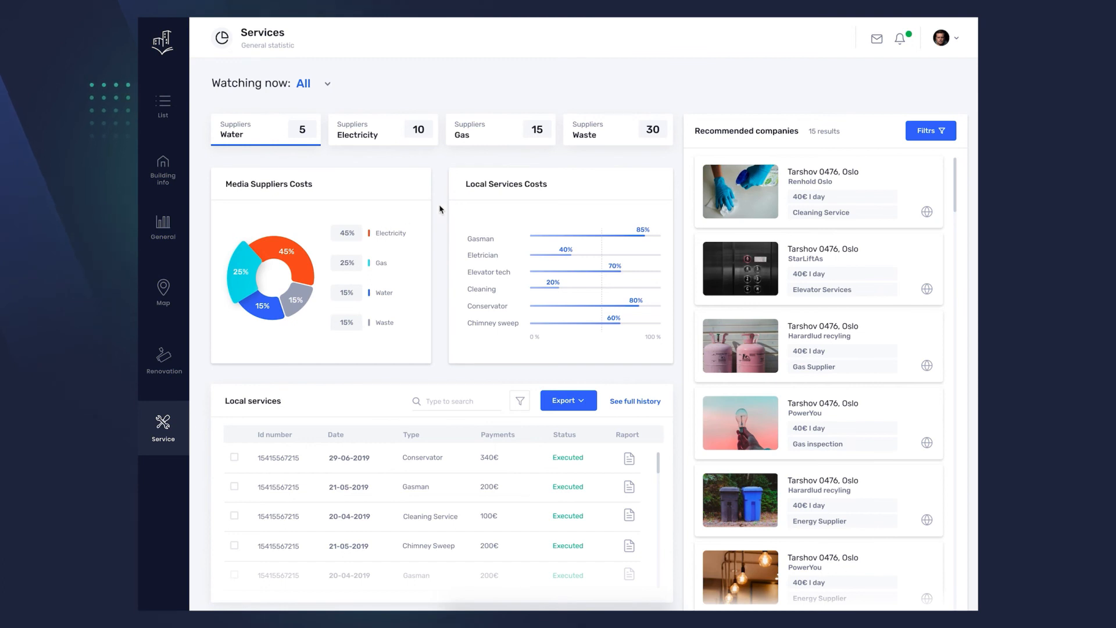
pyautogui.moveTo(548, 194)
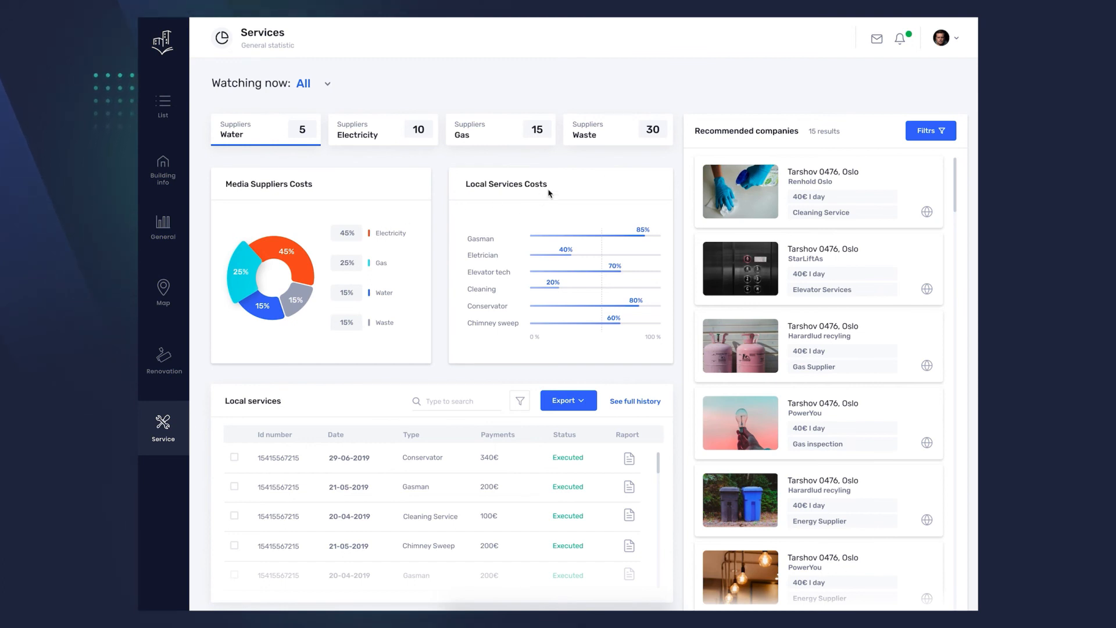
pyautogui.moveTo(722, 151)
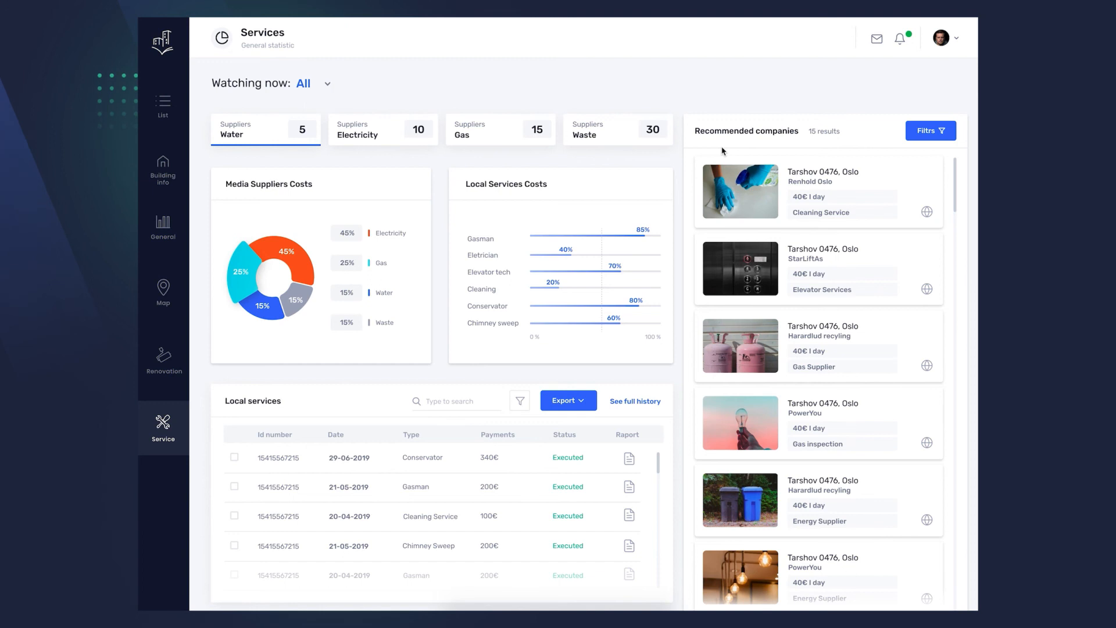